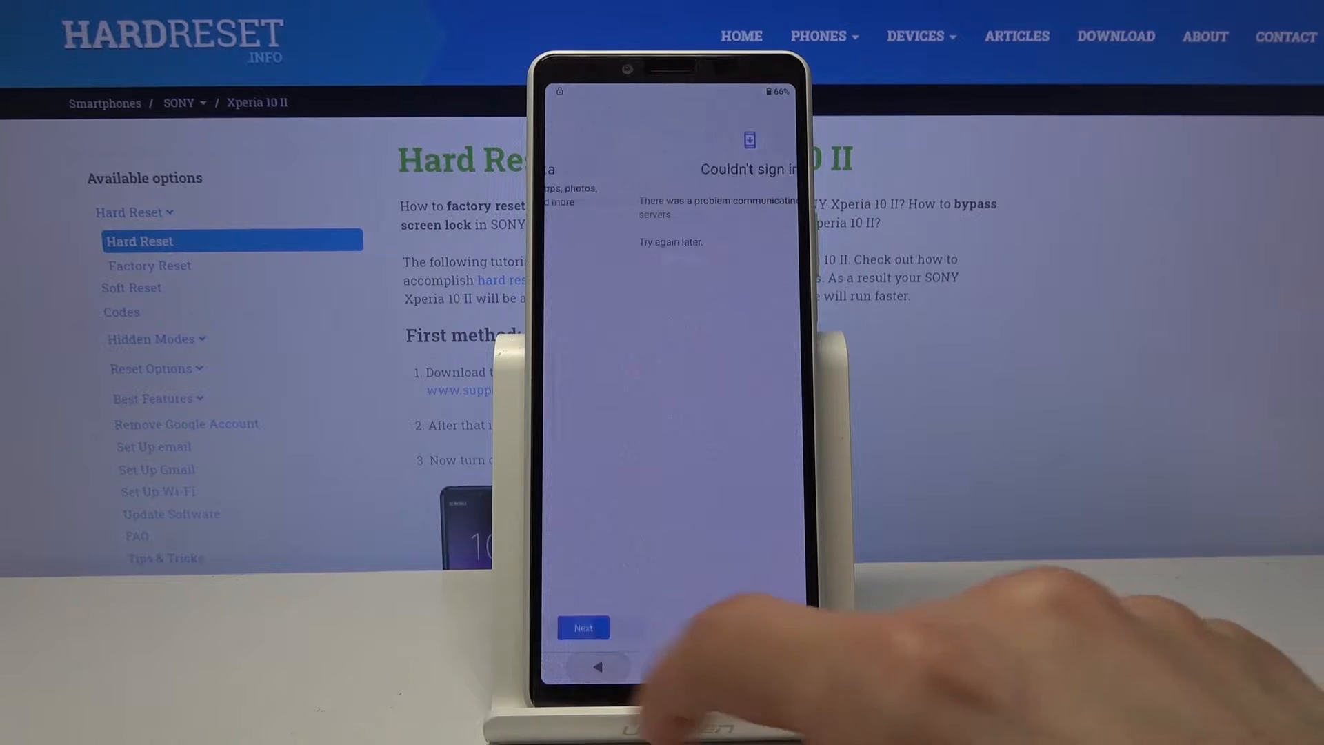
Move past the 'Couldn't sign in' and Copy apps & data screens back to Welcome.
click(582, 628)
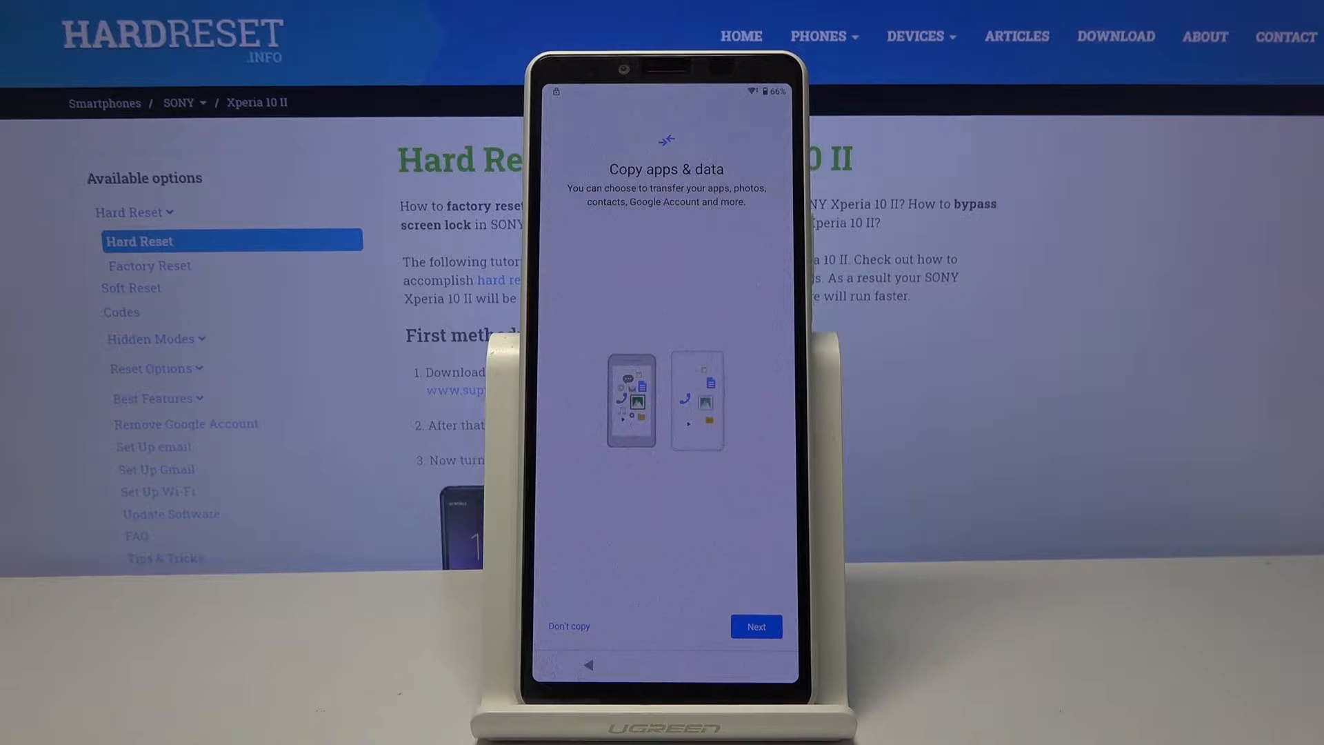
click(755, 626)
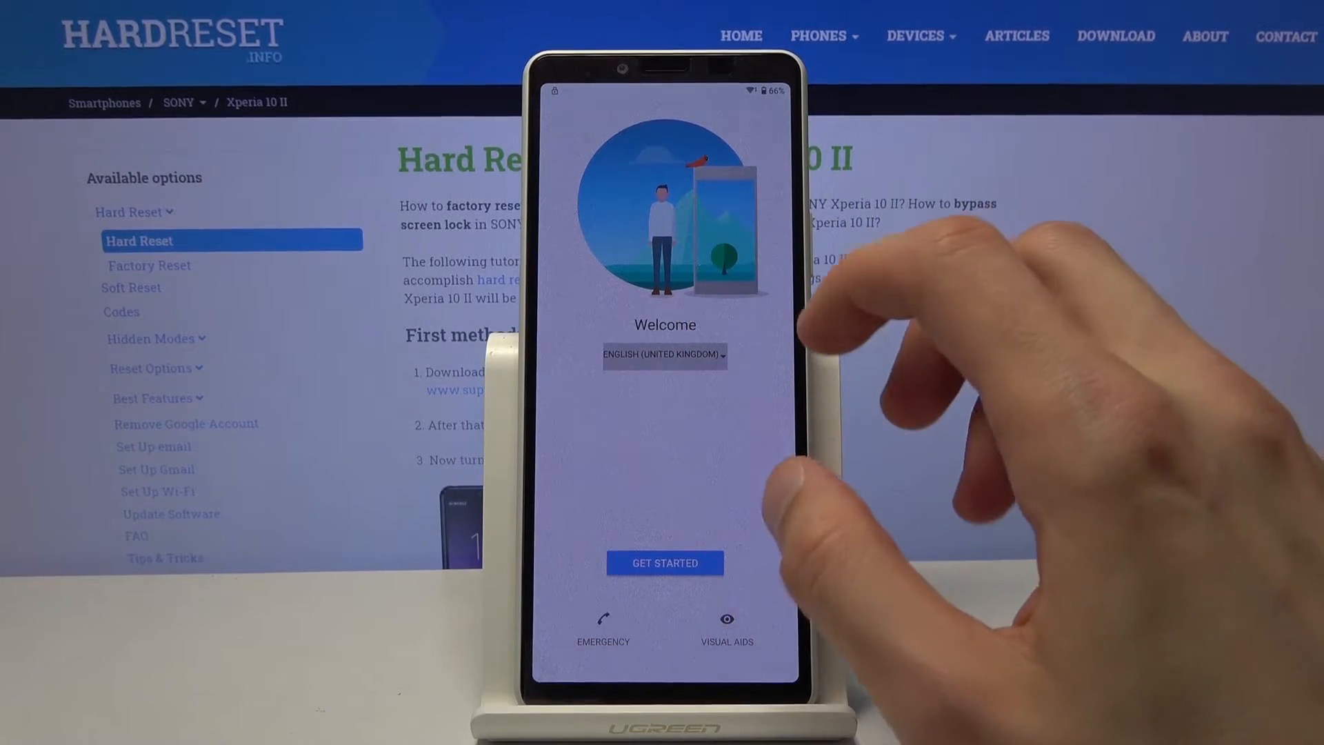
Change the setup language to Ελληνικά (Greek) on the Welcome screen.
click(665, 354)
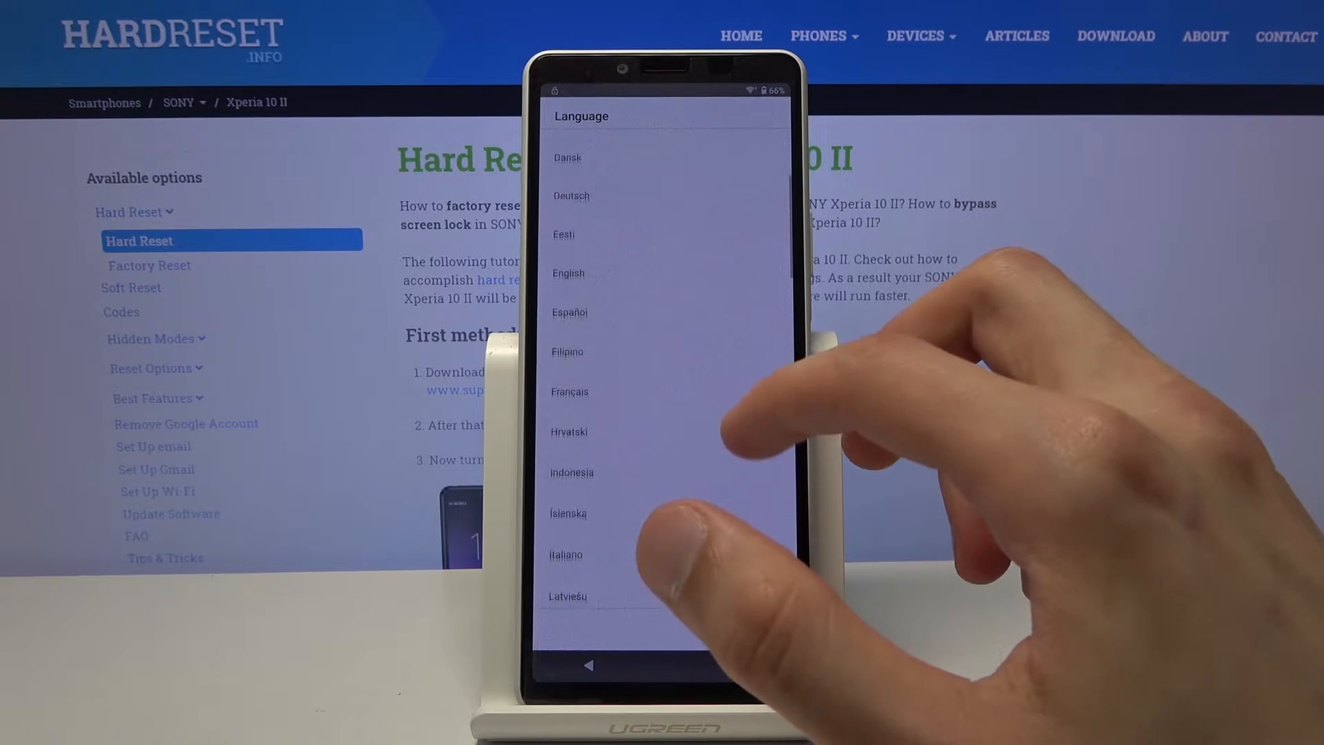
scroll(down, 3)
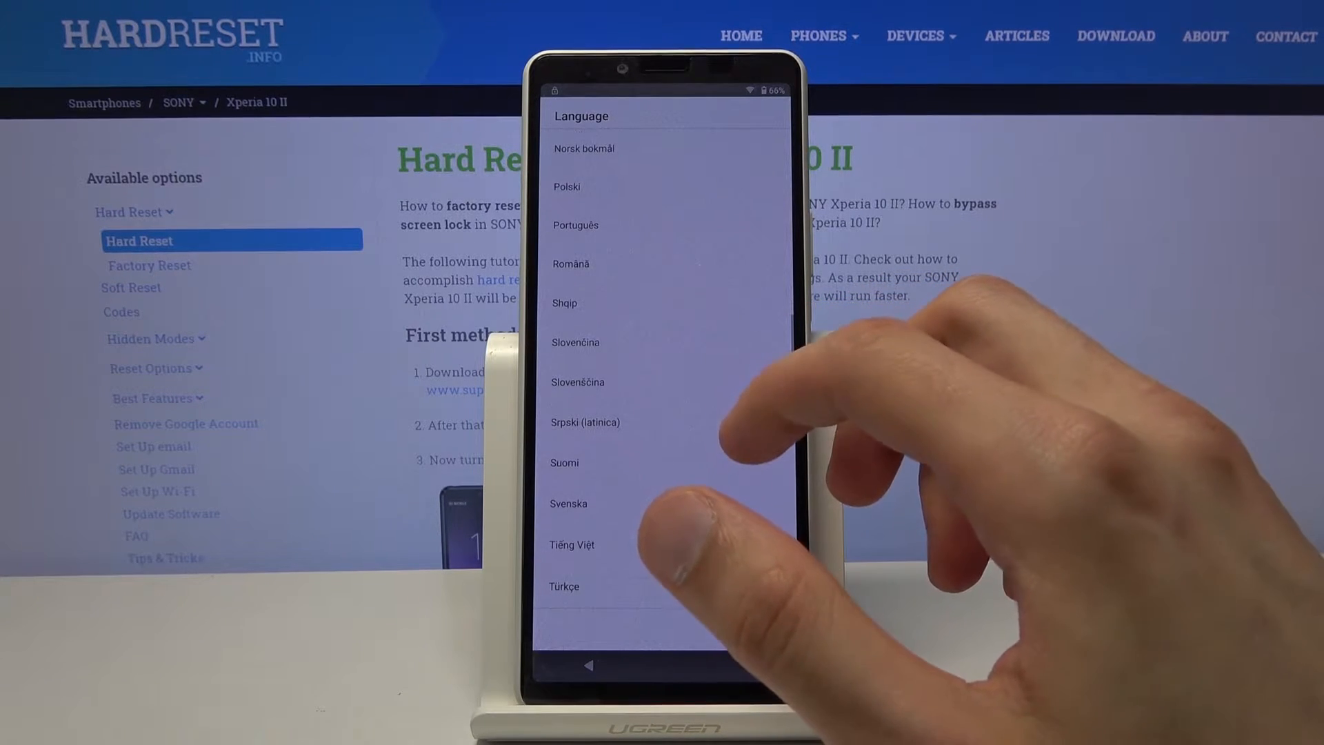
scroll(down, 3)
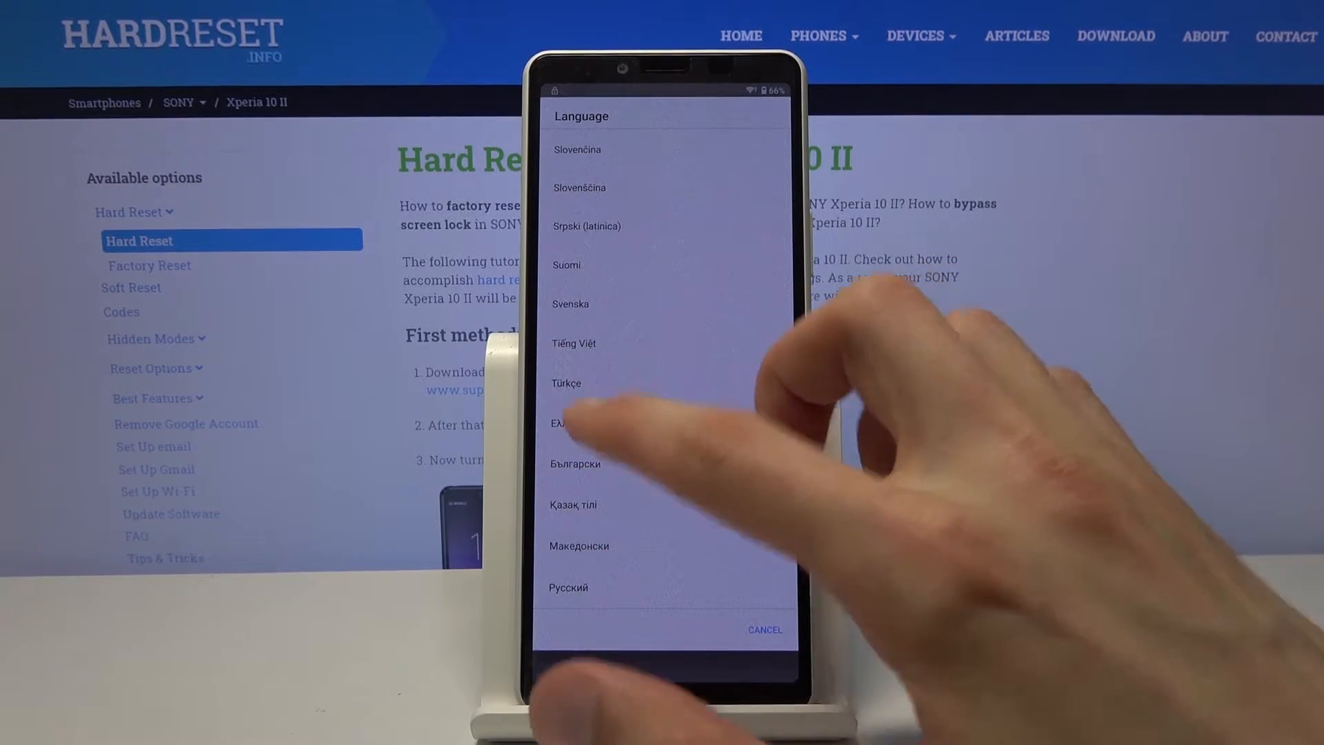
click(563, 423)
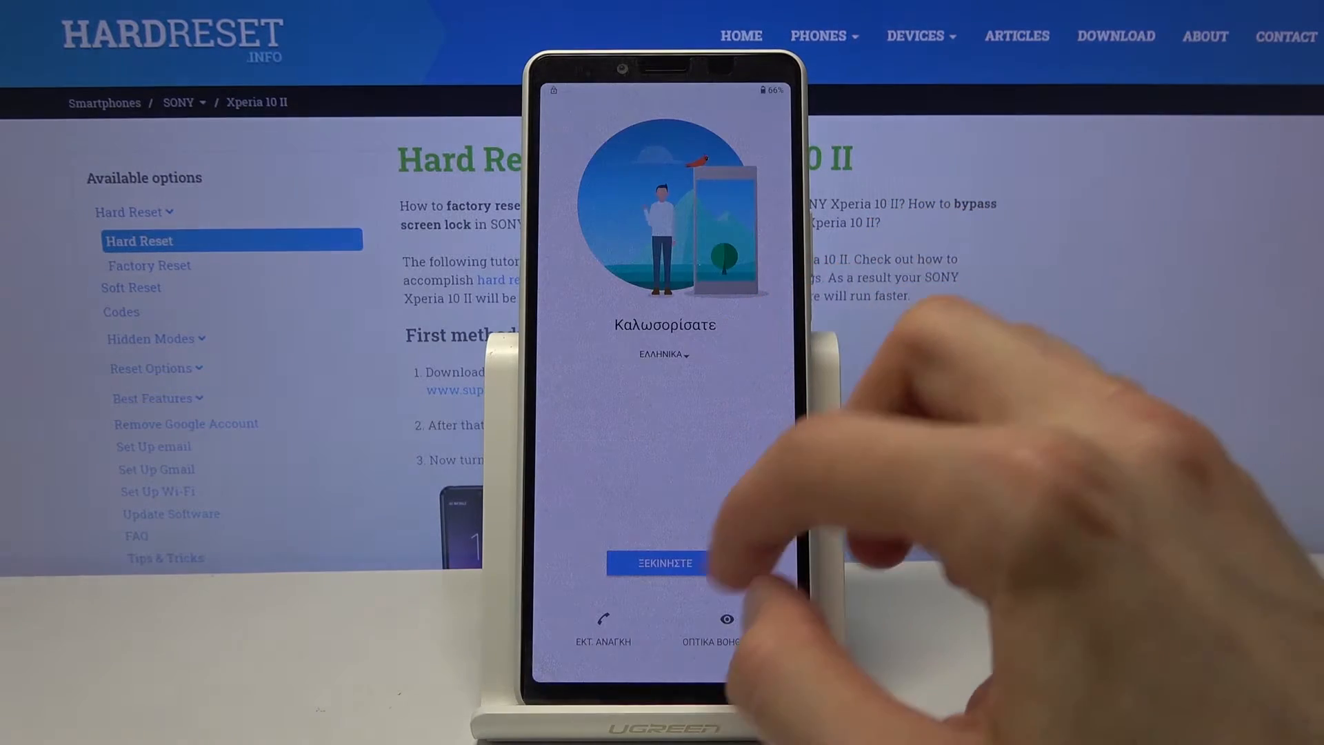
Start setup, accept terms, choose mobile network and Wi-Fi, skip SIM and copying apps.
click(665, 562)
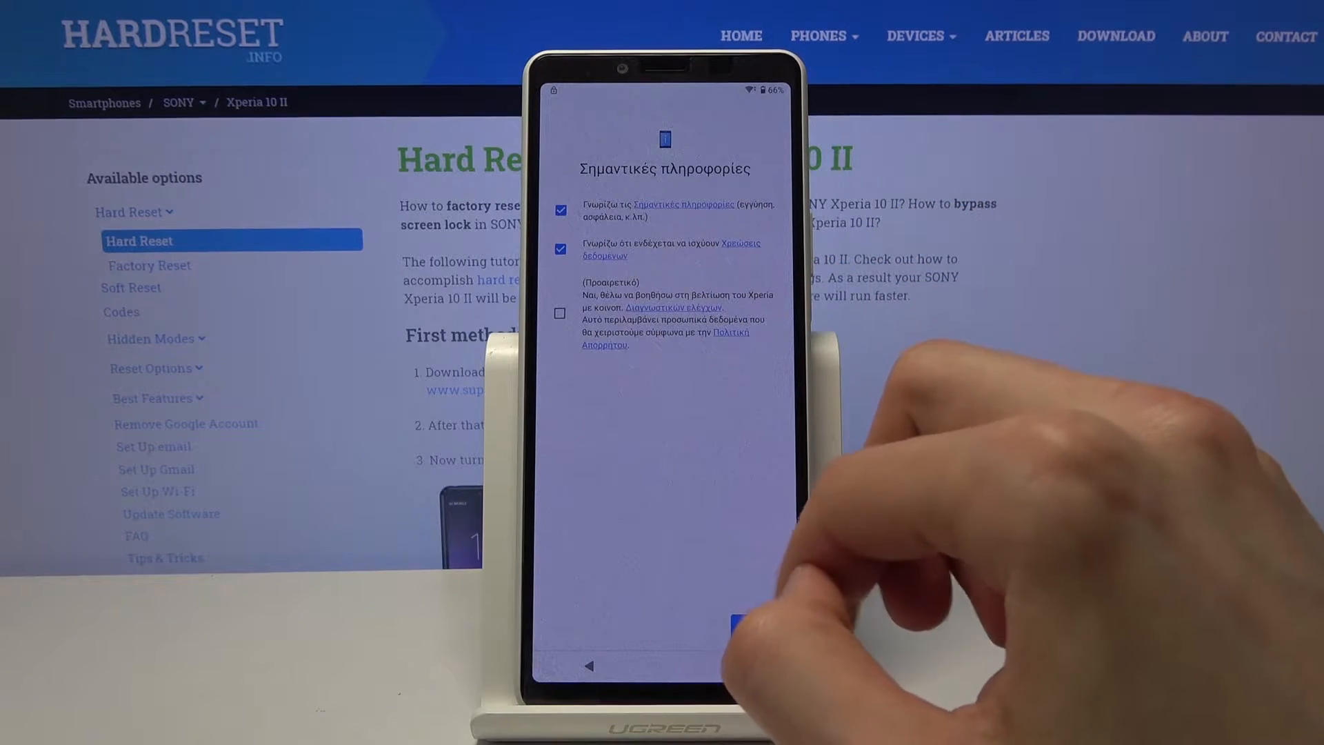
click(733, 621)
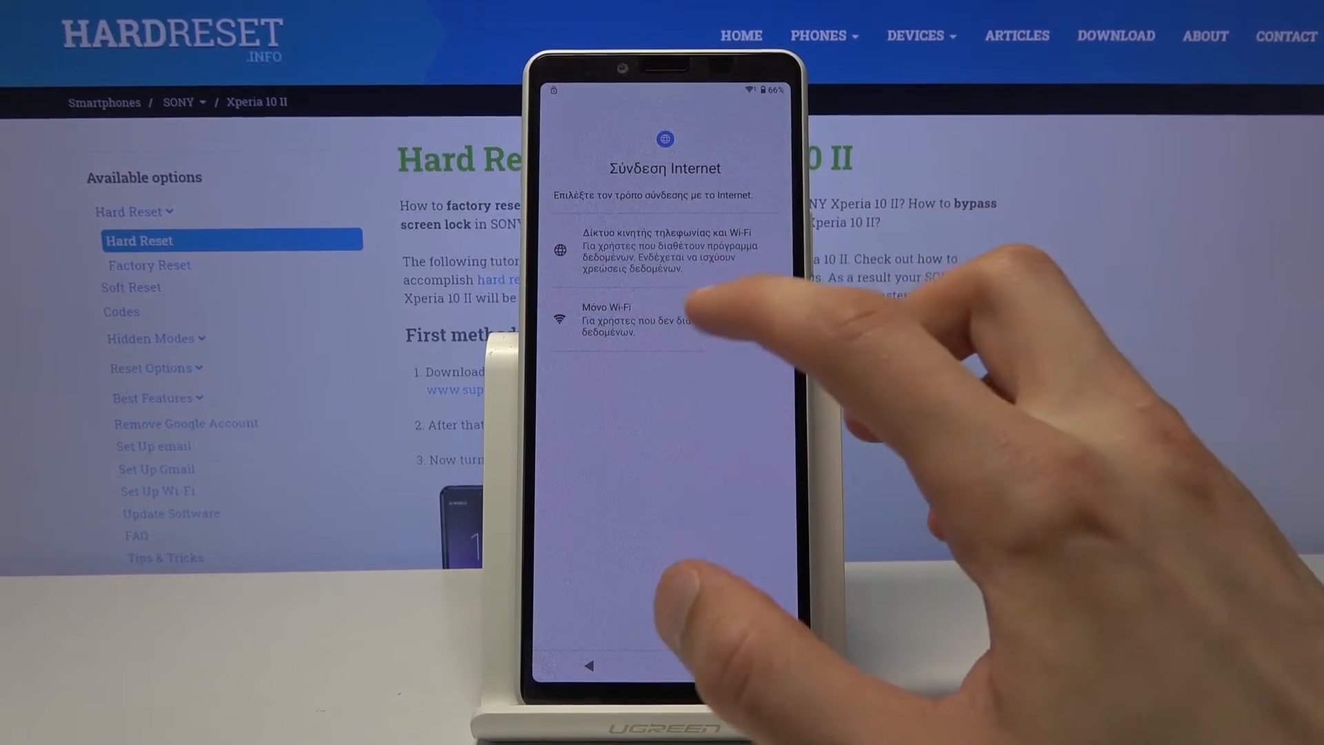
click(665, 251)
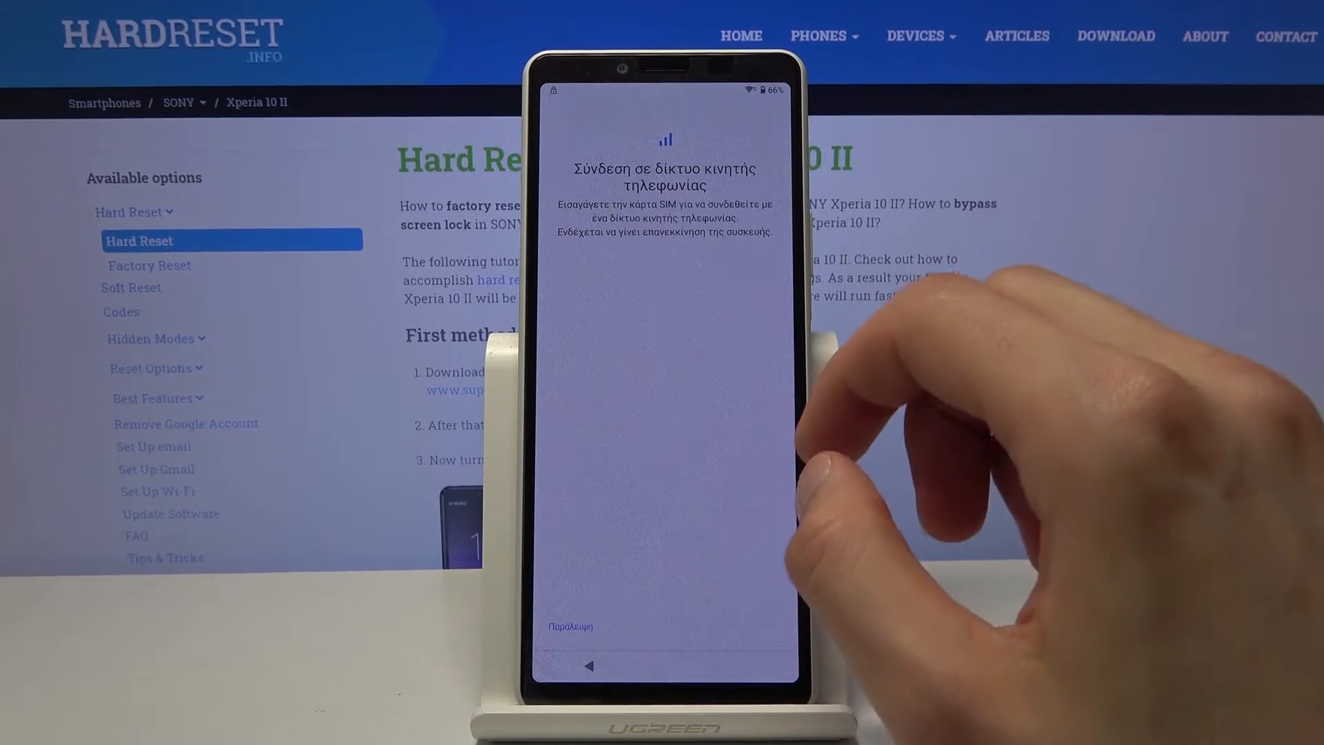
click(571, 626)
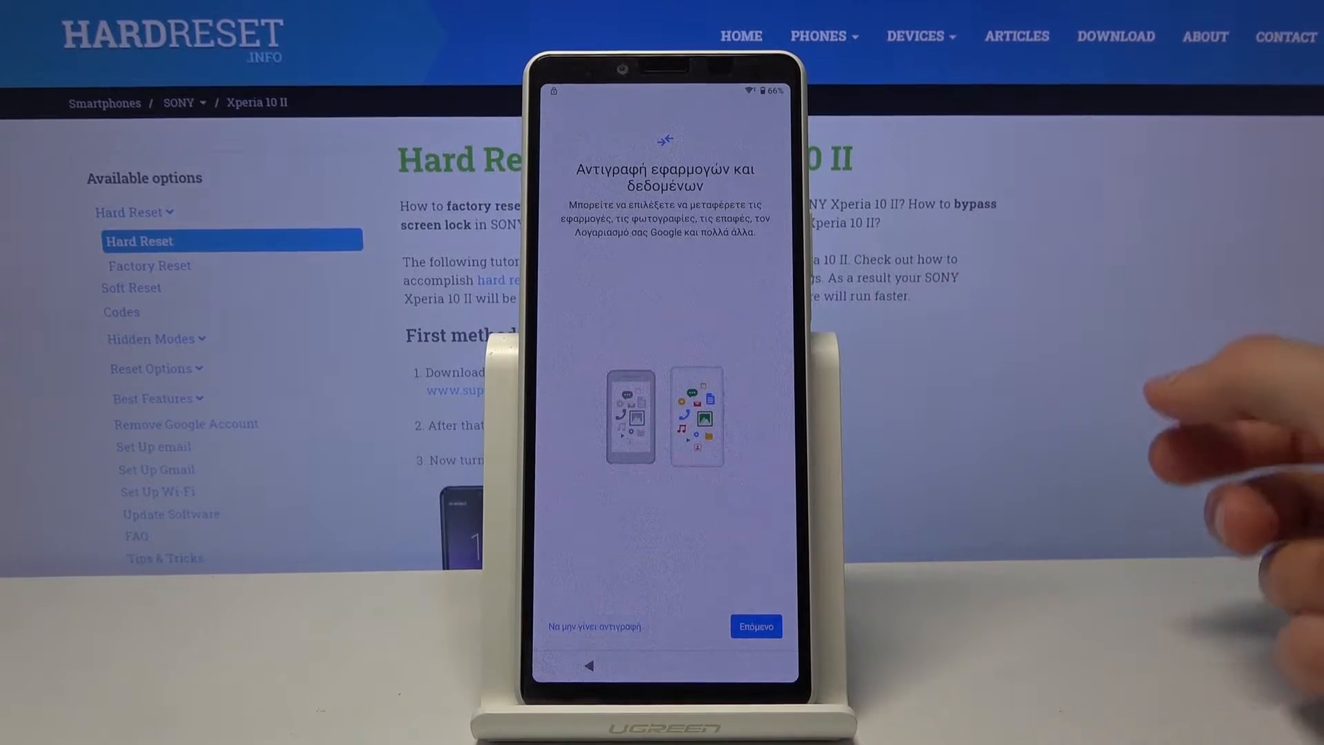
click(756, 626)
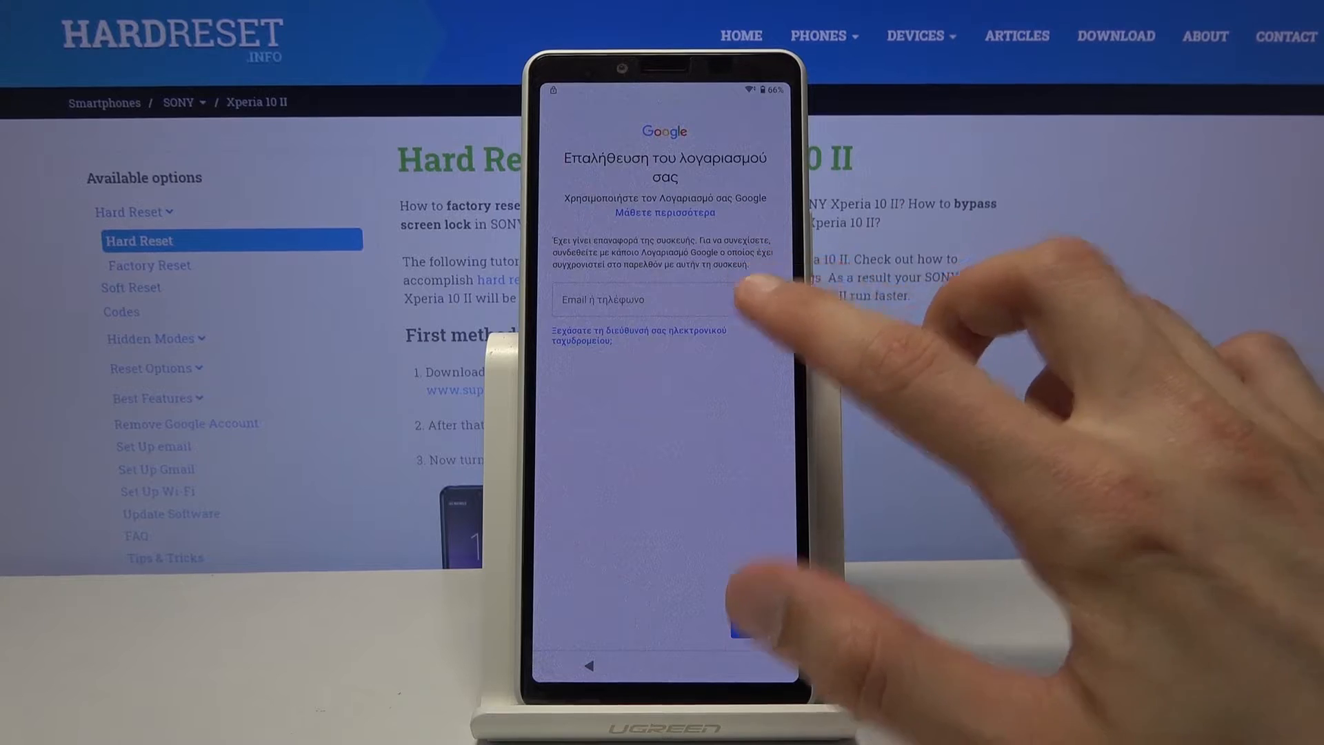
Reach the keyboard Languages settings from the email field and begin adding a keyboard.
click(663, 299)
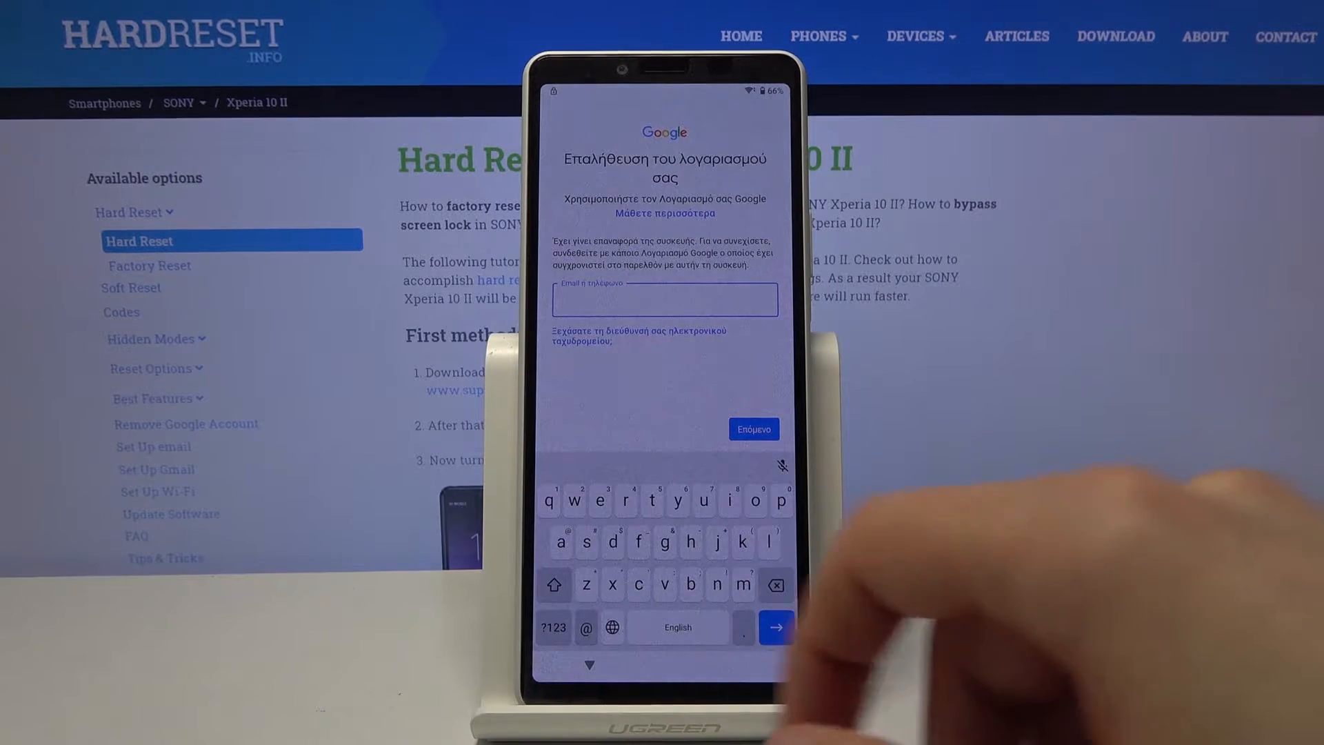
click(612, 626)
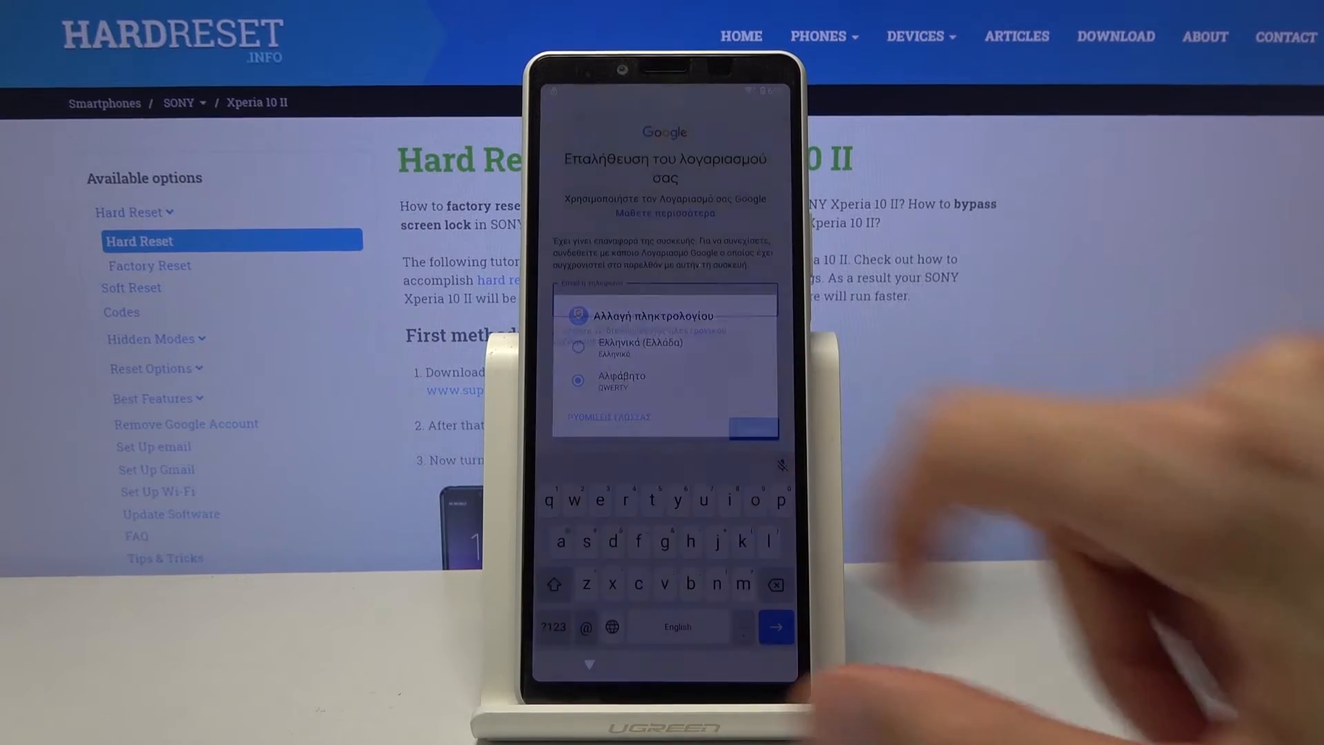
click(604, 416)
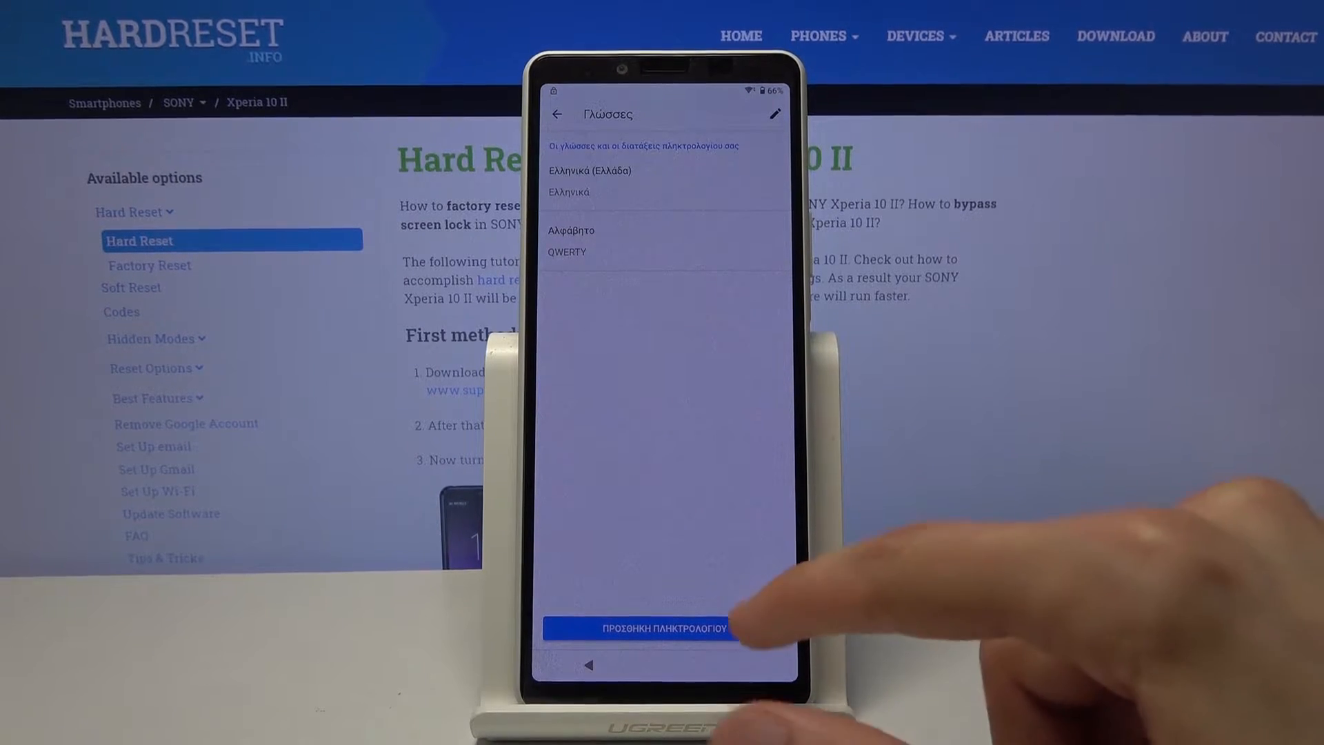
click(639, 627)
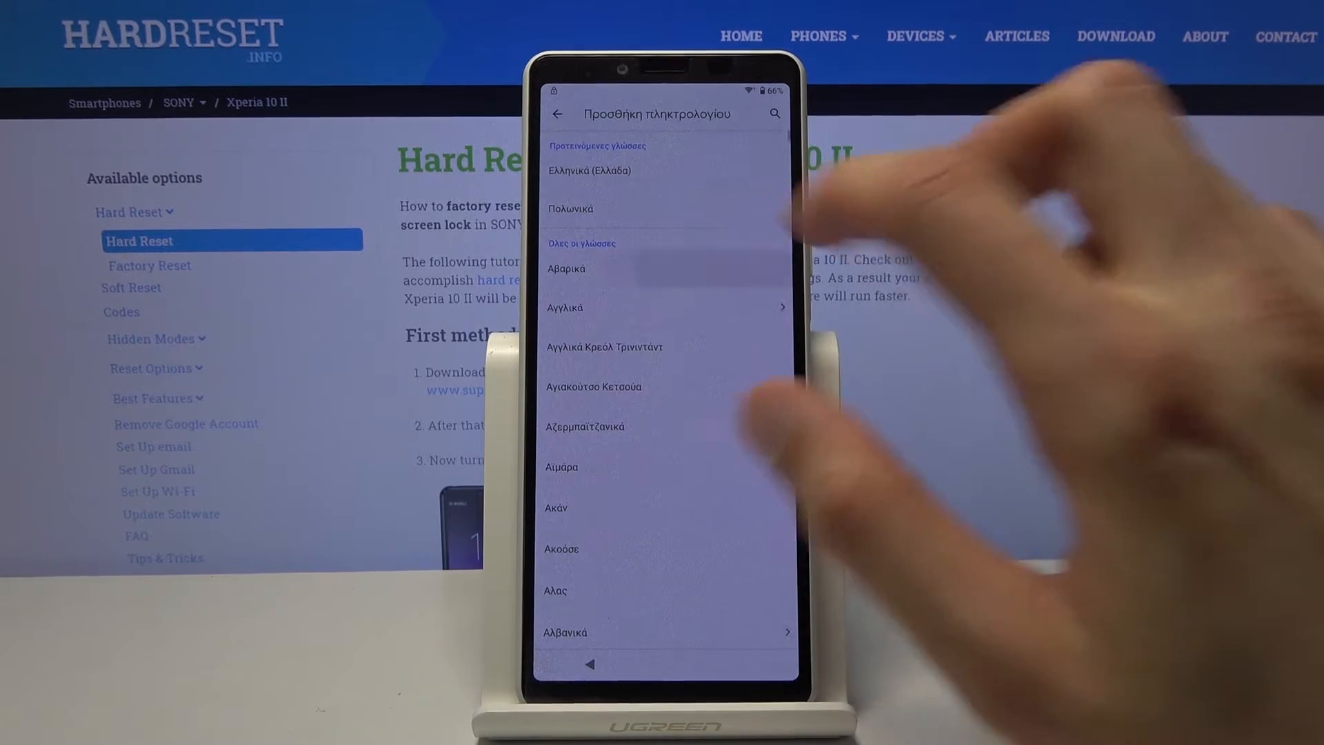
Add Avar as a keyboard language, then pick another language to add.
click(566, 269)
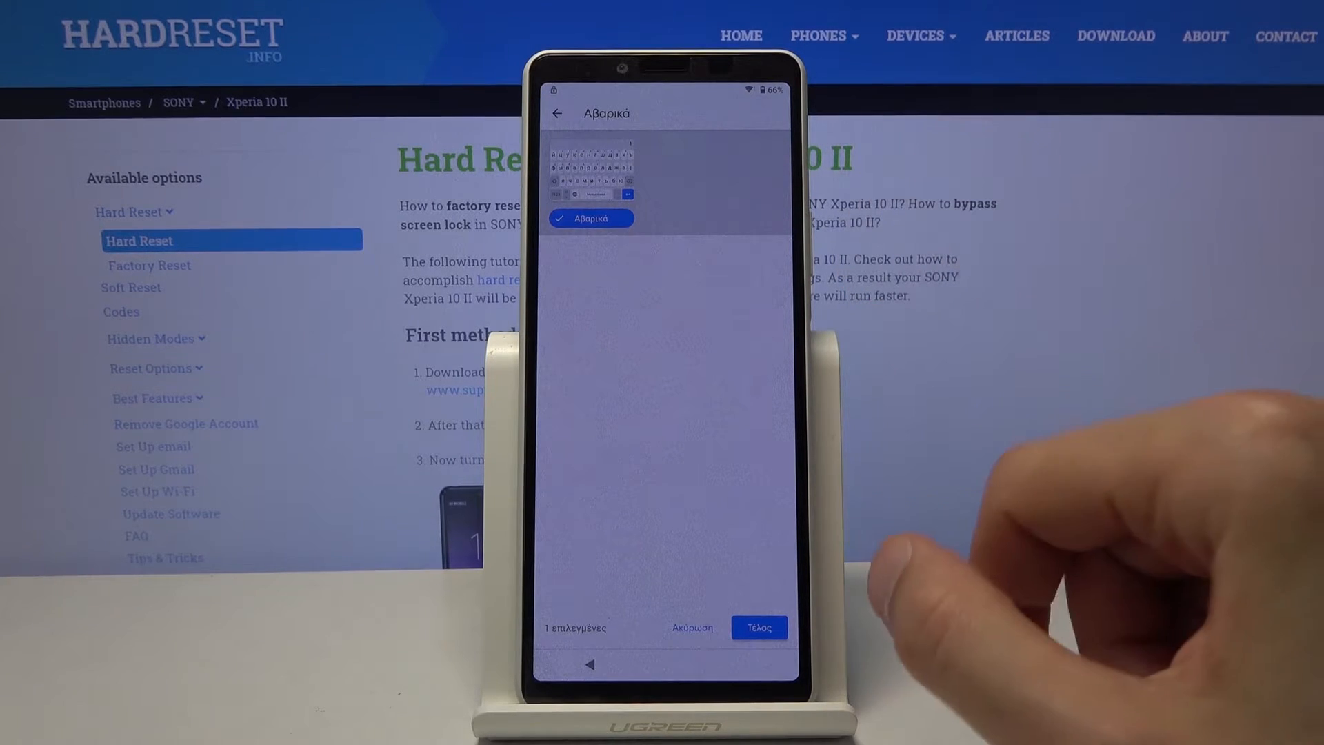
click(757, 627)
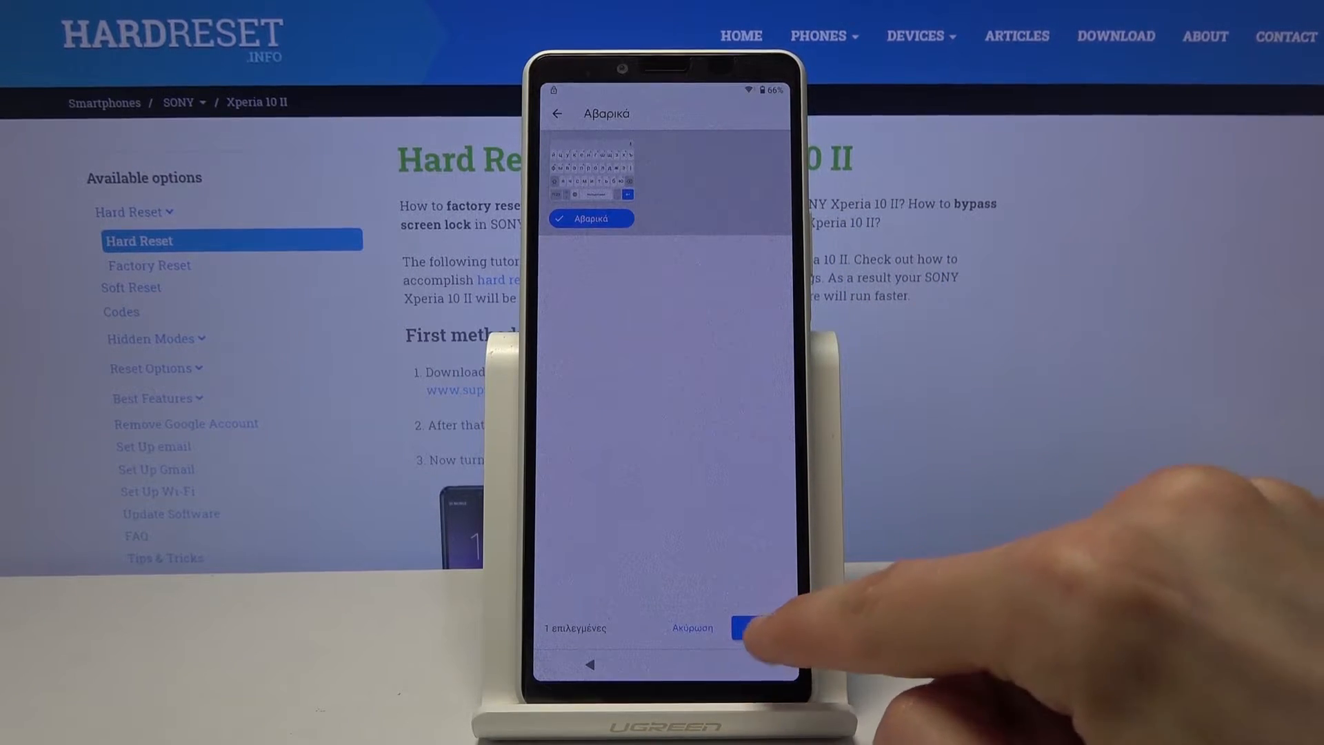
click(742, 627)
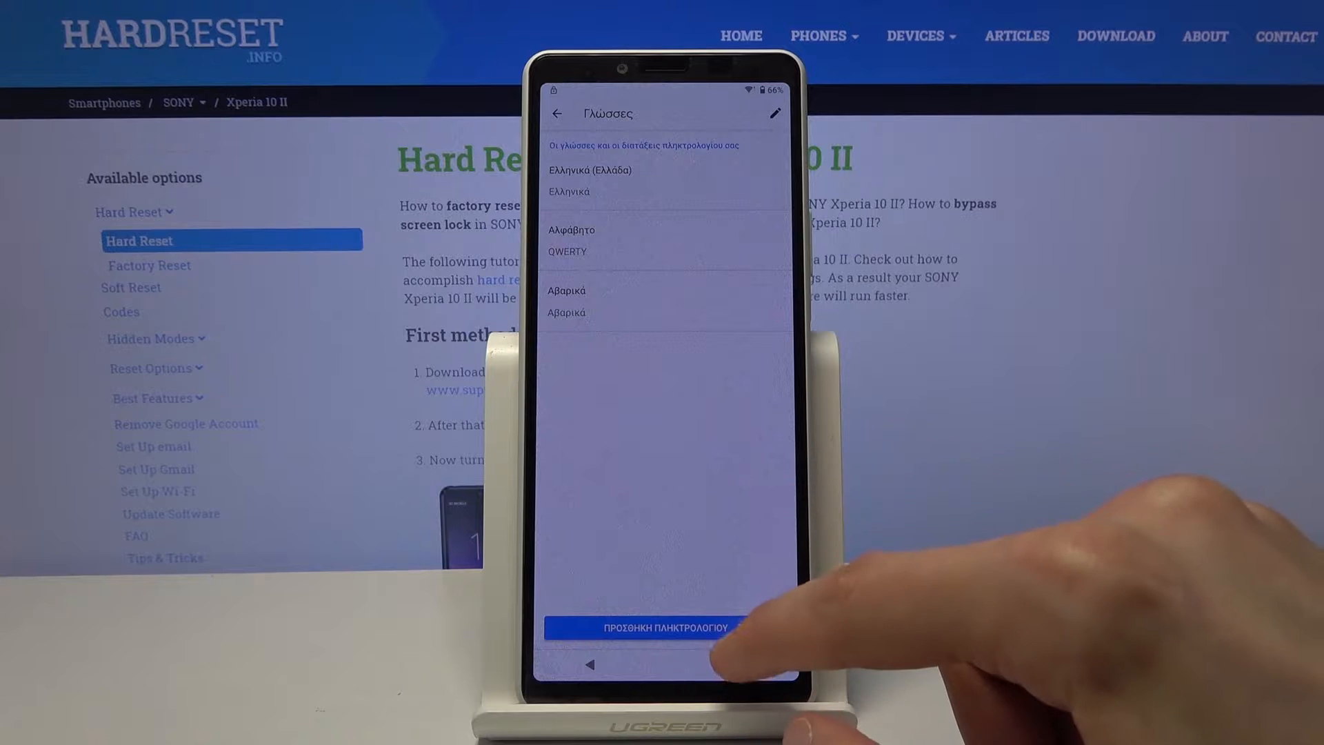
click(640, 628)
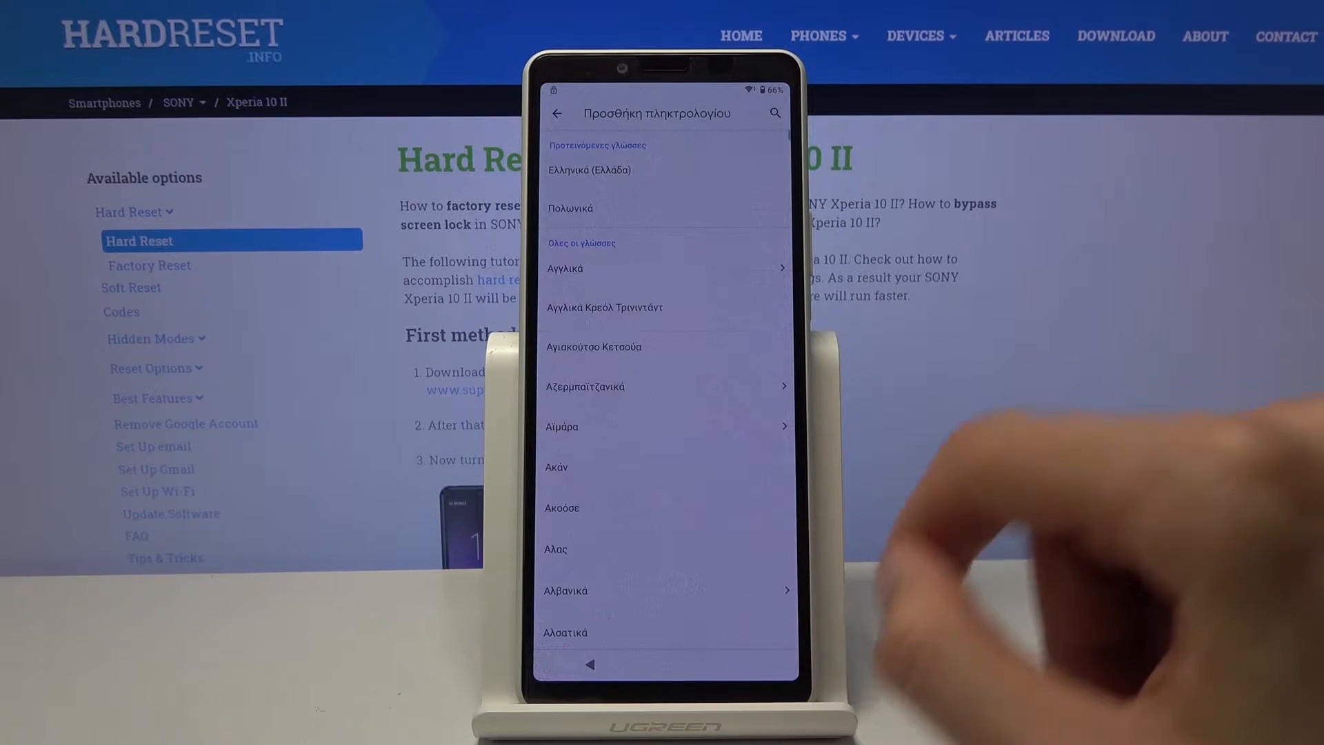
click(604, 306)
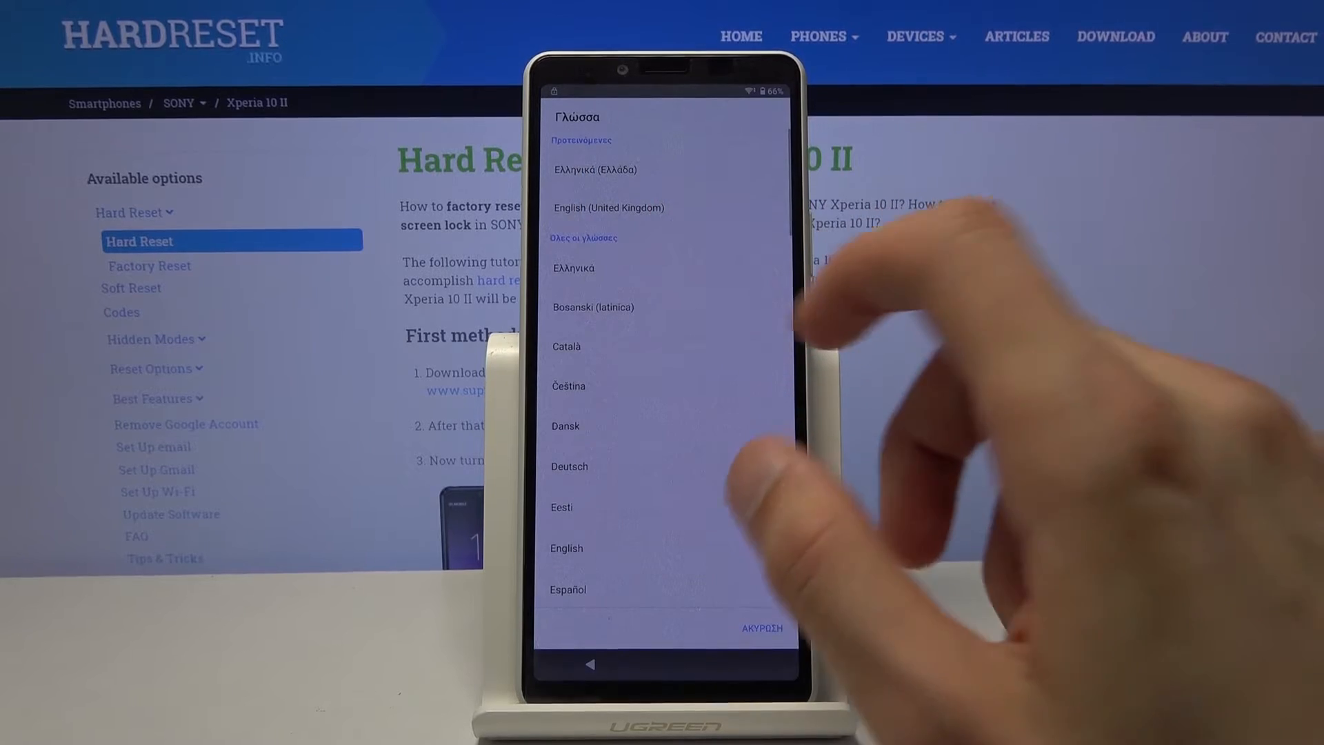
Set the setup language to English (United Kingdom) and start setup.
click(609, 207)
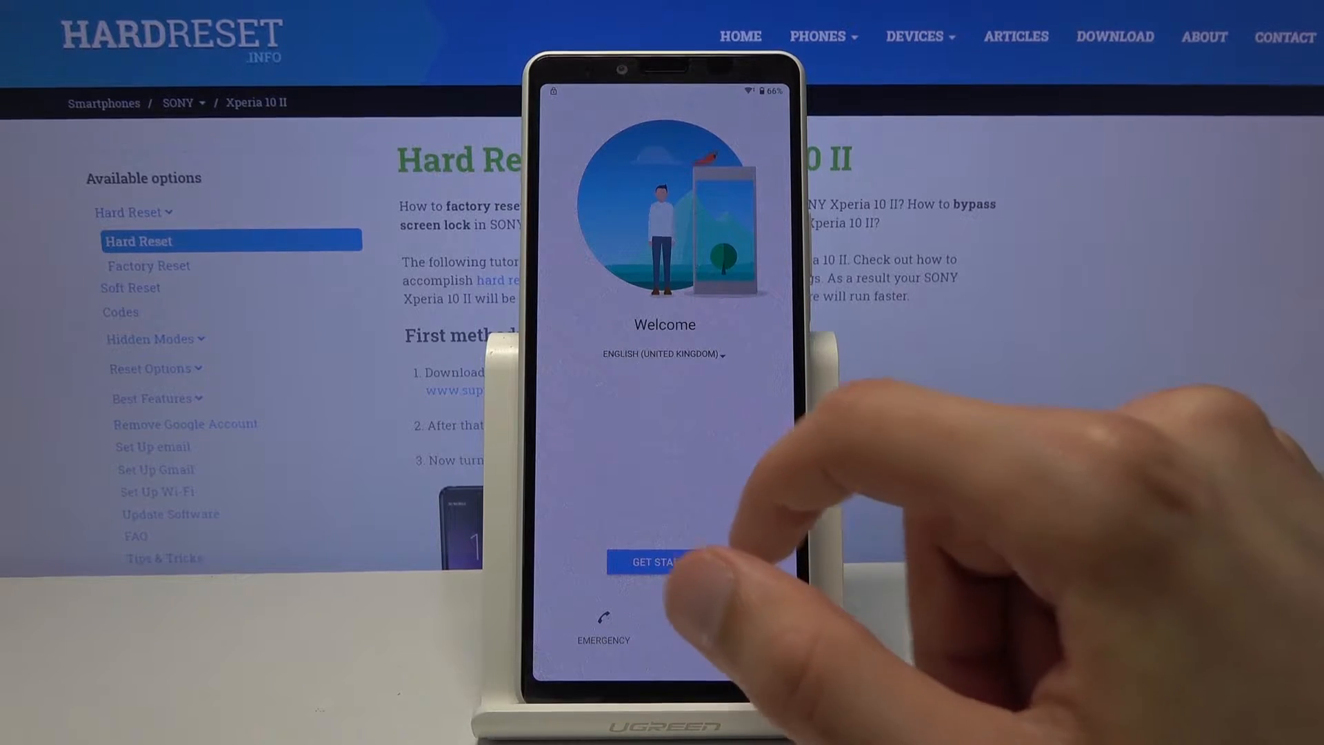
click(654, 562)
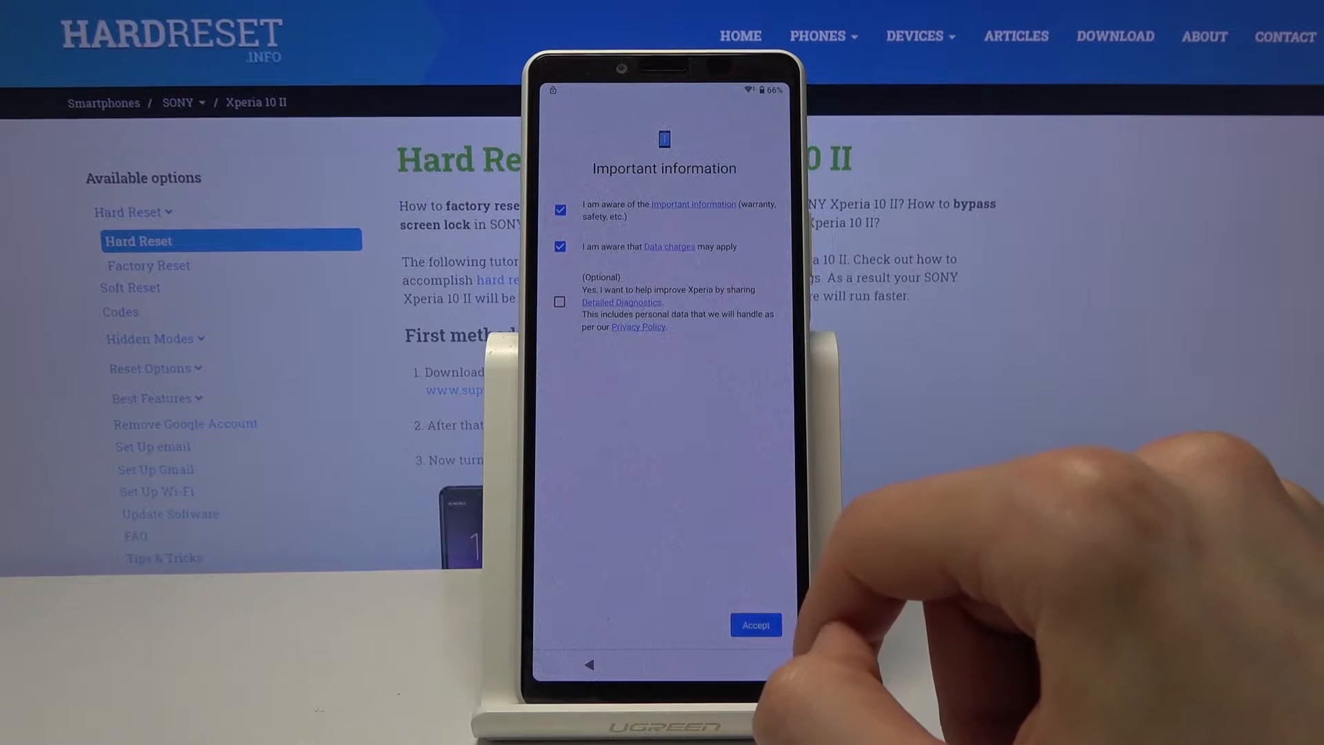
Accept the Important information terms, choose a connection and skip copying apps and data.
click(754, 625)
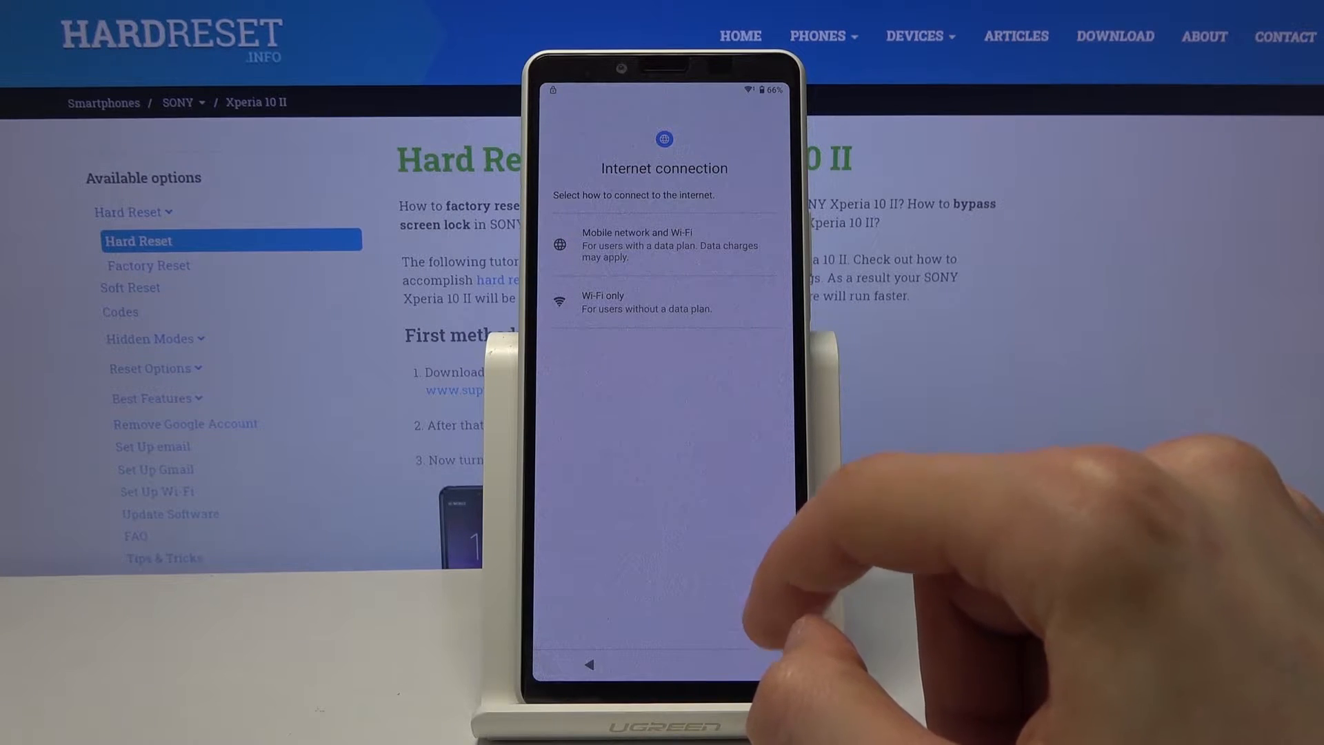
click(663, 246)
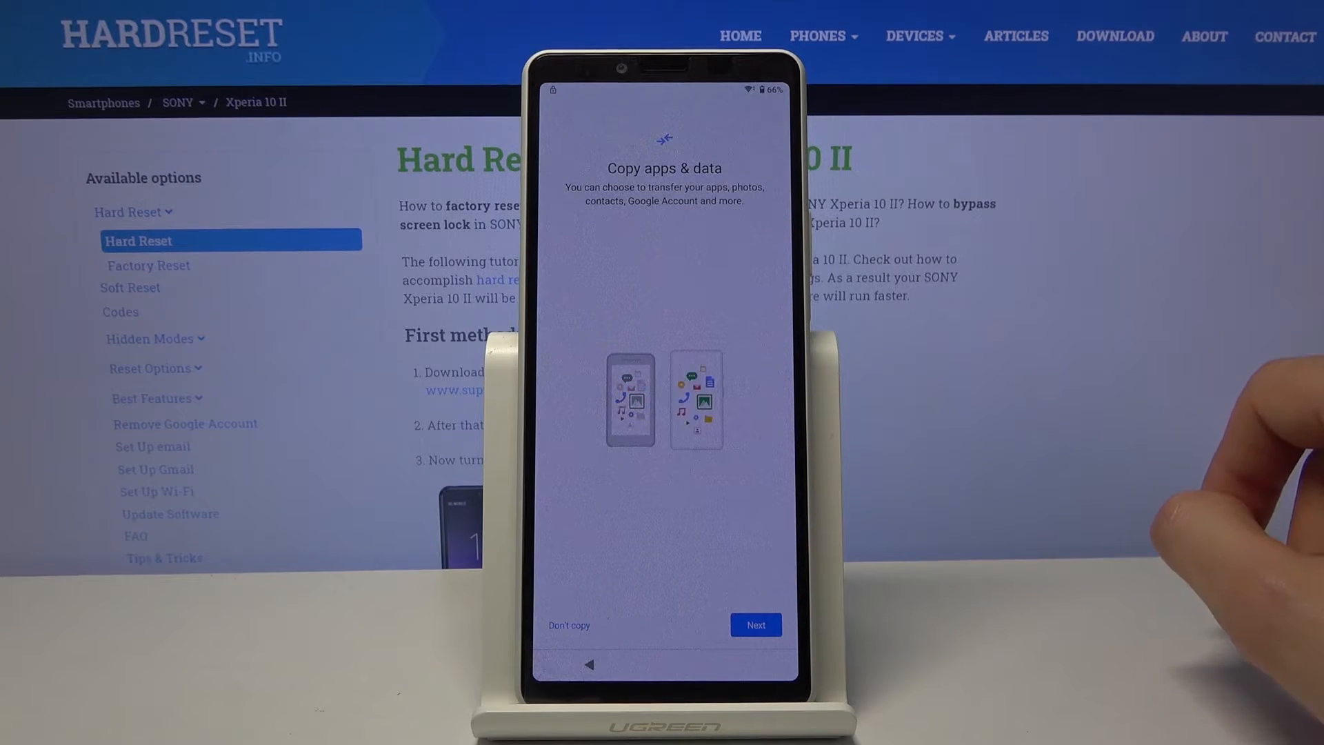
click(755, 624)
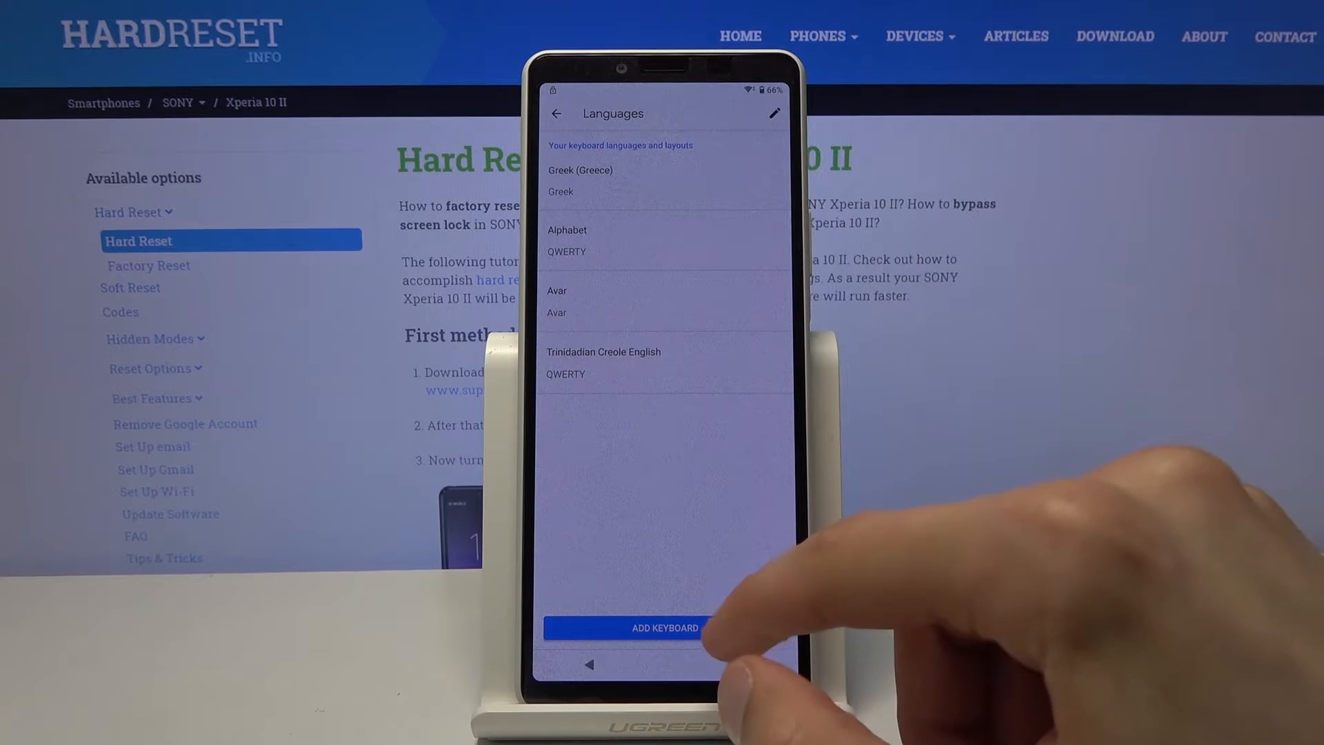
Search the keyboard help topics for 'mor' and open the 'Use Morse code' article.
click(665, 627)
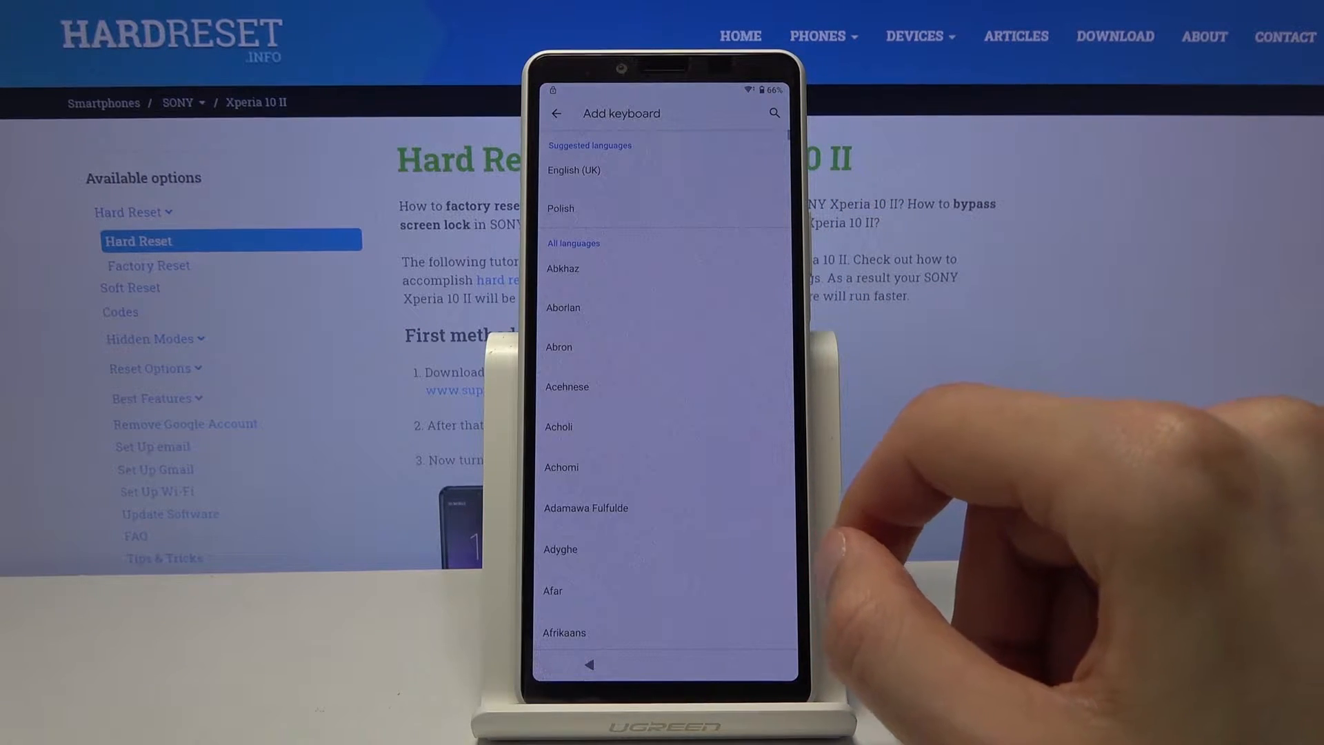
scroll(down, 3)
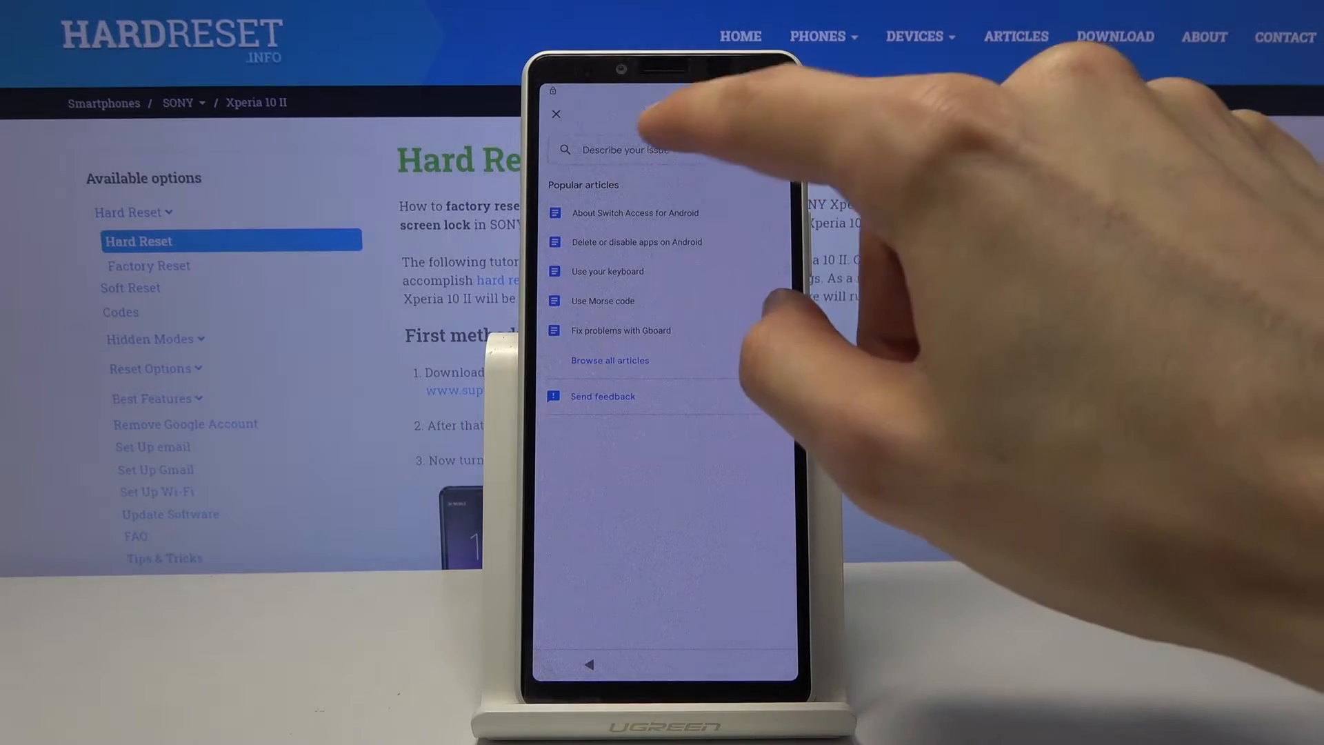
click(642, 149)
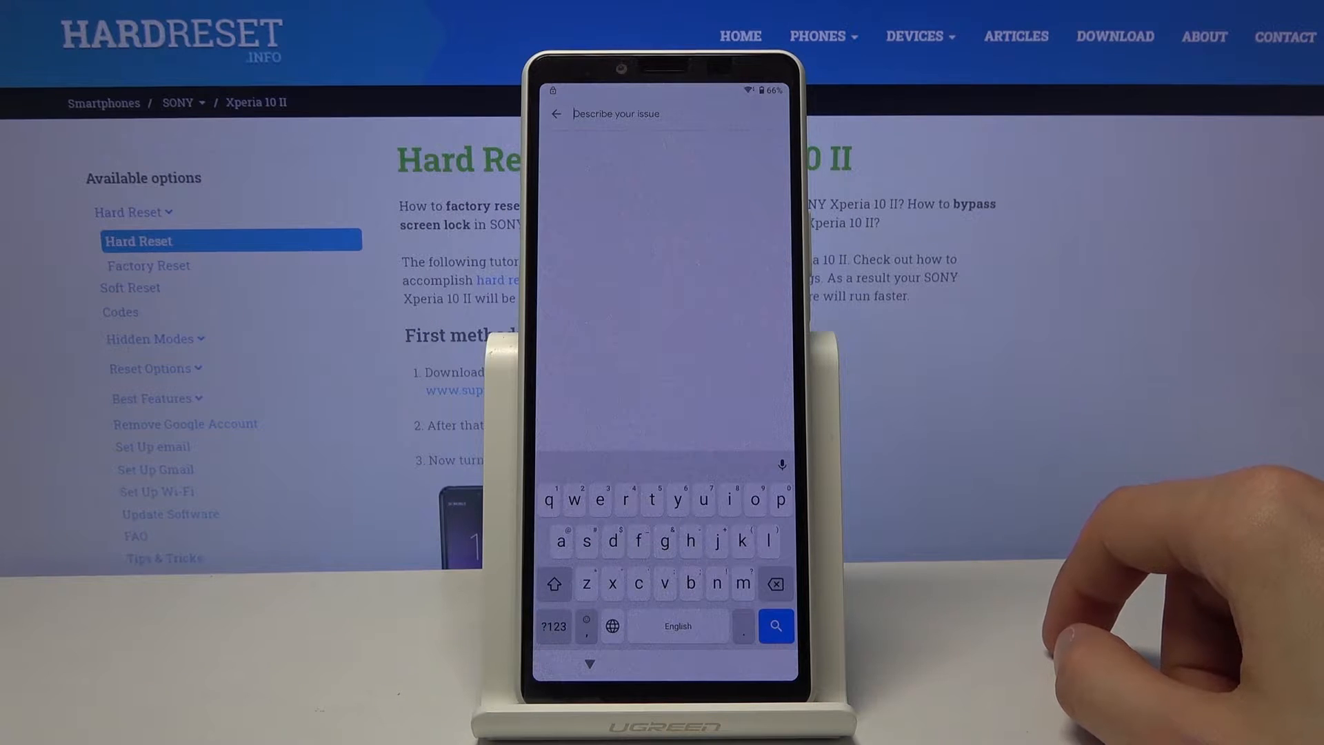
text(mo)
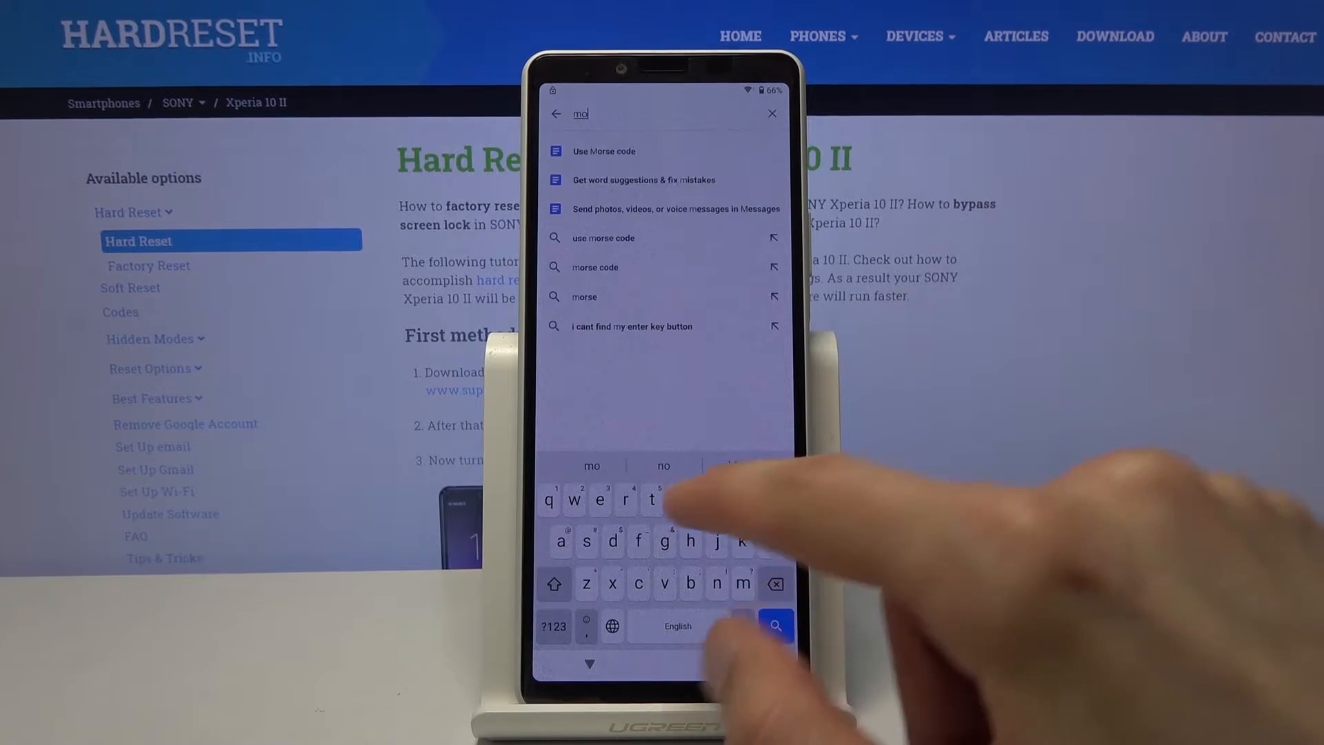
text(r)
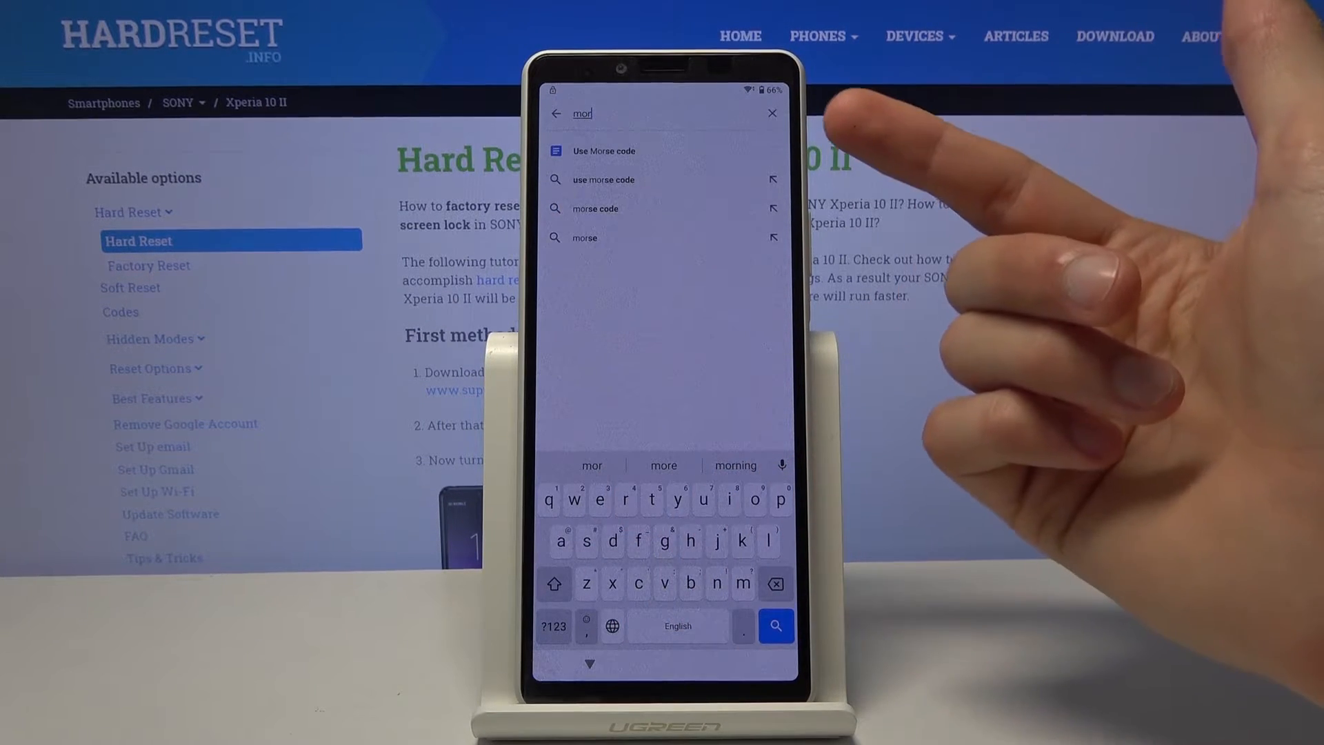
click(604, 150)
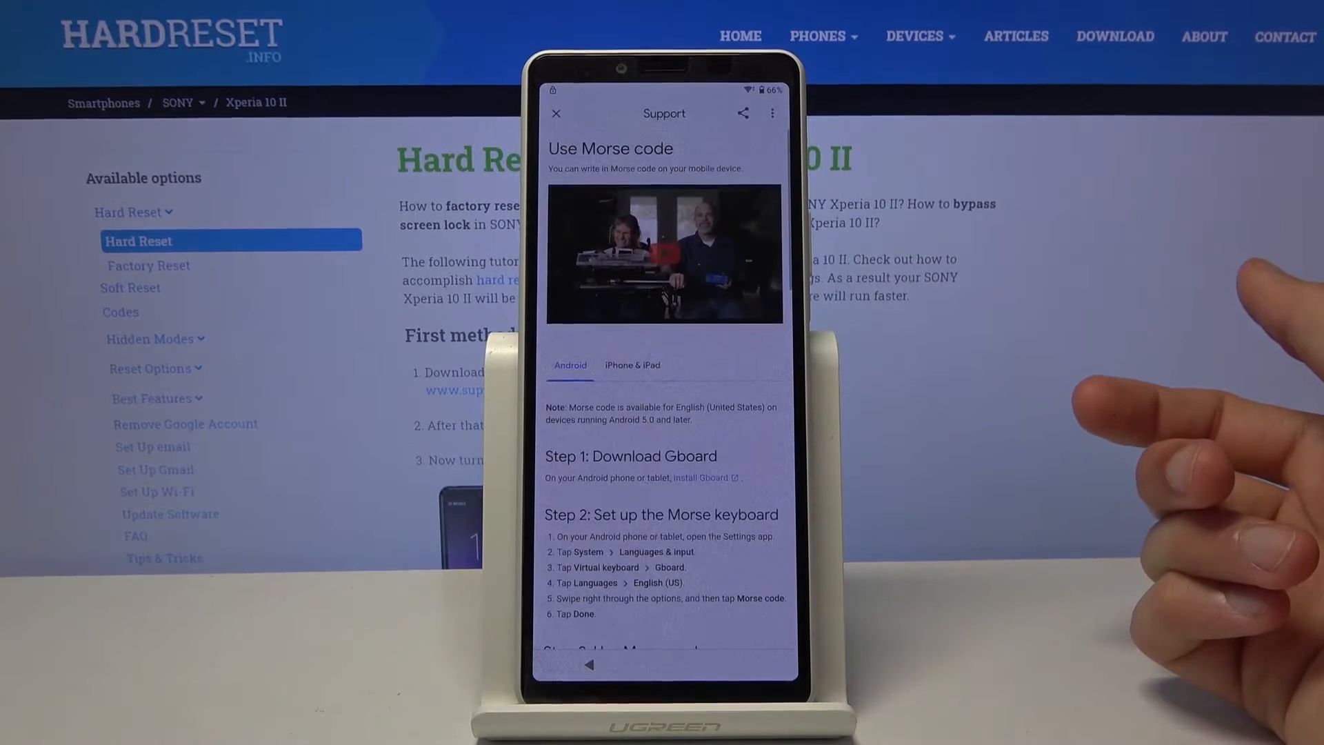
Launch Chrome from the article's video and accept Chrome's welcome terms.
scroll(down, 3)
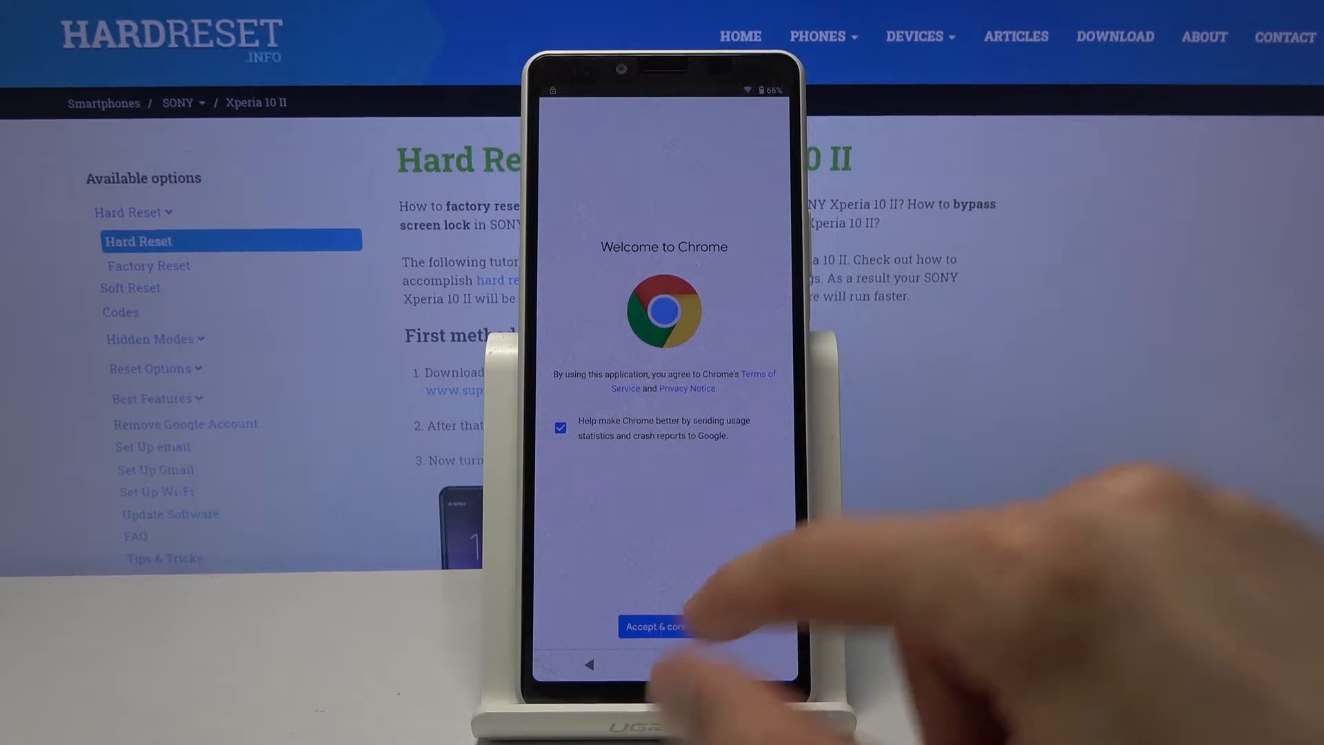
click(657, 626)
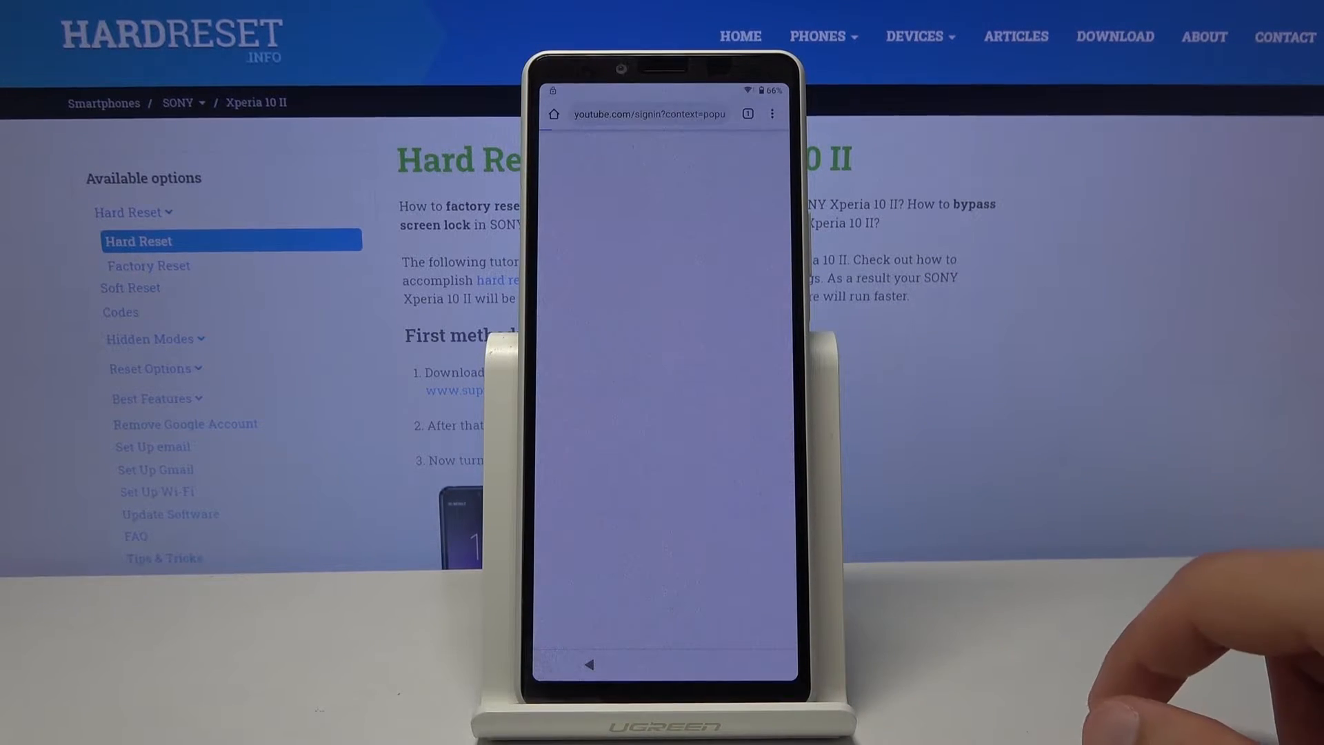
Go to hardreset.info in Chrome's address bar.
click(648, 115)
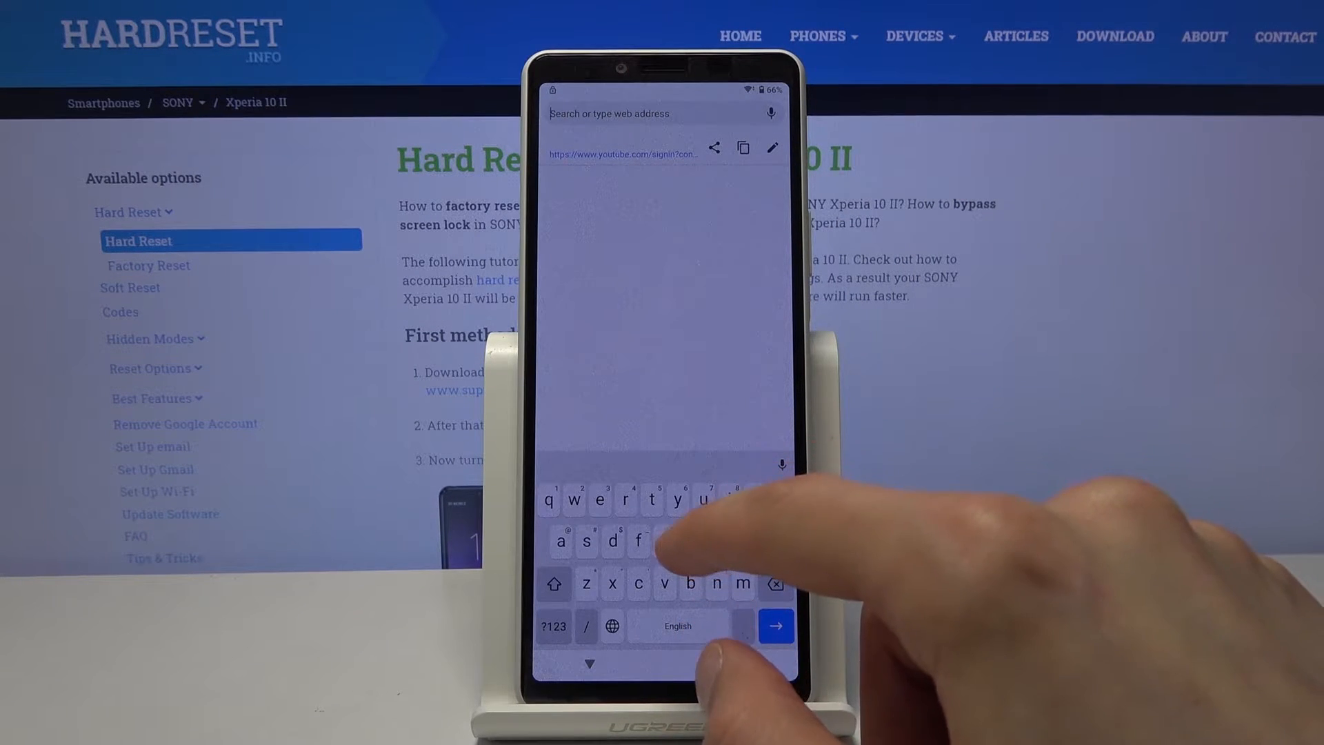
text(hardr)
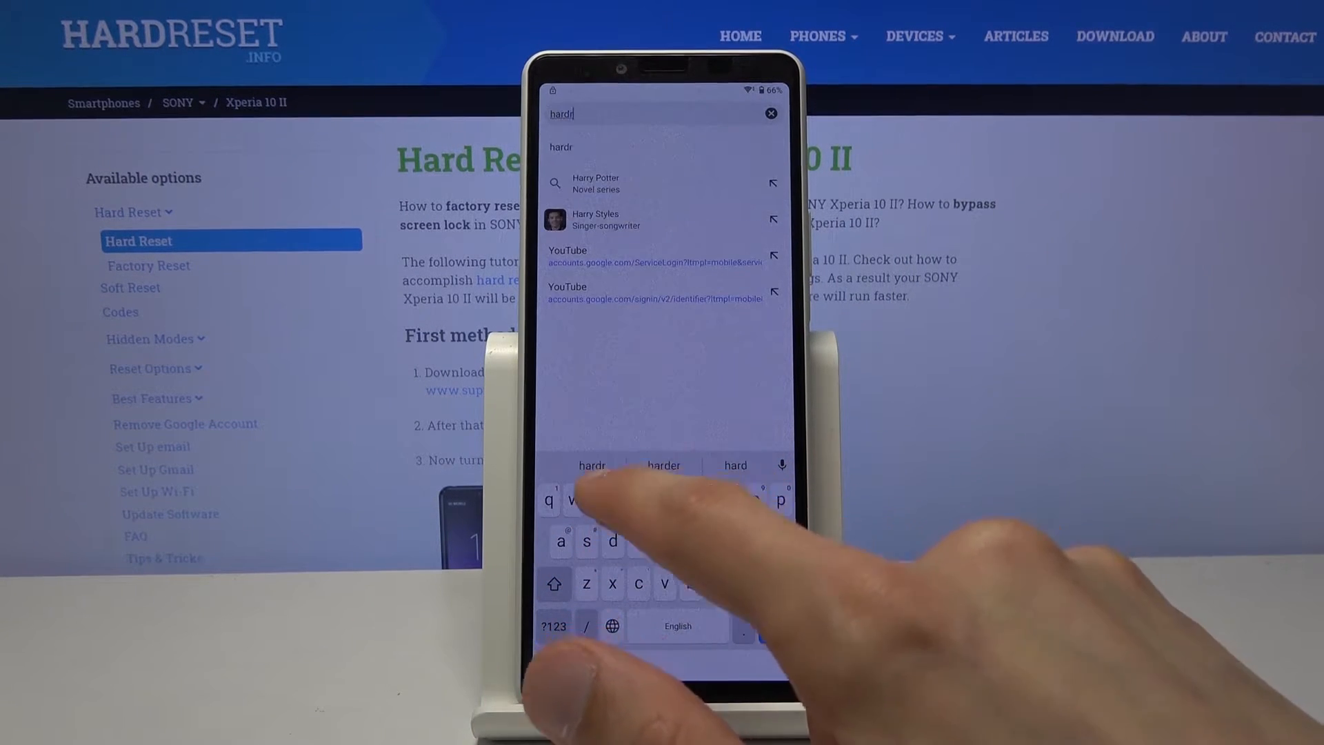
text(hardreset.info)
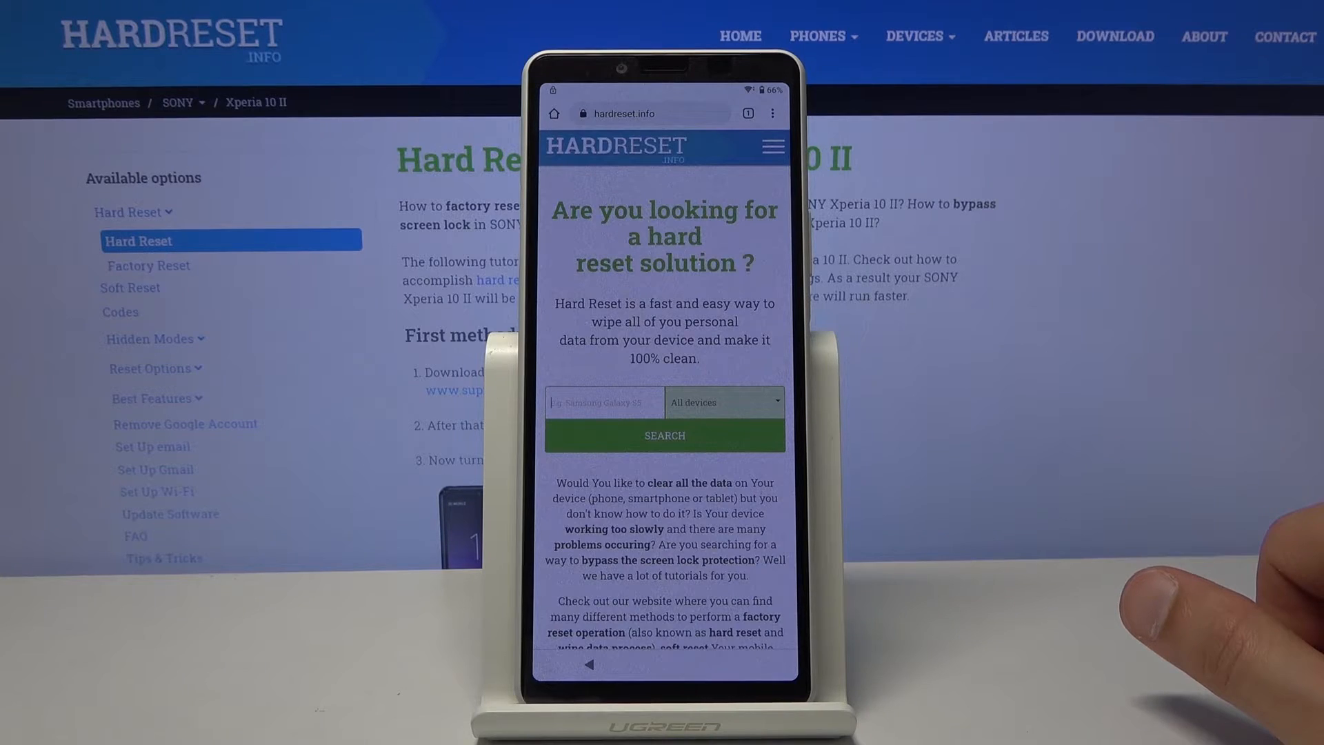
click(603, 402)
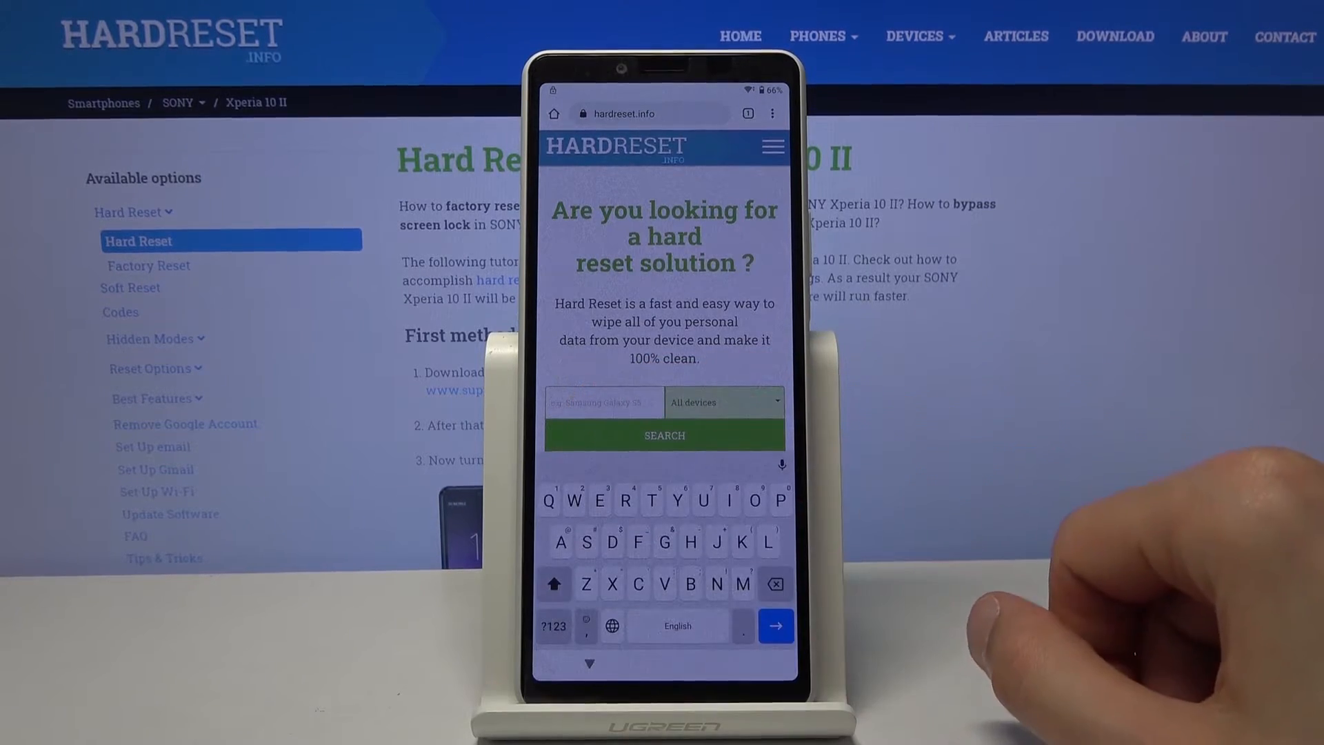
Go to the site's Download section and enter 'Android' in the file search.
click(770, 146)
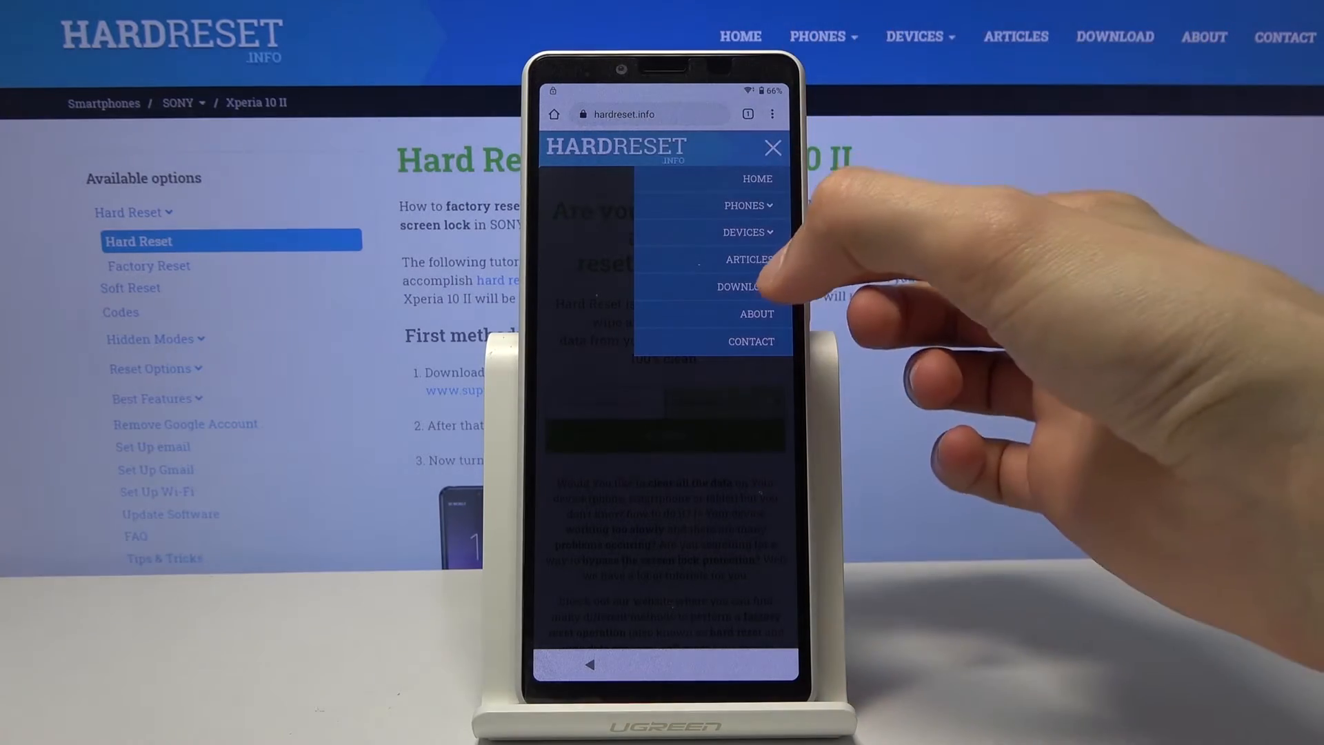
click(736, 287)
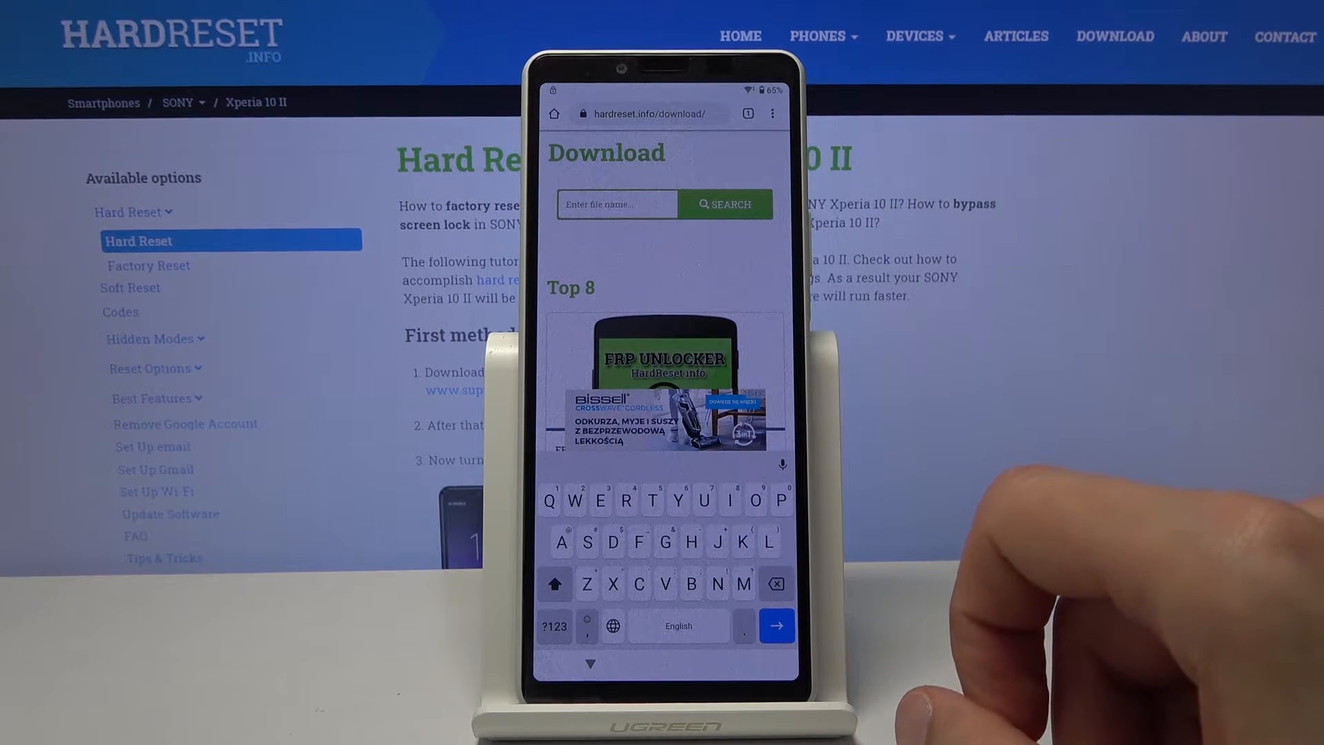
text(A)
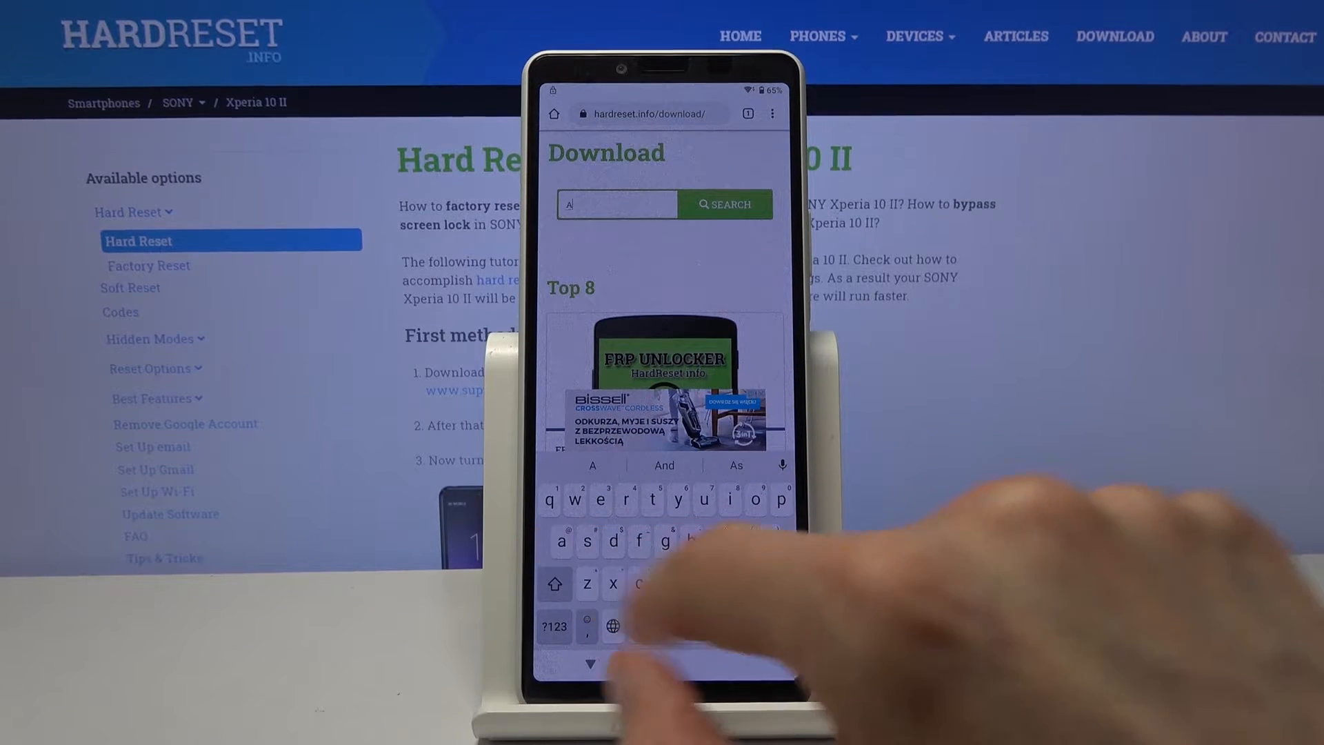
text(Andro)
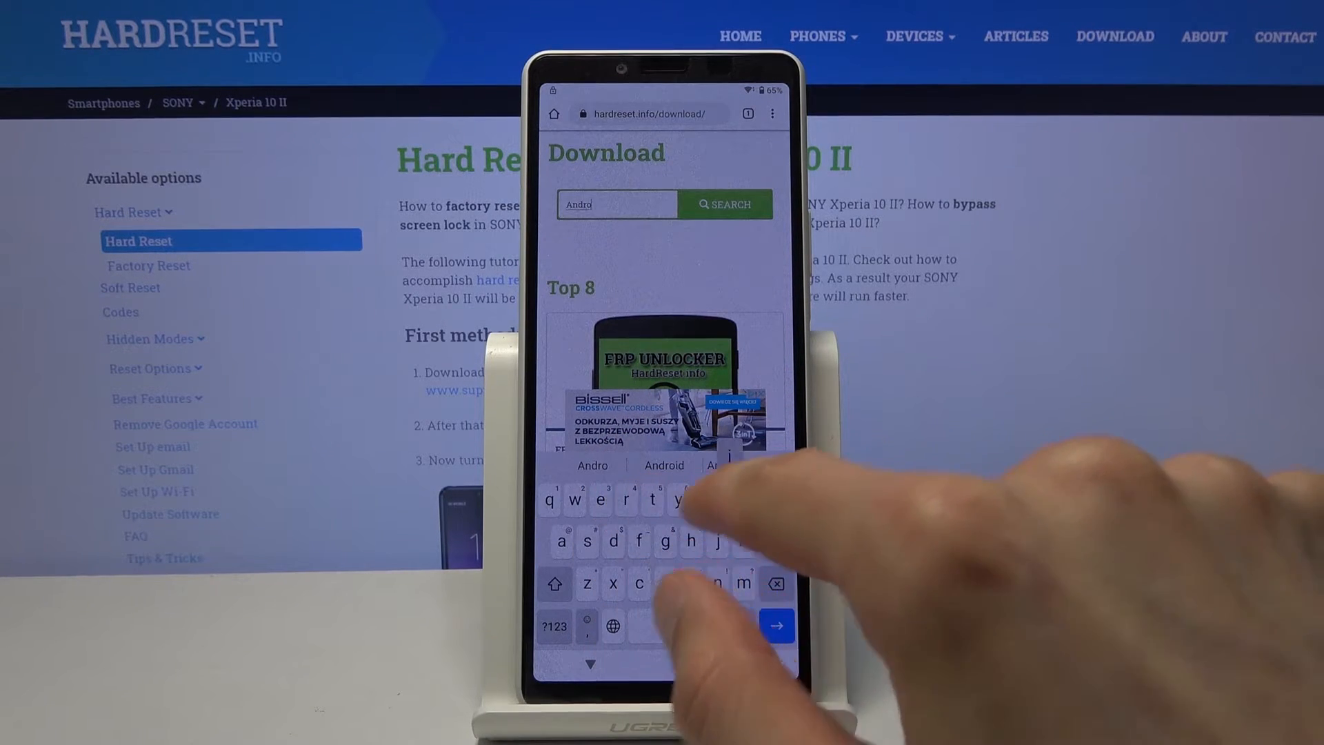
text(id 7.1.2)
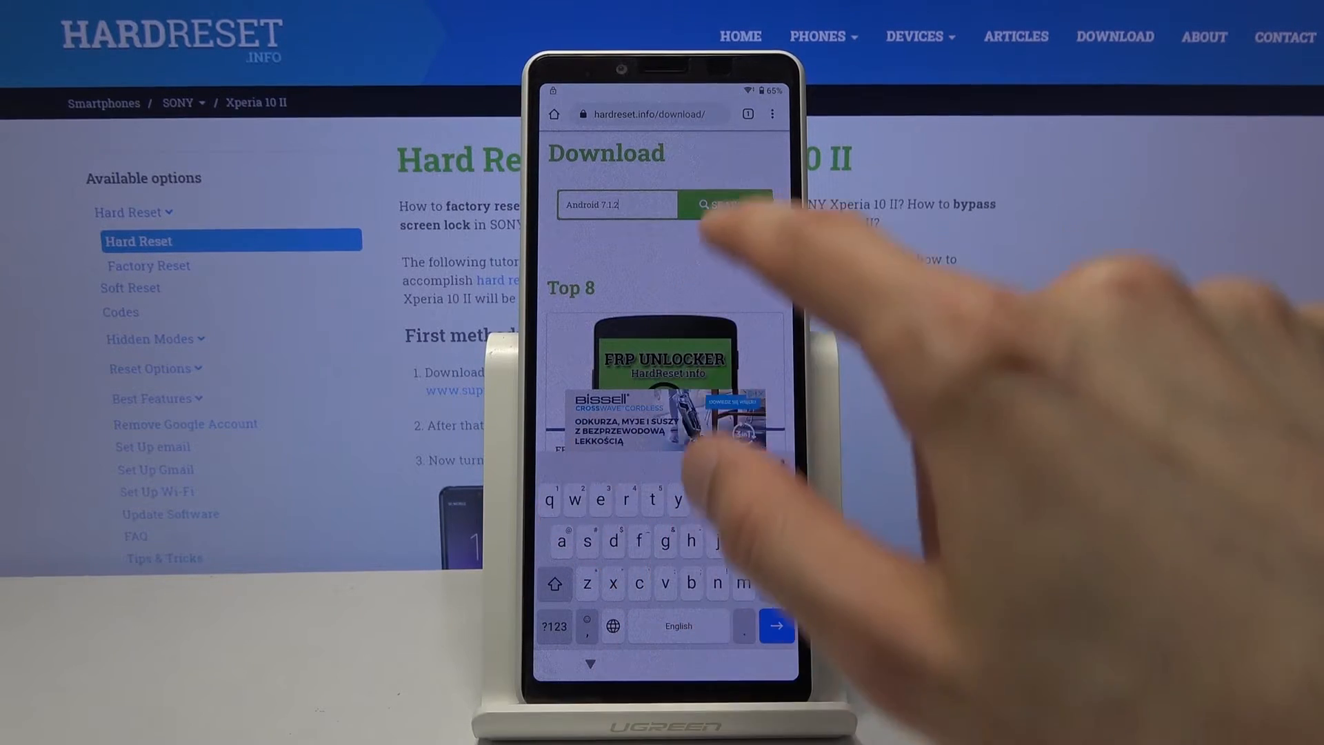
Search Android 7.1.2 and download FRP_vnROM_HardReset.info.apk, keeping it despite the warning.
click(726, 204)
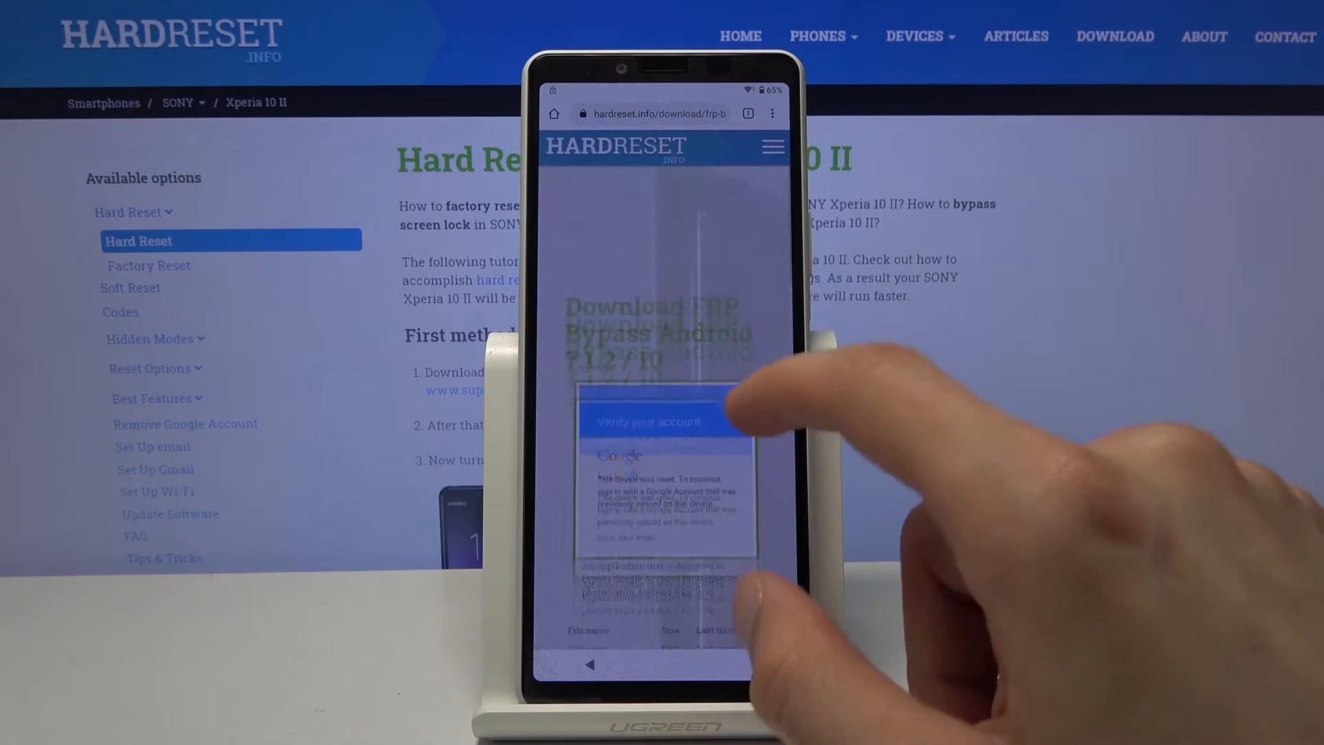
scroll(down, 3)
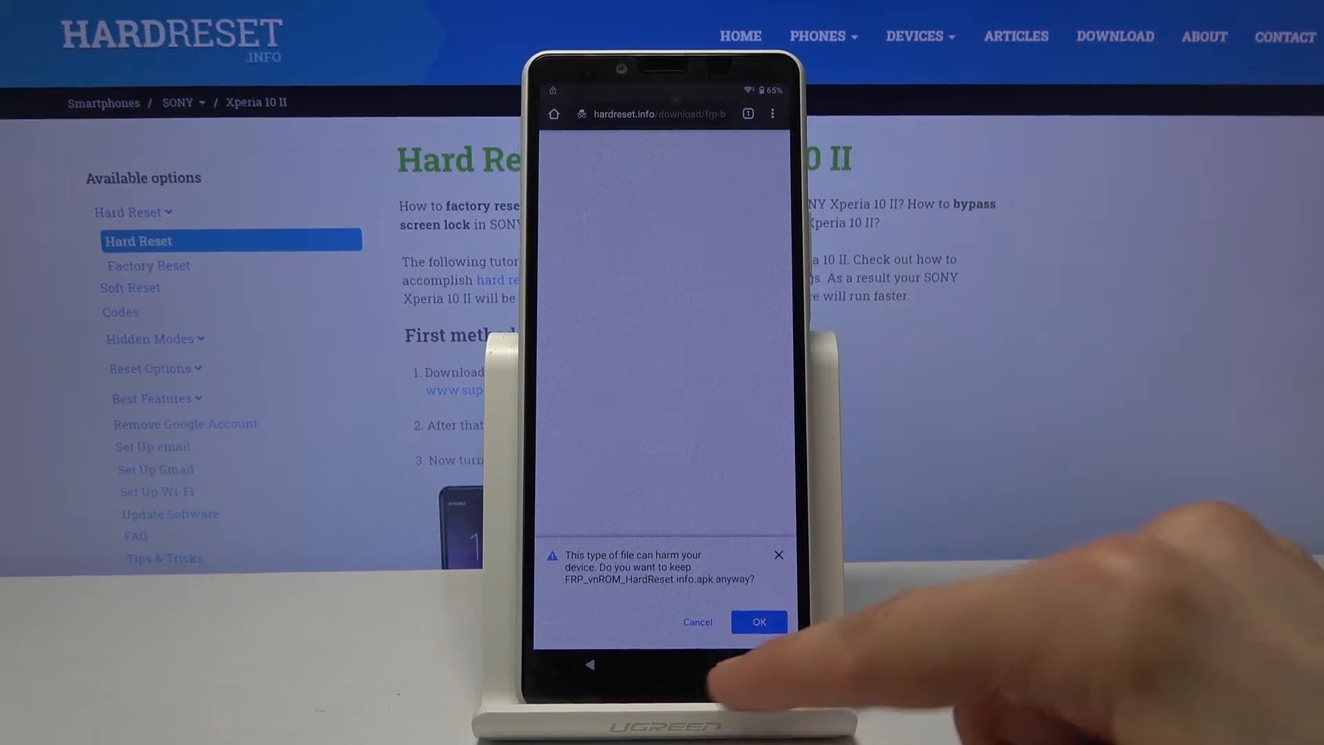
click(757, 622)
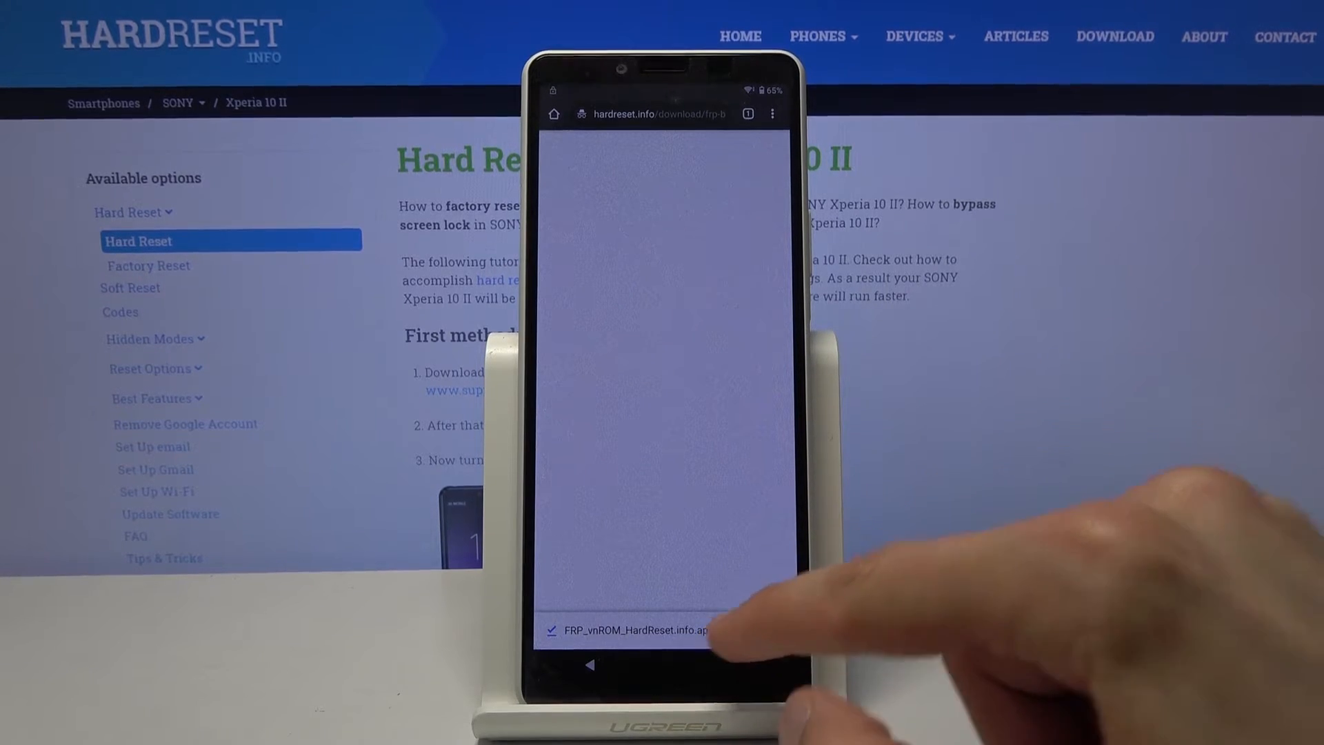
Install Bypass FRP vnROM.net from the apk, allowing this source and accepting permissions.
click(638, 630)
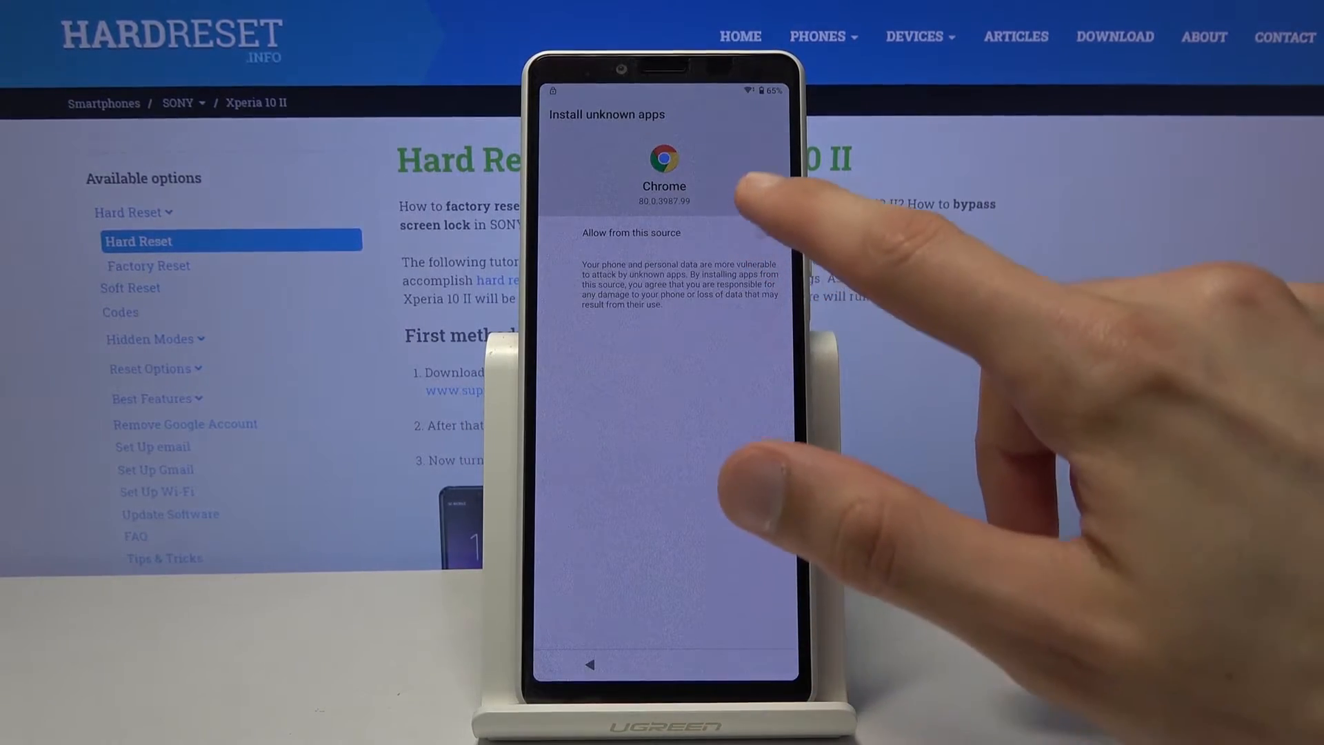
click(665, 231)
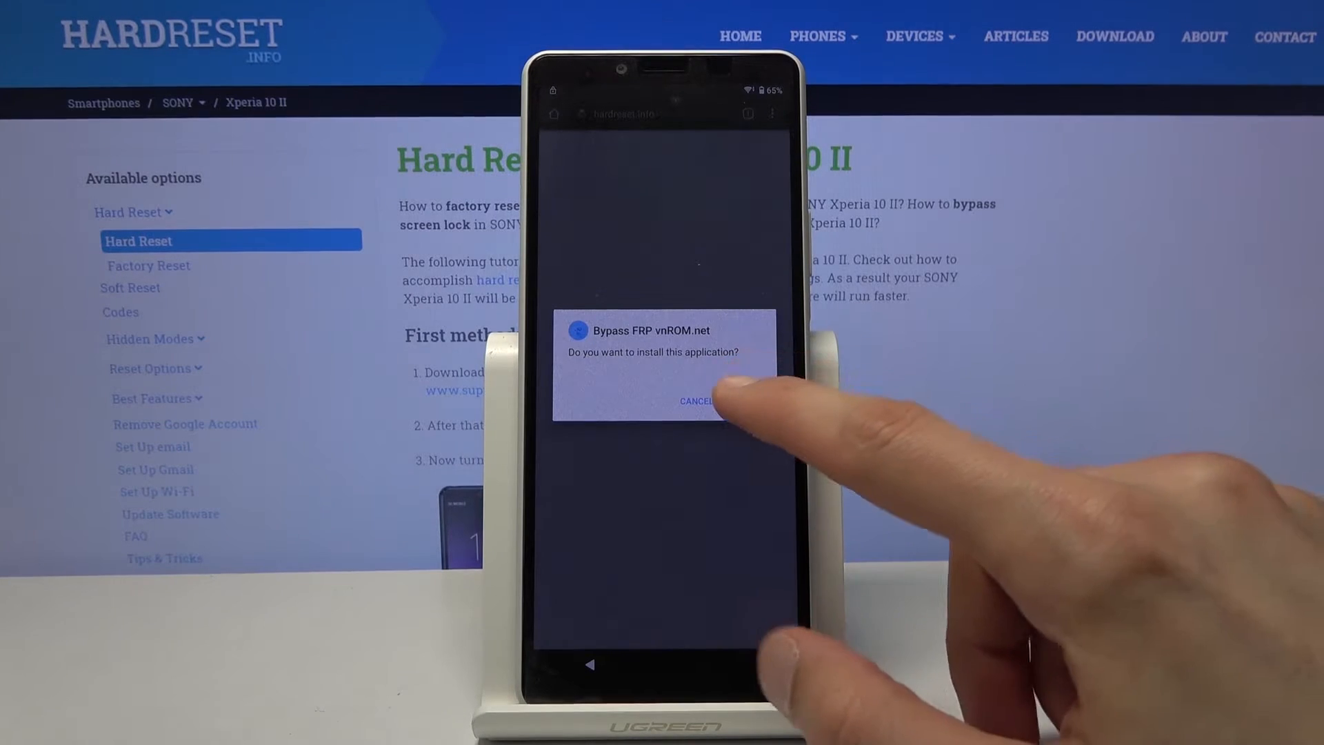
click(750, 401)
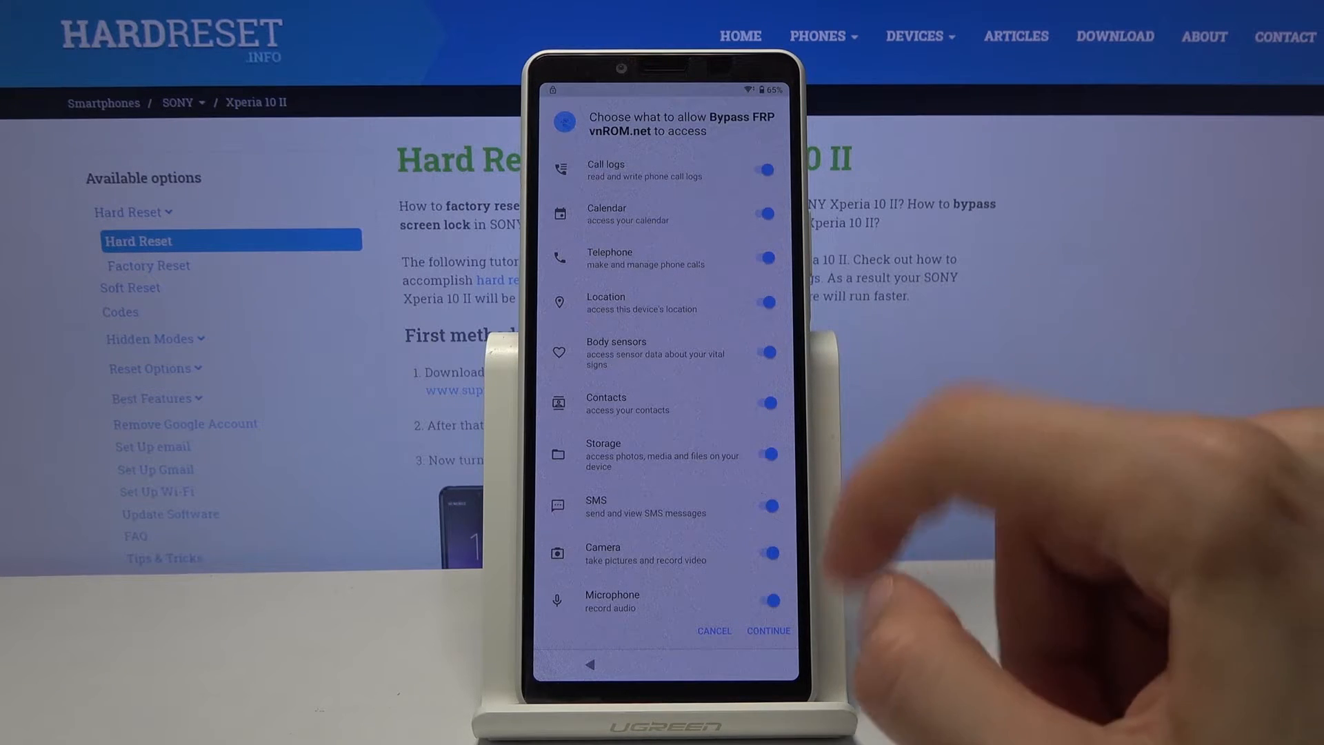
click(768, 630)
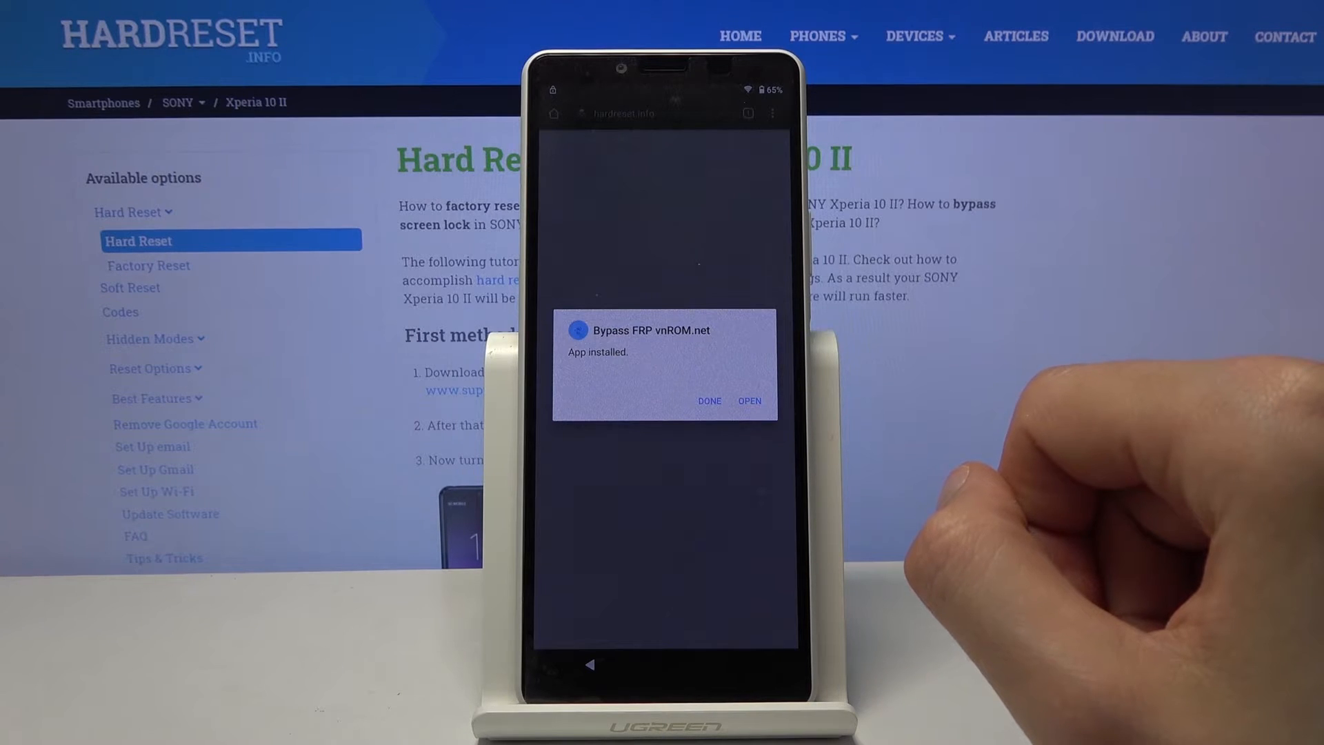
click(747, 400)
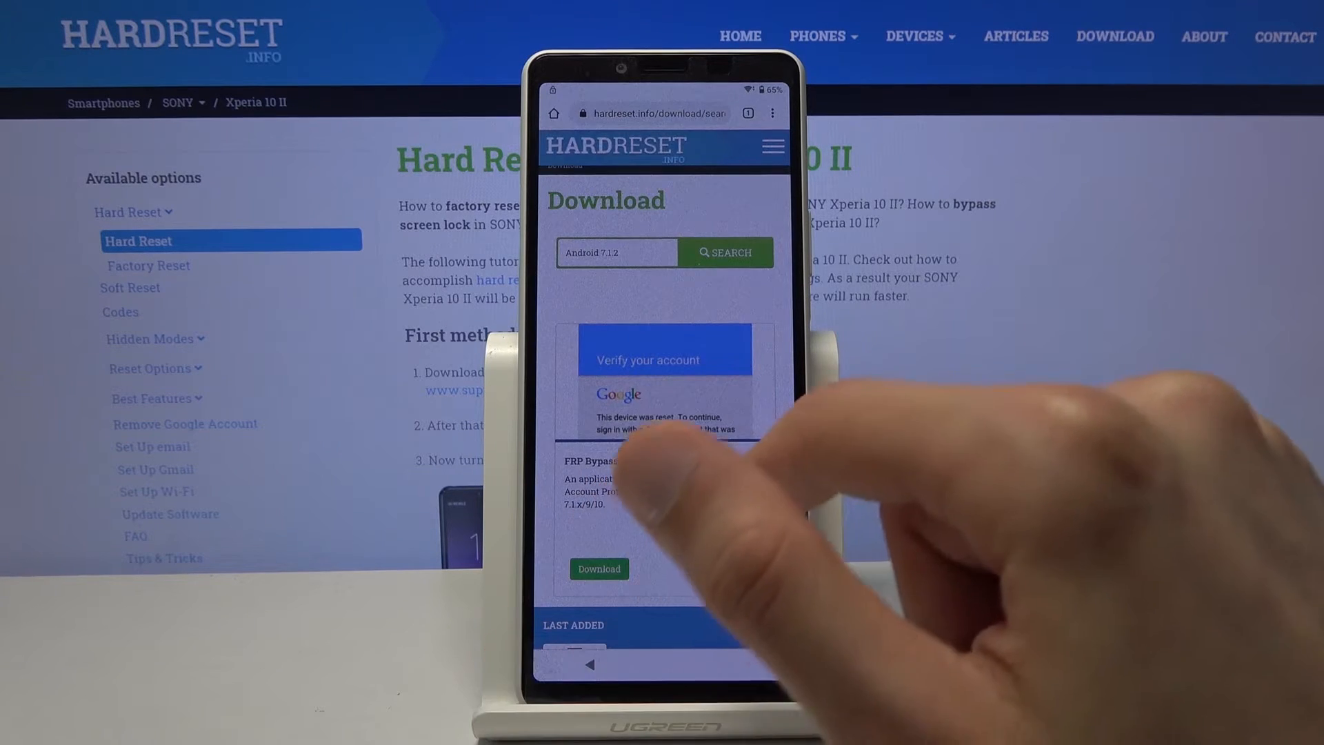
Search hardreset.info for 'Settings' and go to the Android Settings APK download page.
click(616, 253)
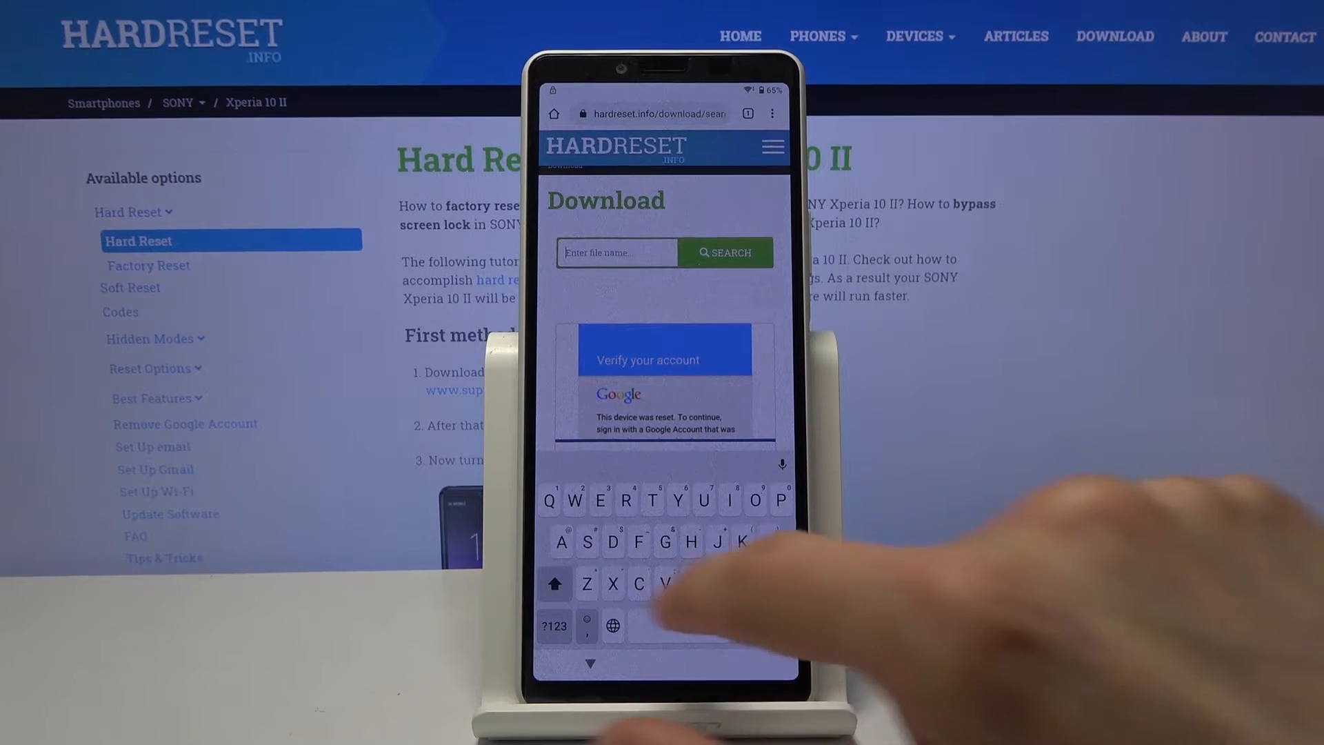
text(Setti)
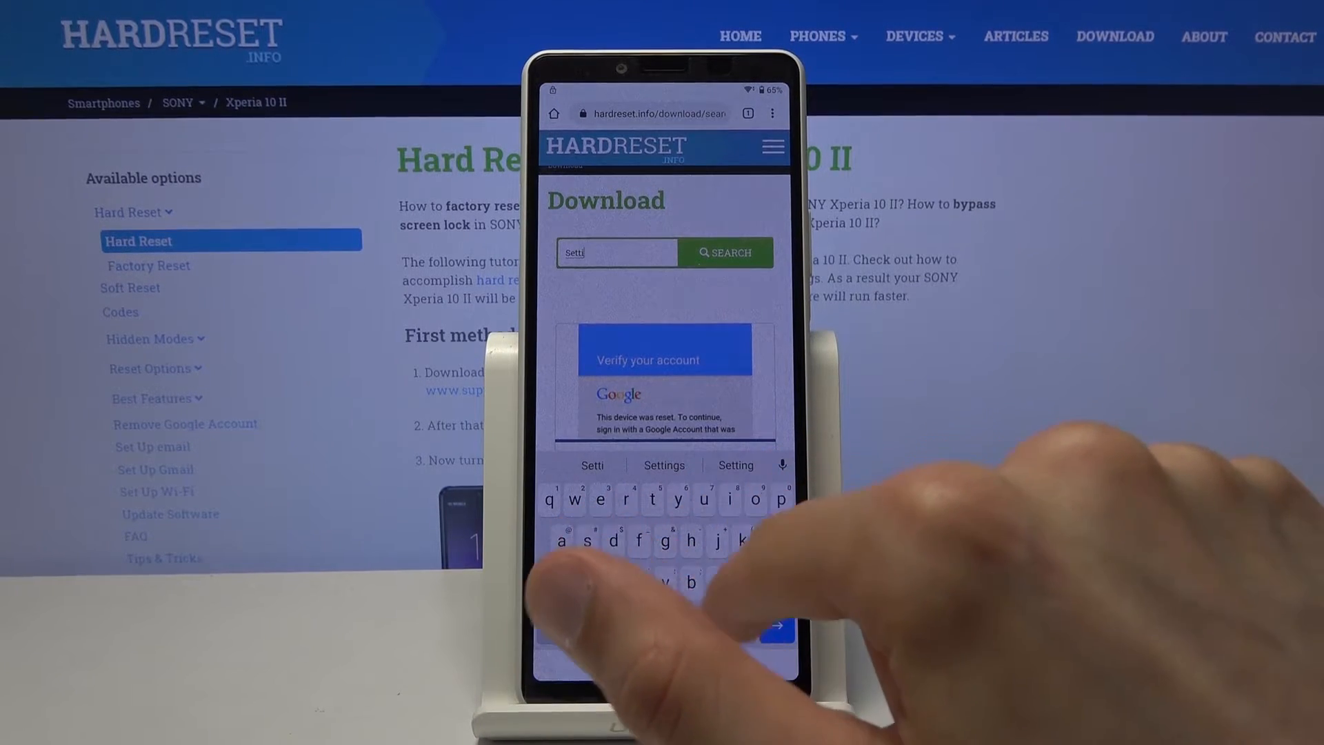
click(663, 465)
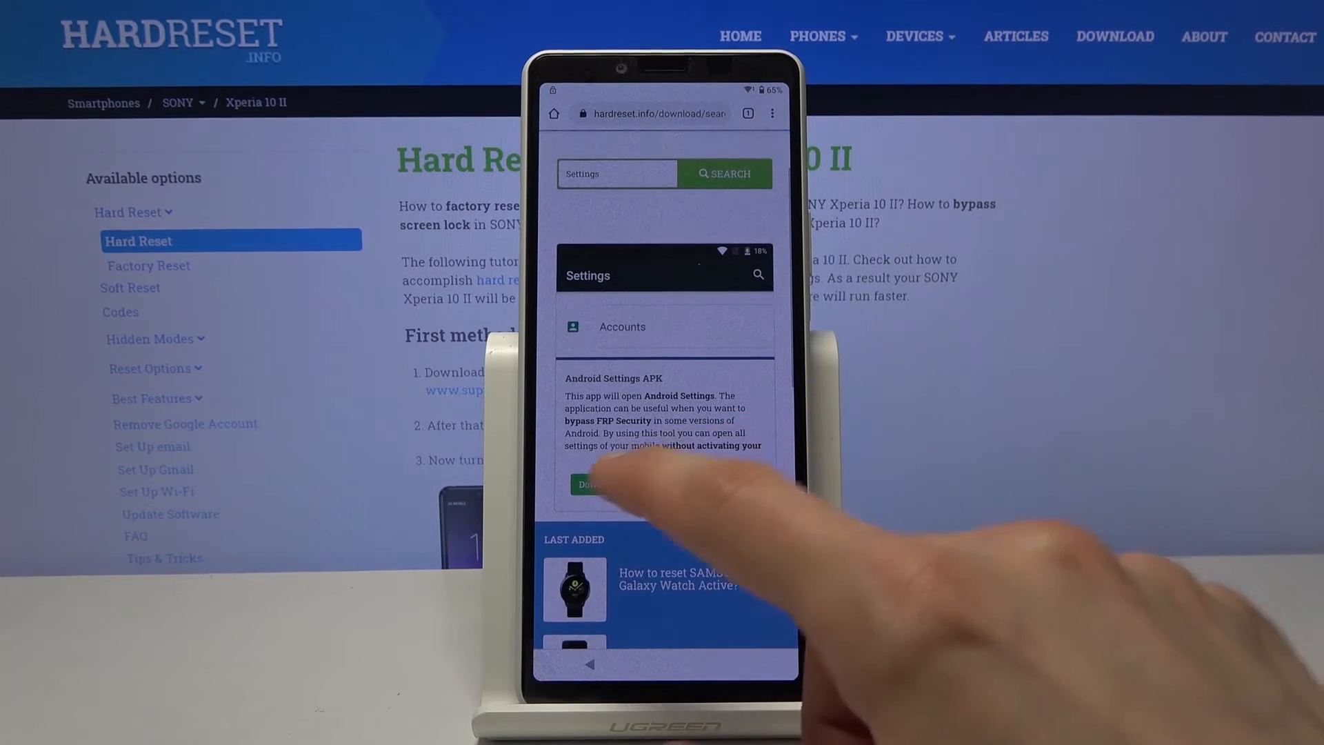
click(589, 484)
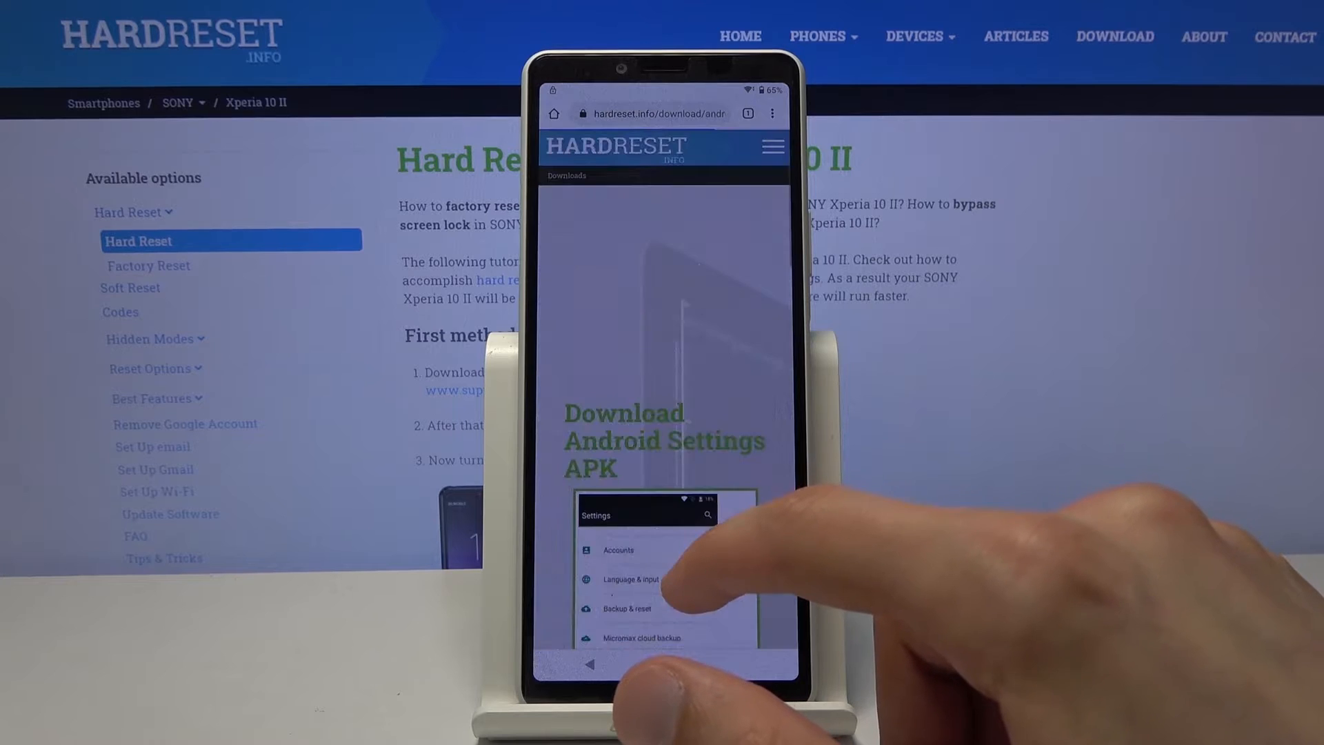
Download Setting_HardReset.info.apk, keeping it despite the warning, and dismiss the link menu.
scroll(down, 3)
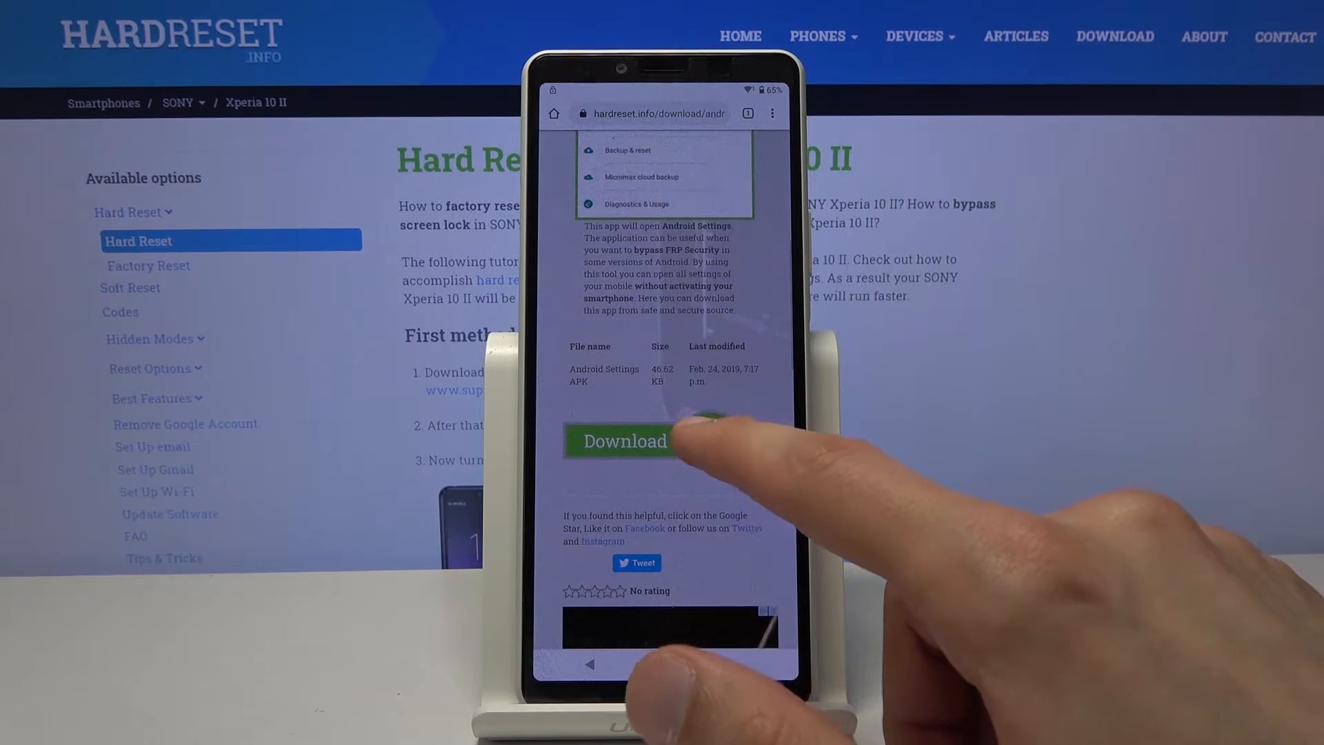
click(624, 442)
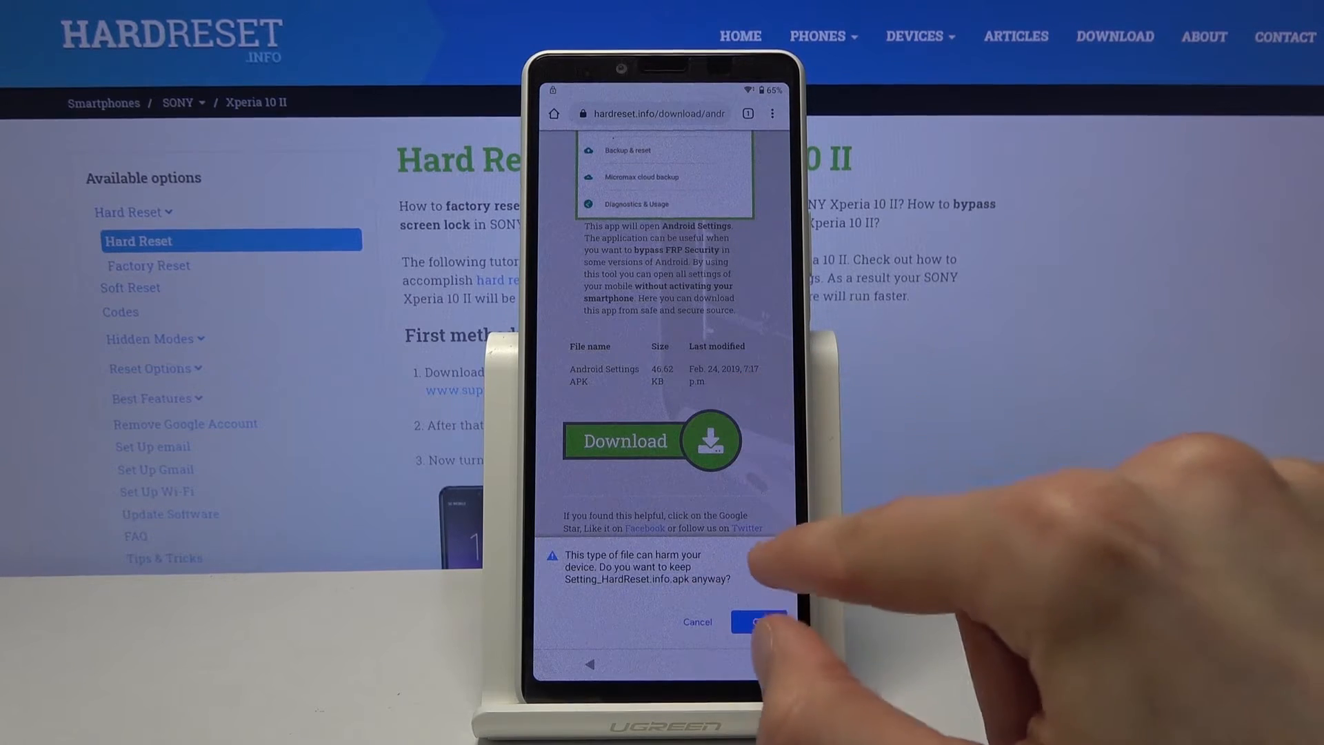
click(624, 440)
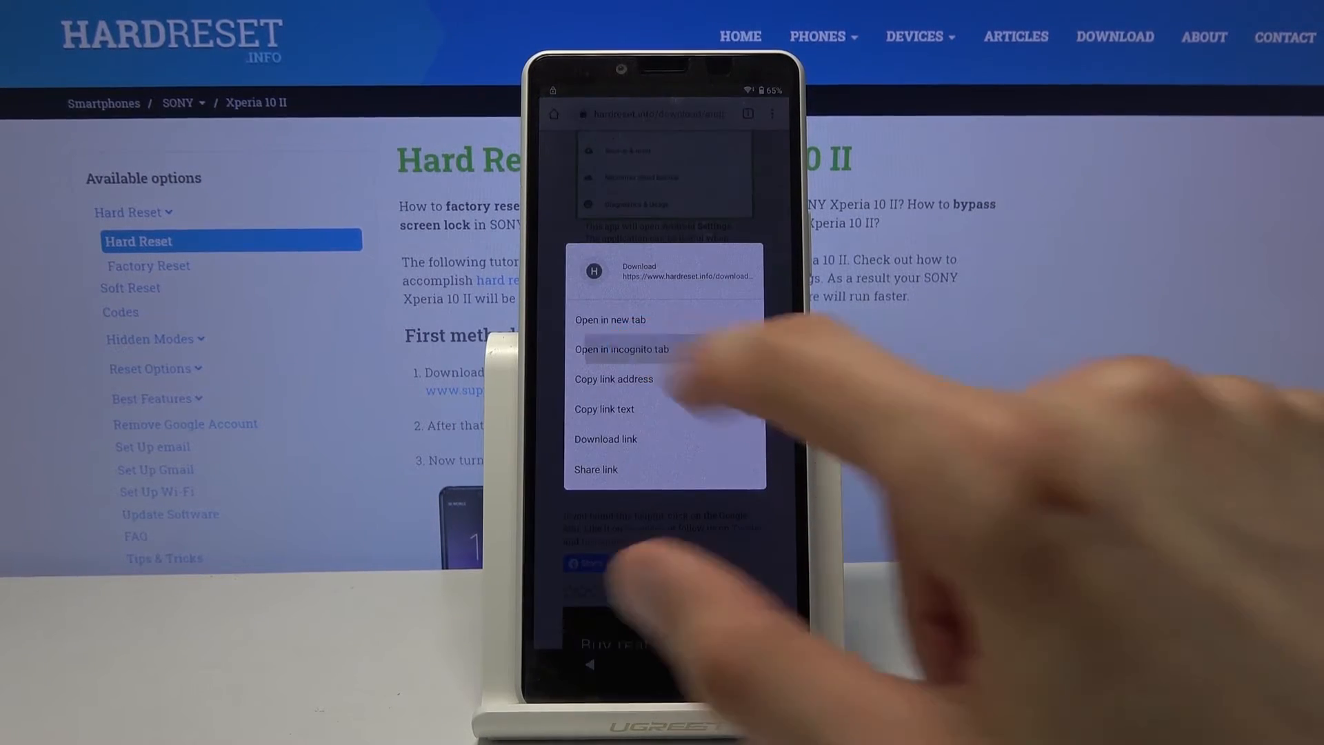
click(605, 439)
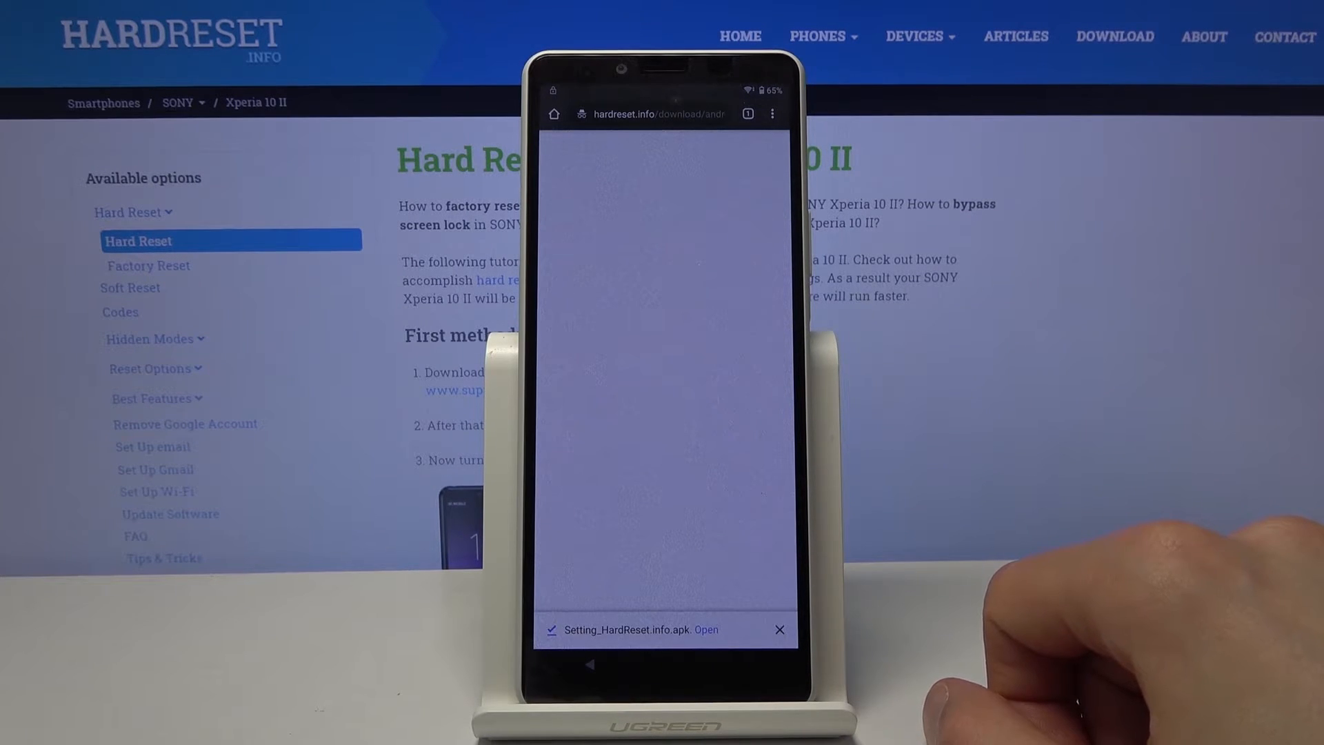
Install Development Settings from the downloaded APK and launch it to show the Settings list.
click(706, 631)
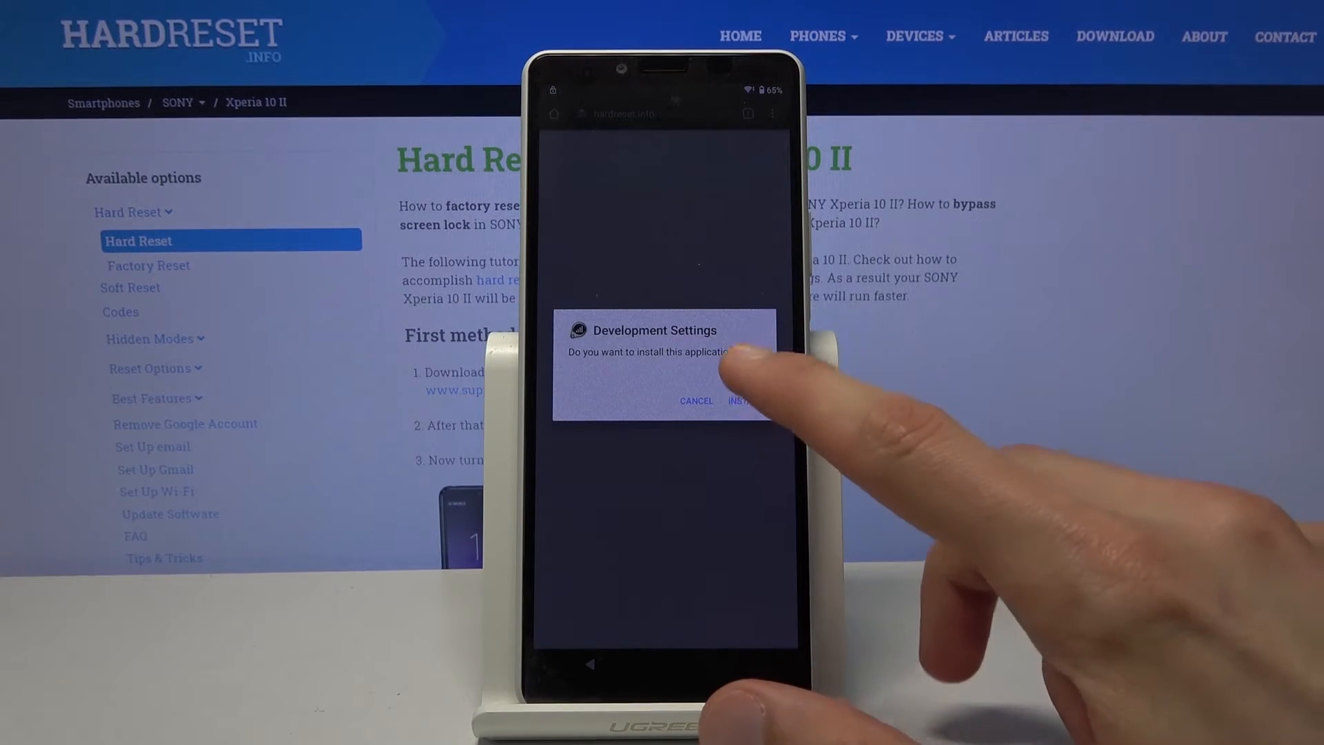
click(742, 400)
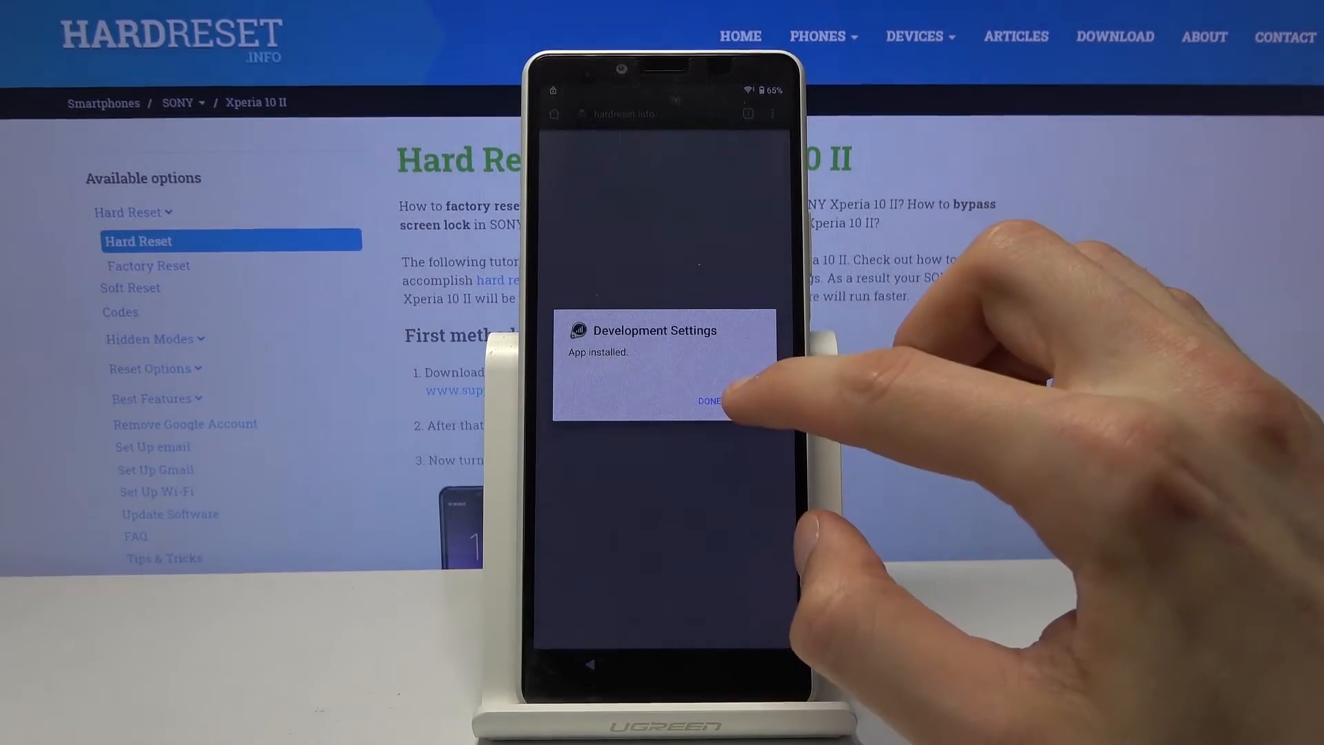
click(707, 402)
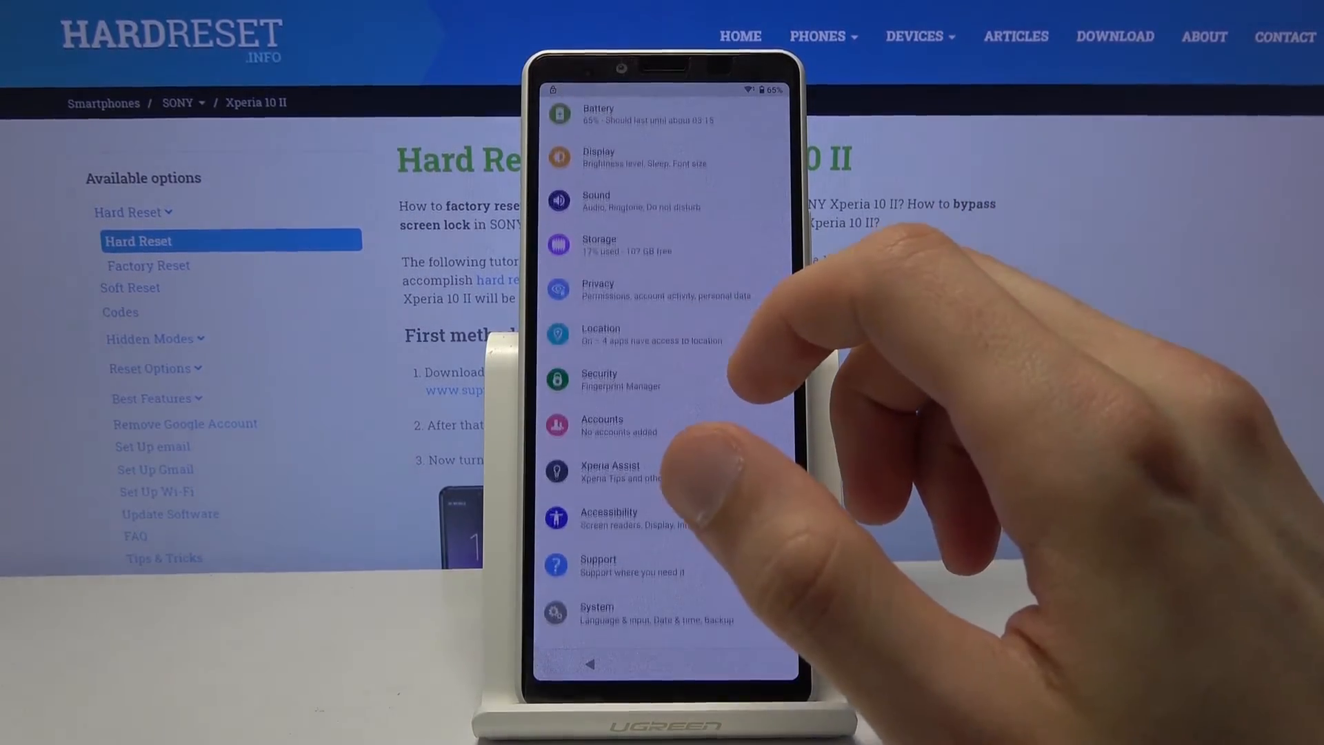
Go to Apps & notifications and show all 37 installed apps.
scroll(down, 3)
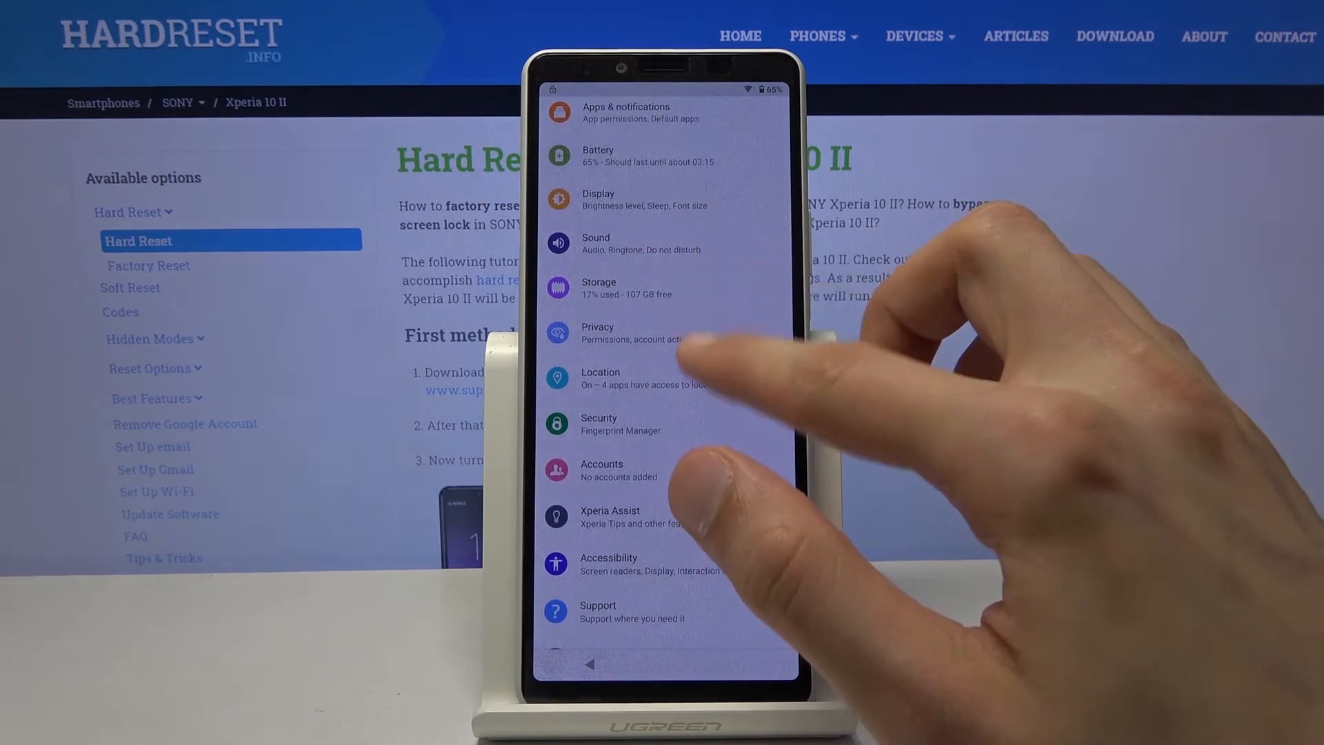
click(625, 111)
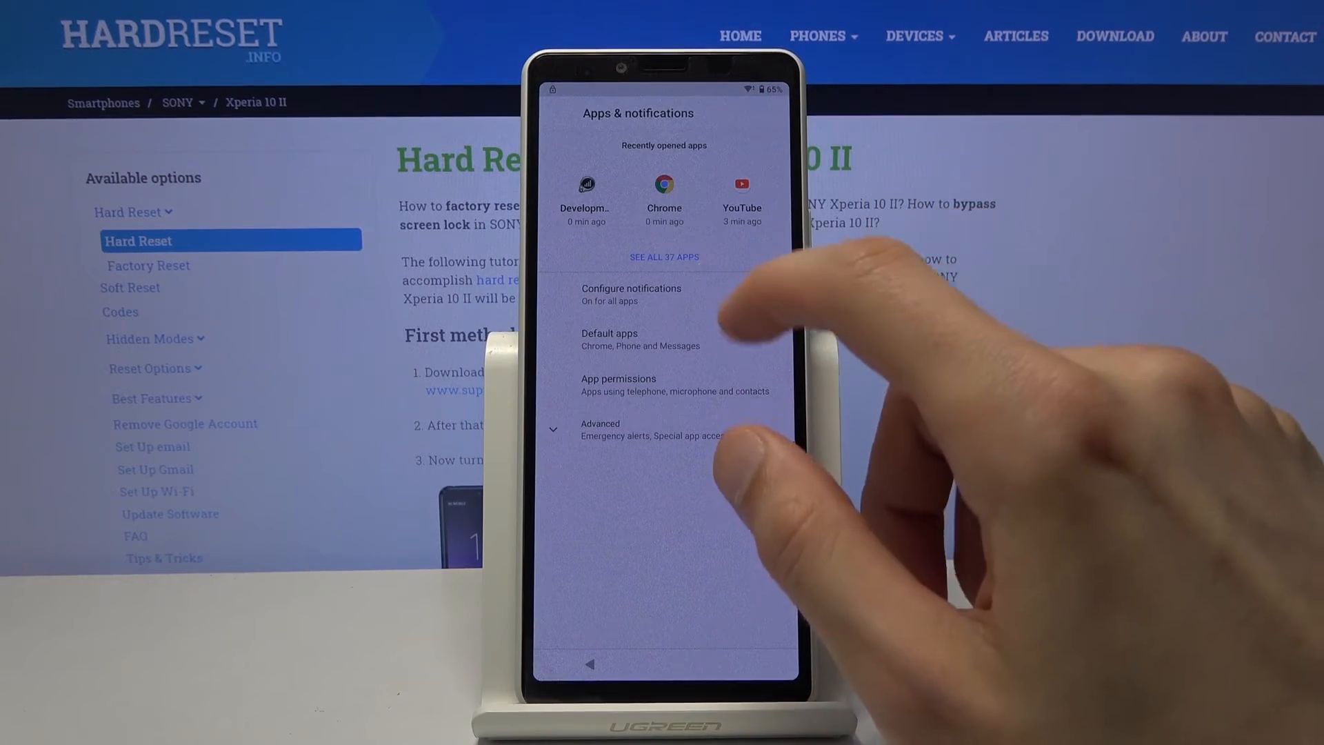
click(663, 256)
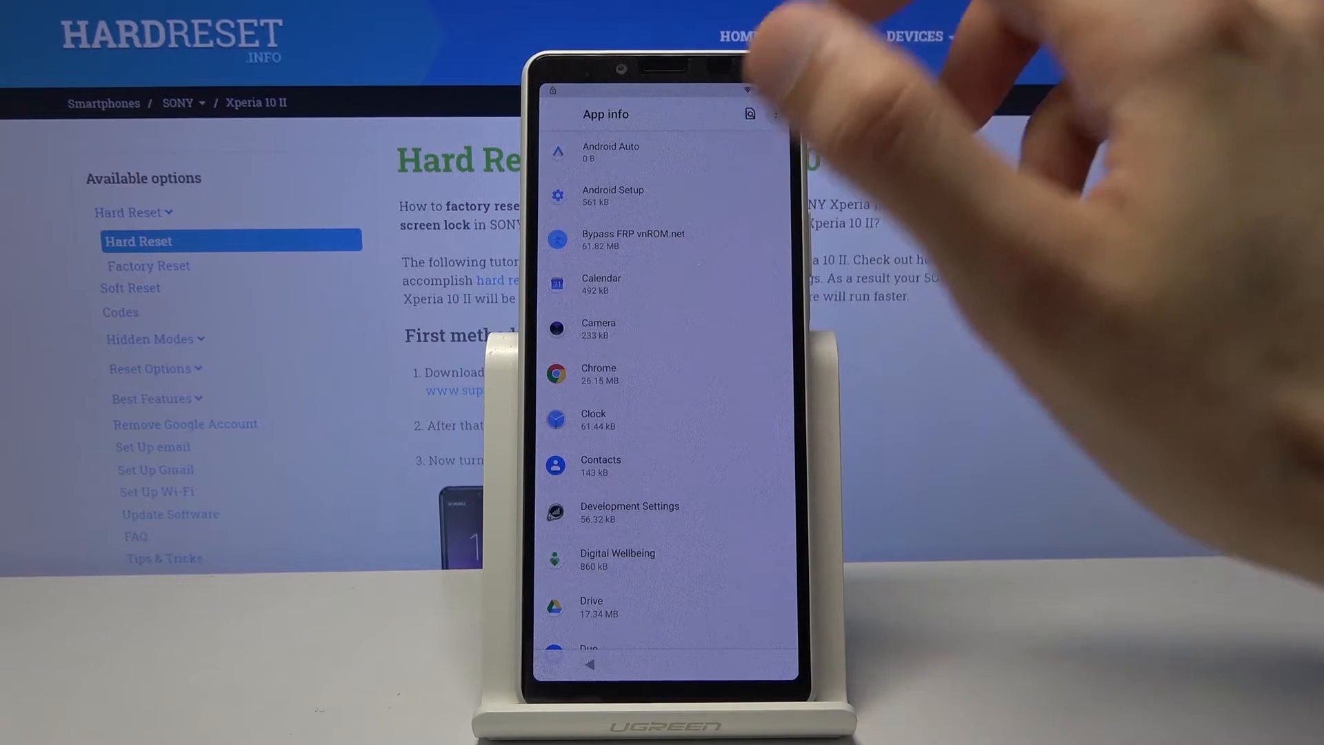
Include system apps in the app list via Show system.
click(773, 113)
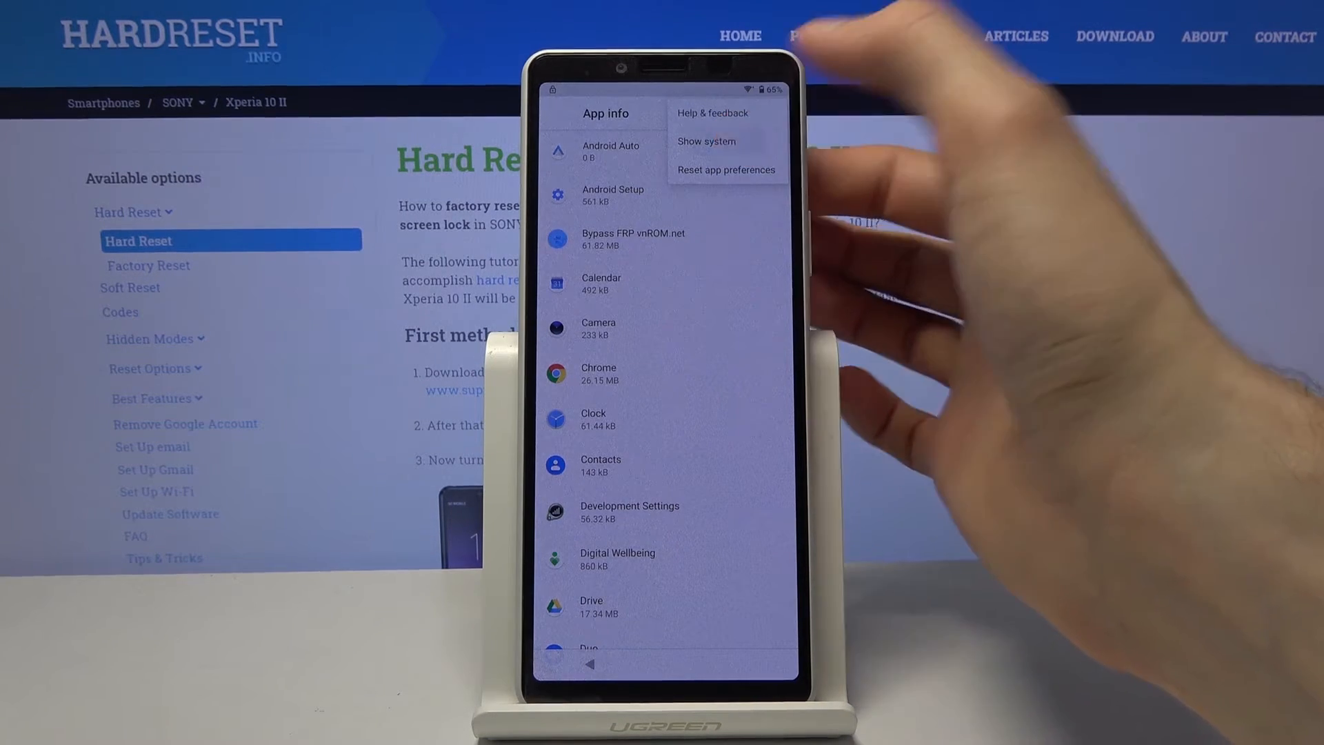
click(704, 140)
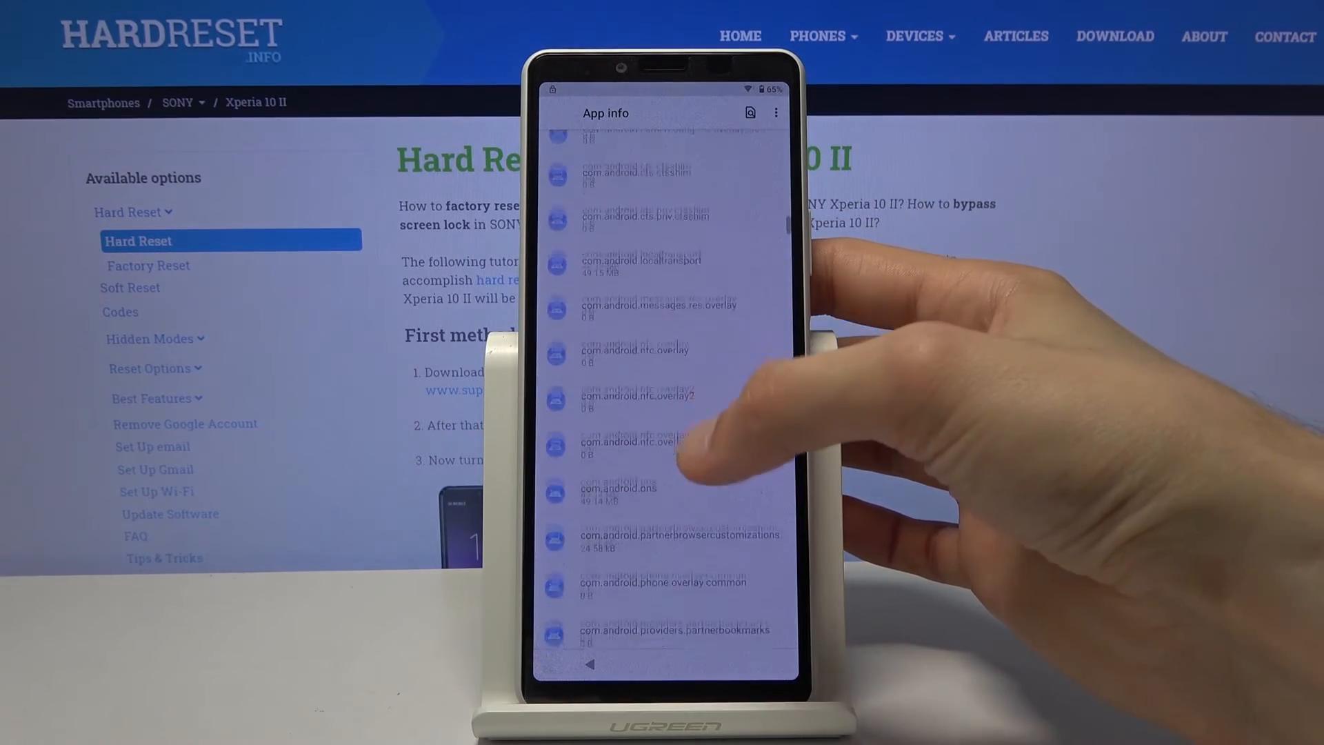
Scroll down the app list to reach Google Play services and its app info.
scroll(down, 3)
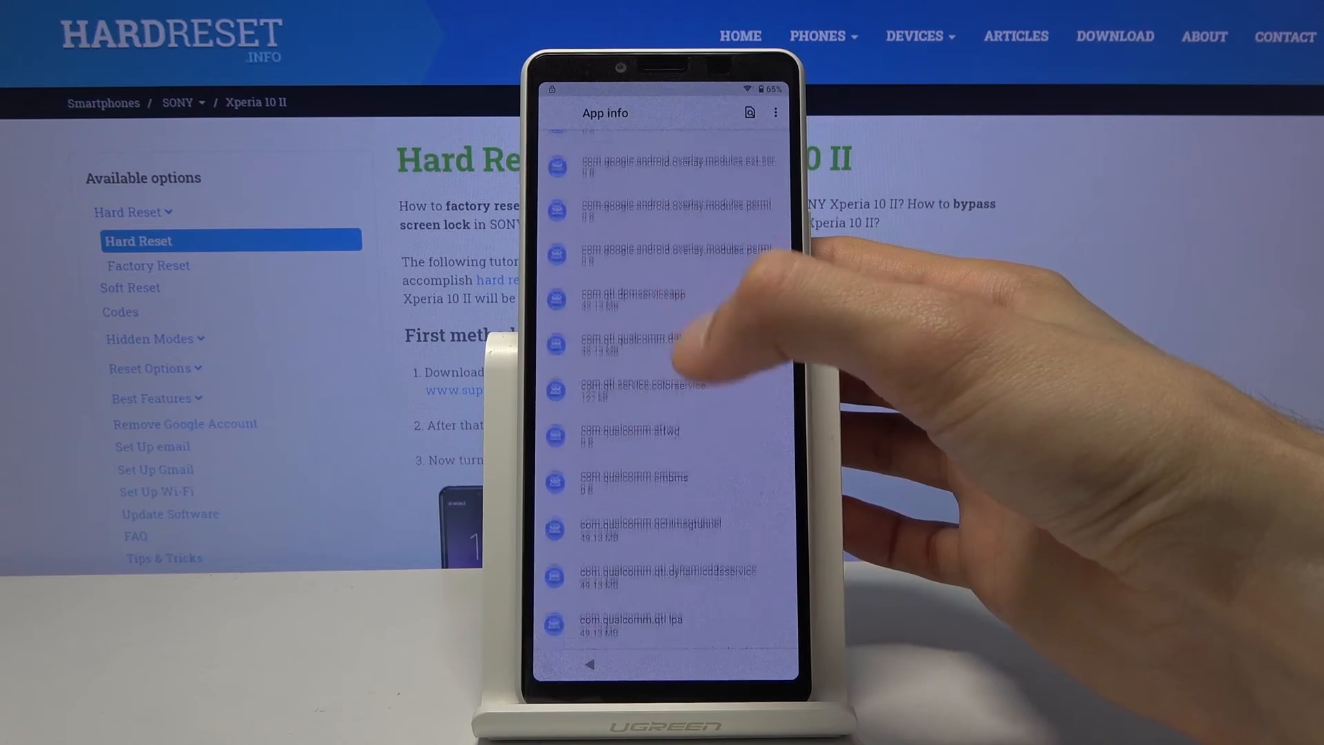
scroll(down, 3)
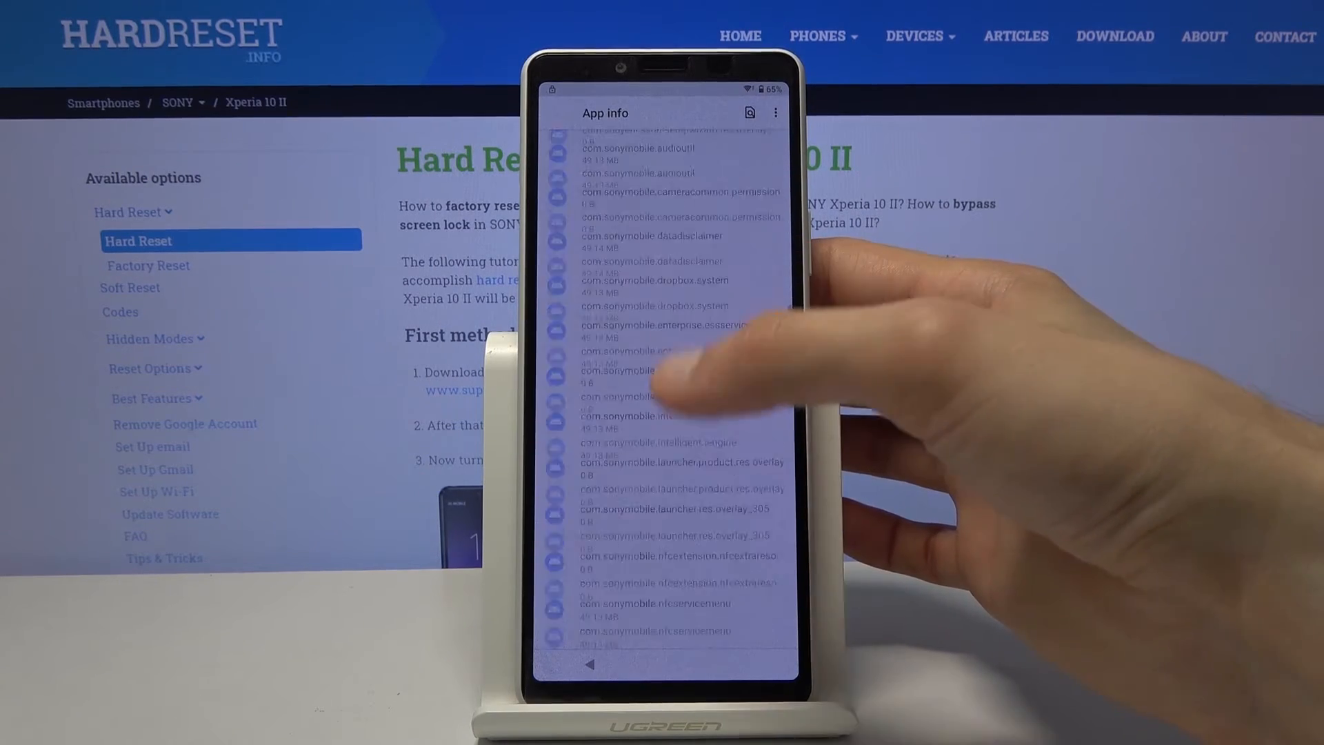
scroll(down, 3)
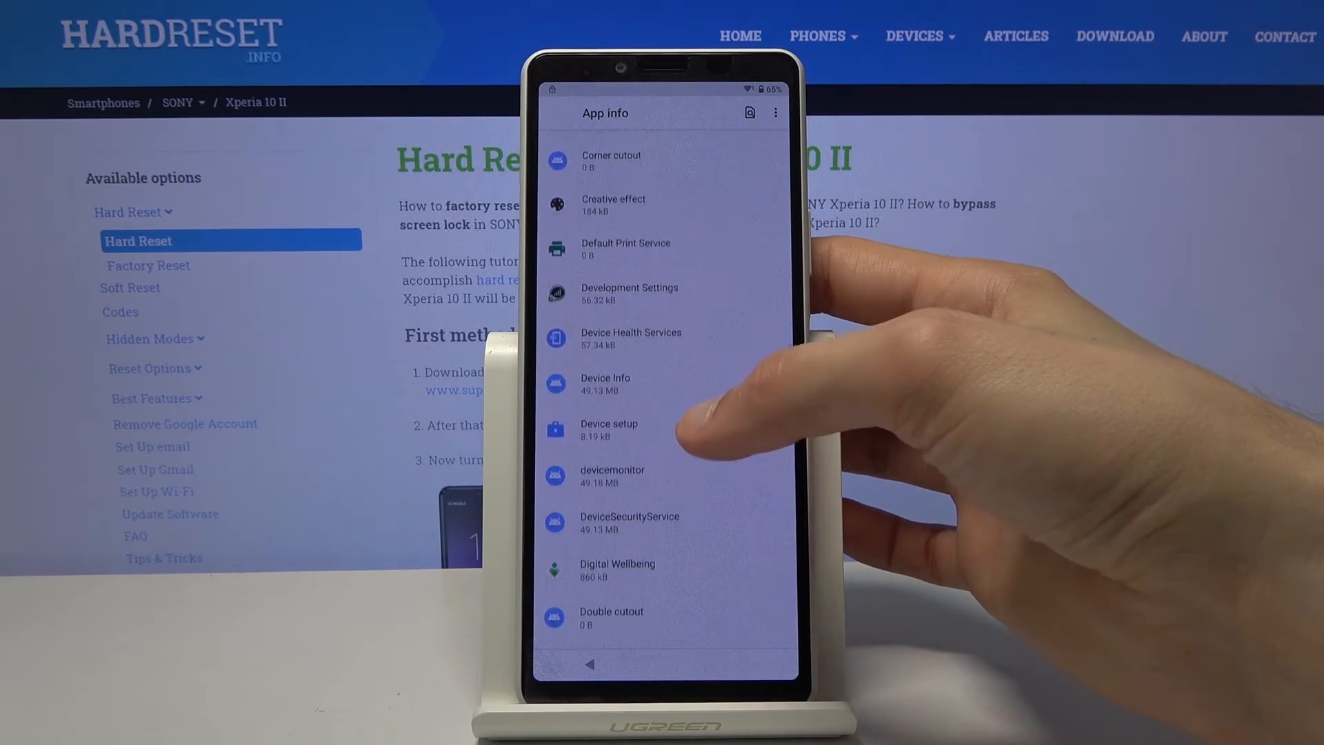
scroll(down, 3)
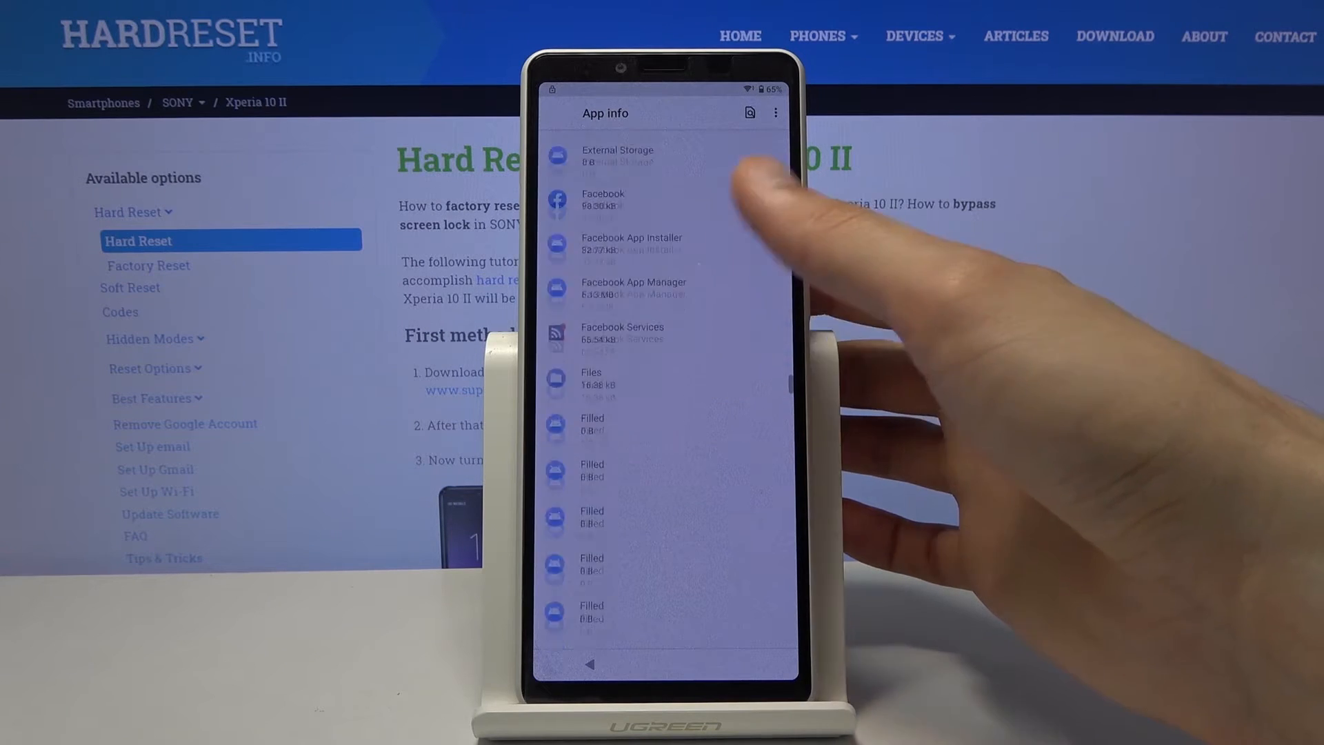
scroll(down, 3)
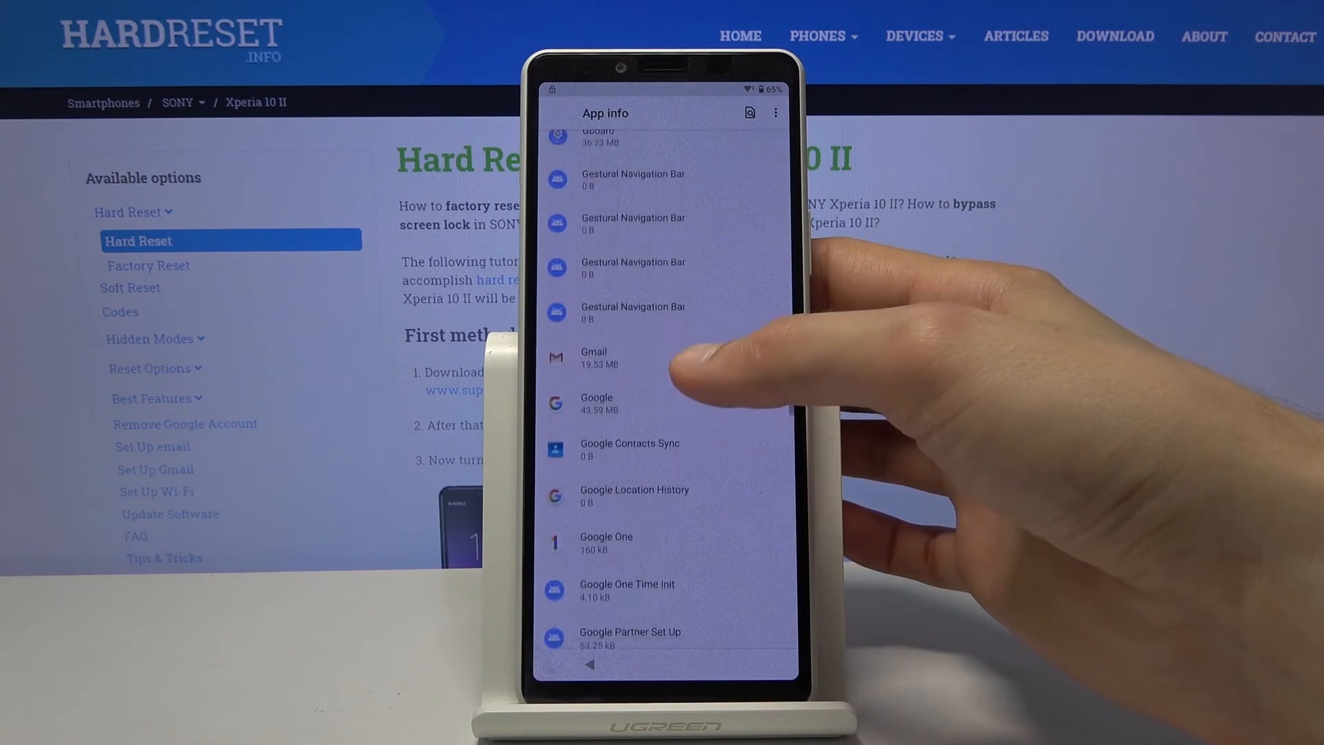
scroll(down, 3)
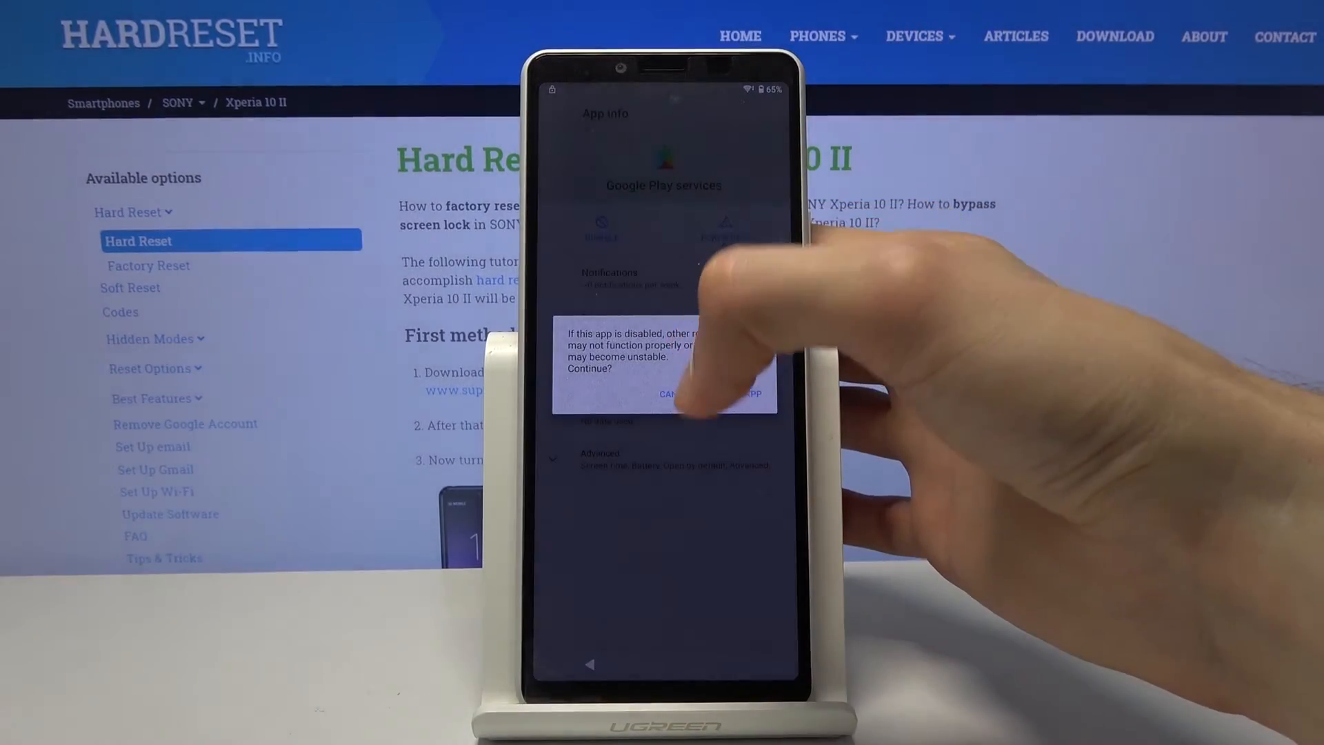
Confirm disabling Google Play services, then dismiss the compatibility warning, crash dialog and location prompt.
click(724, 394)
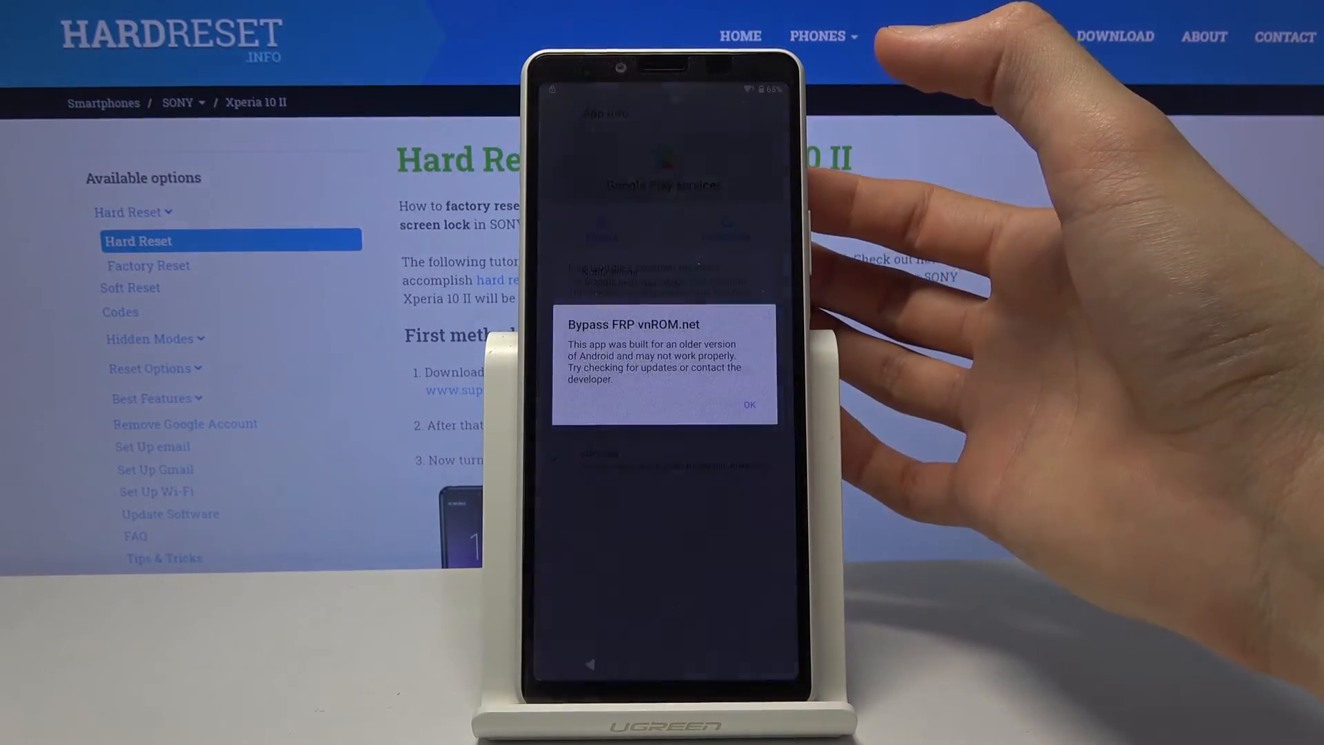
click(747, 404)
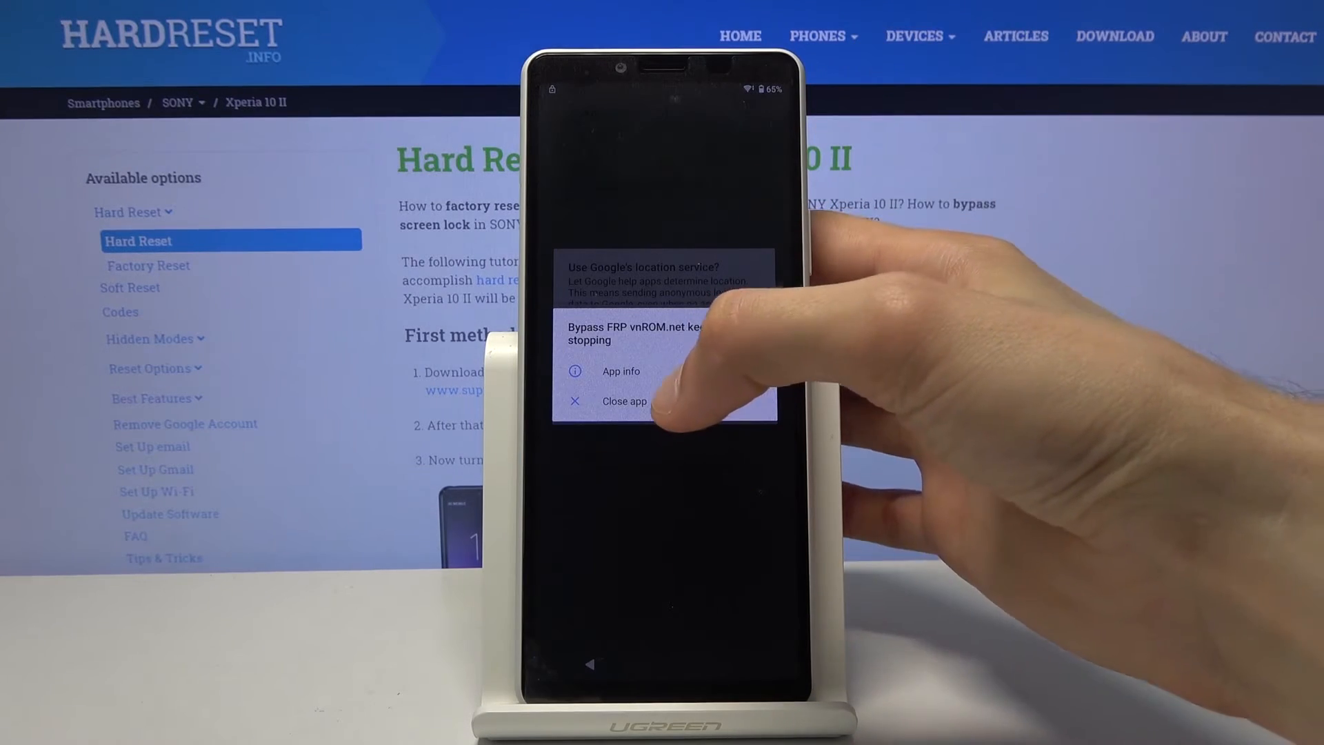
click(619, 371)
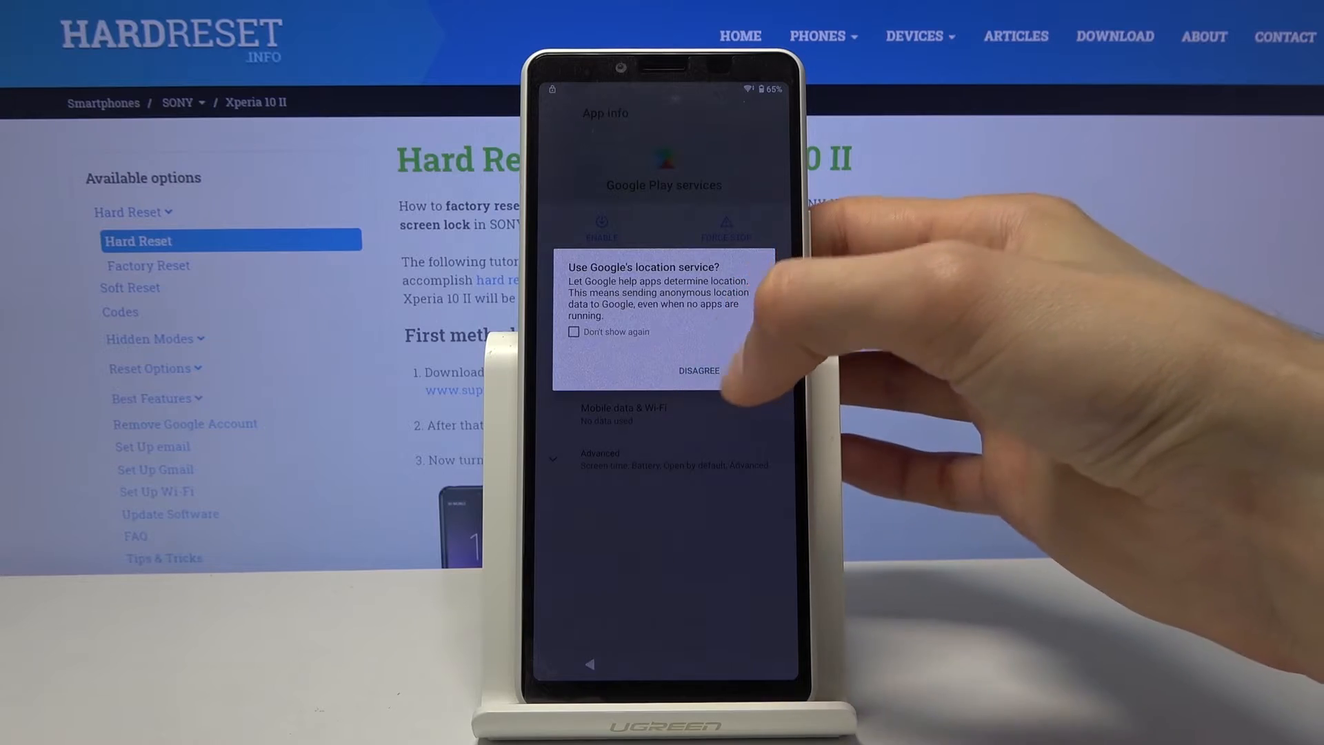
click(698, 371)
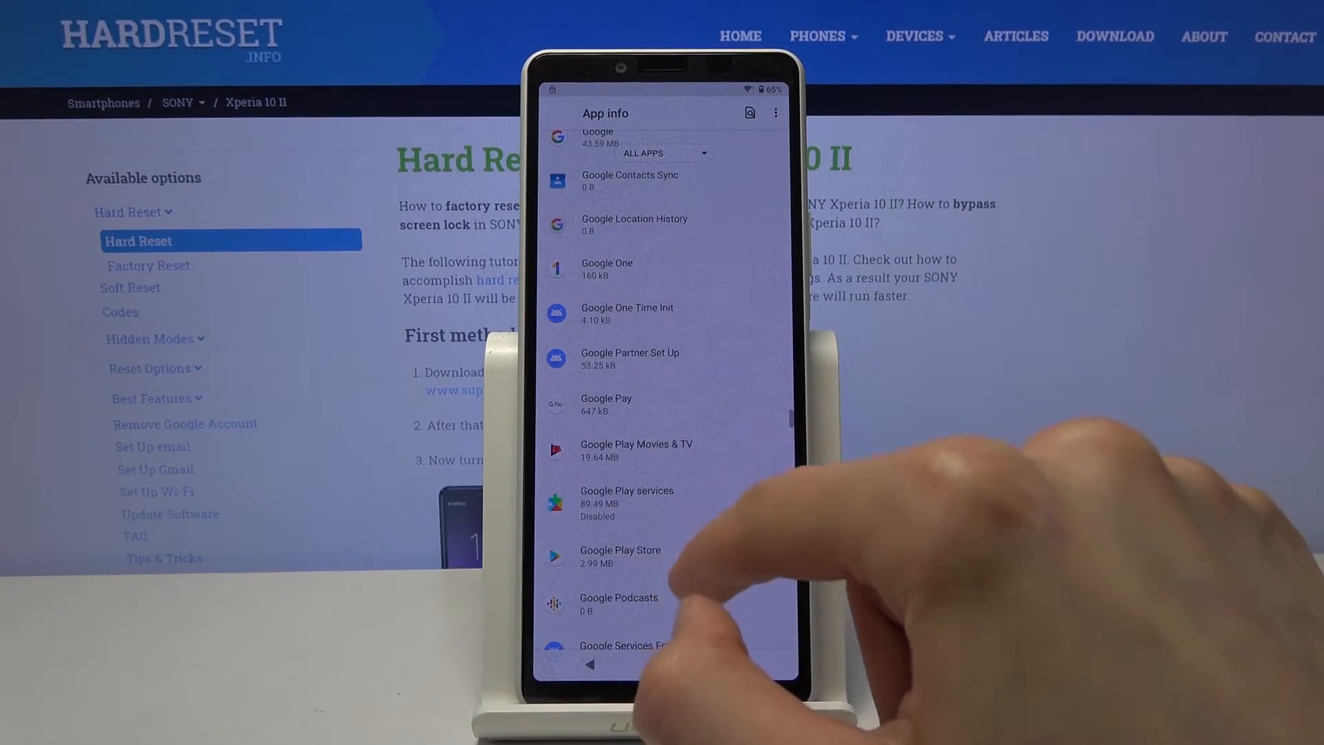
scroll(down, 3)
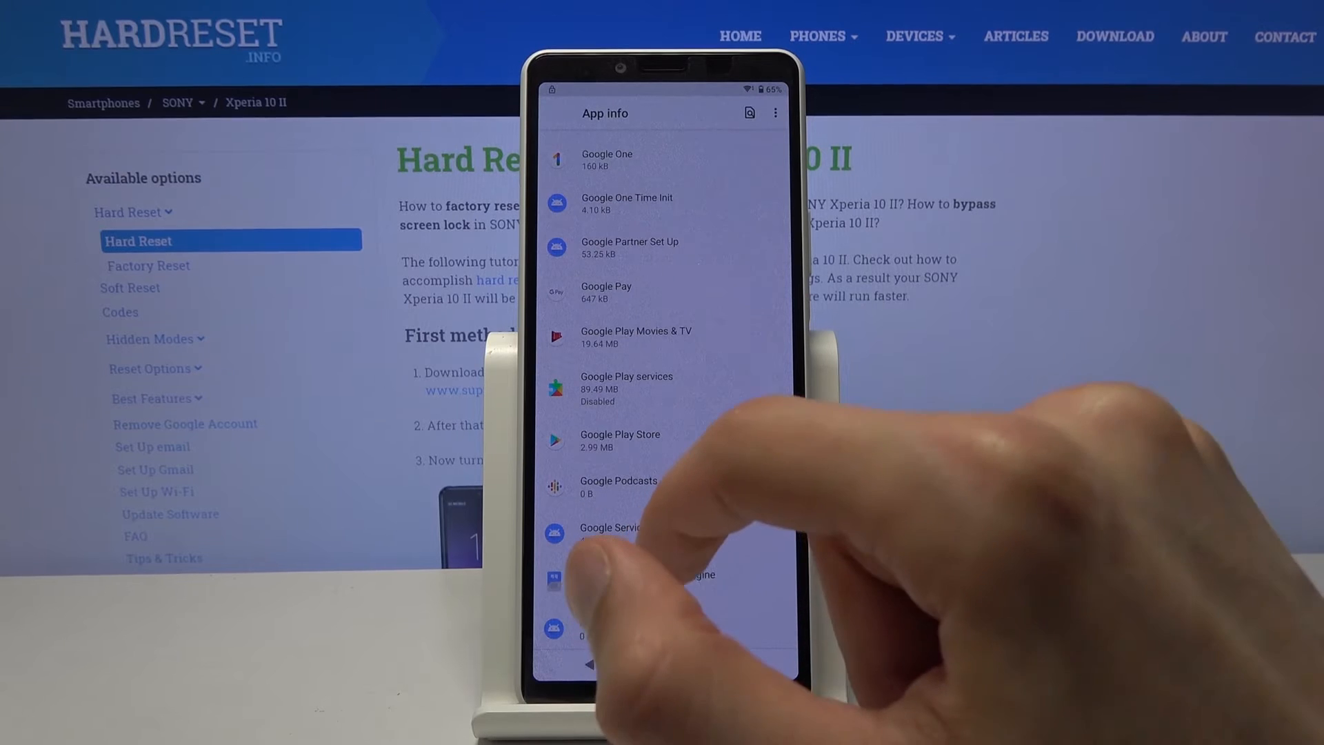
scroll(down, 3)
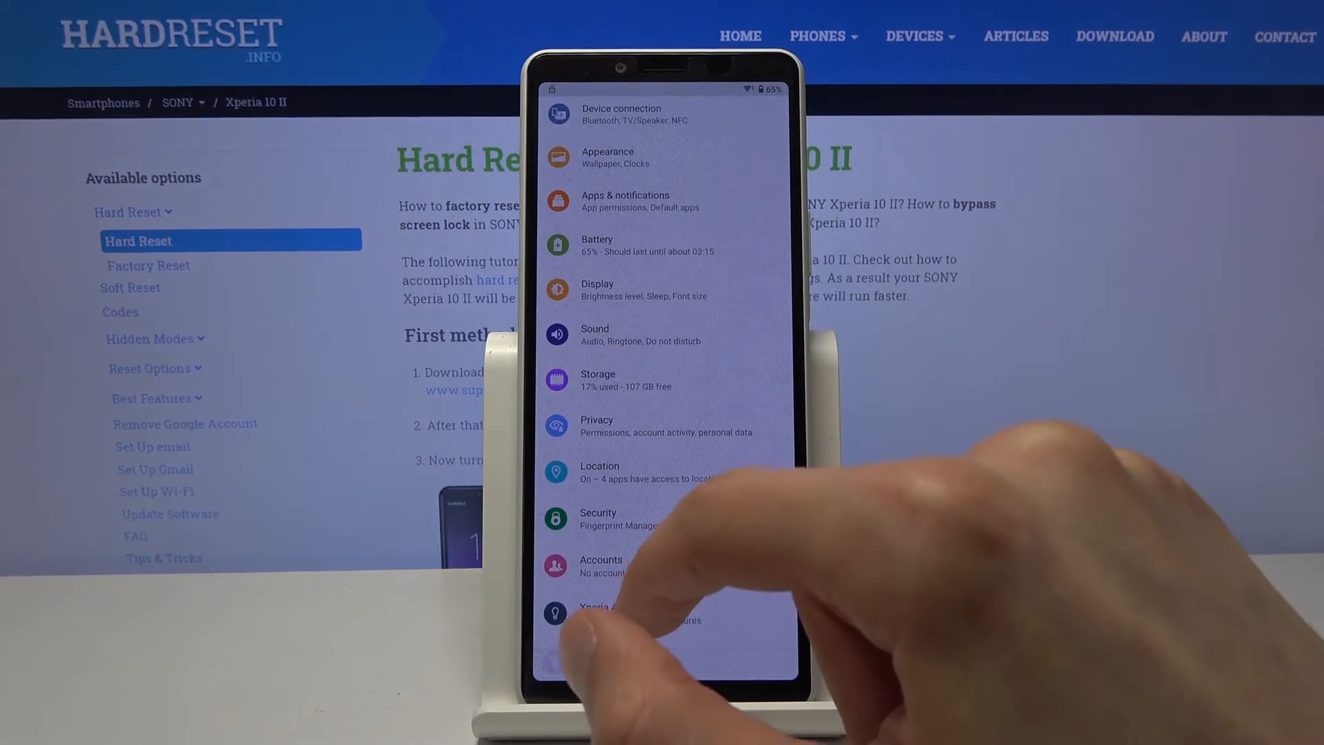
Go to Accounts, Add account and choose Google to start signing in.
scroll(down, 3)
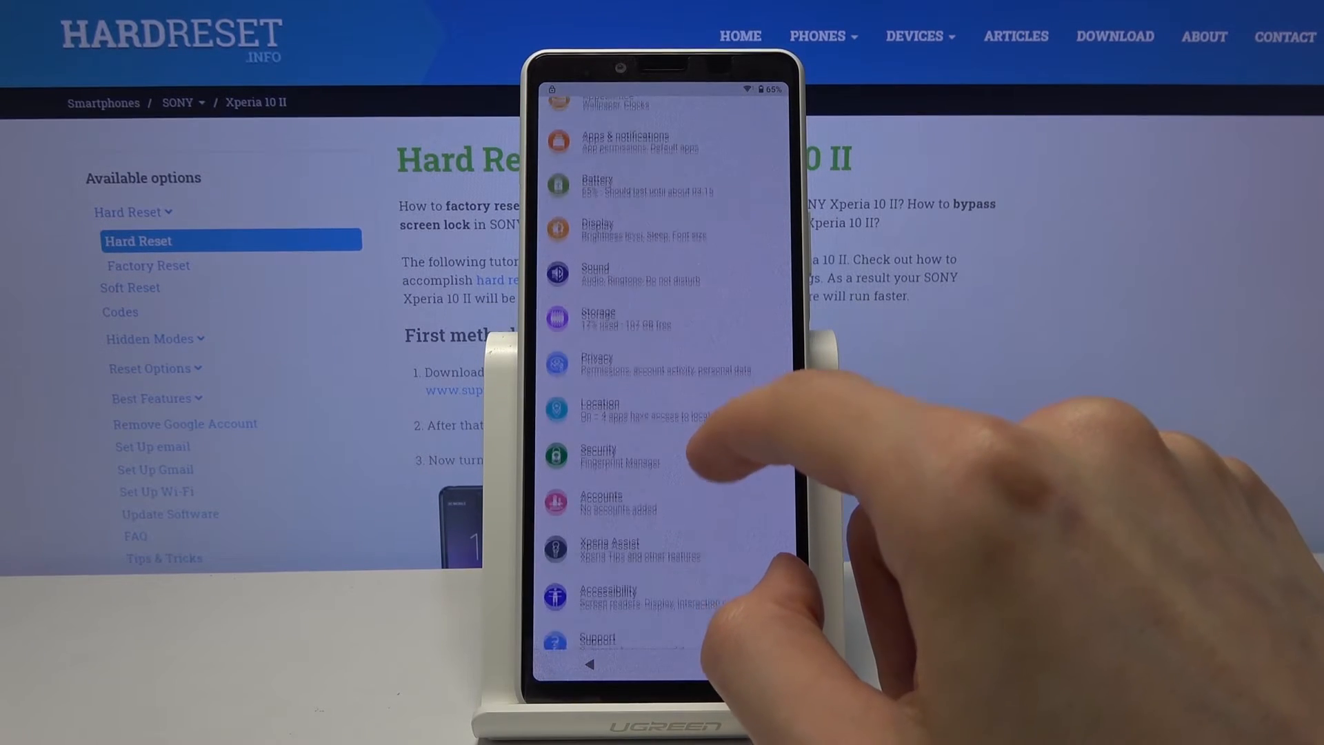
scroll(down, 3)
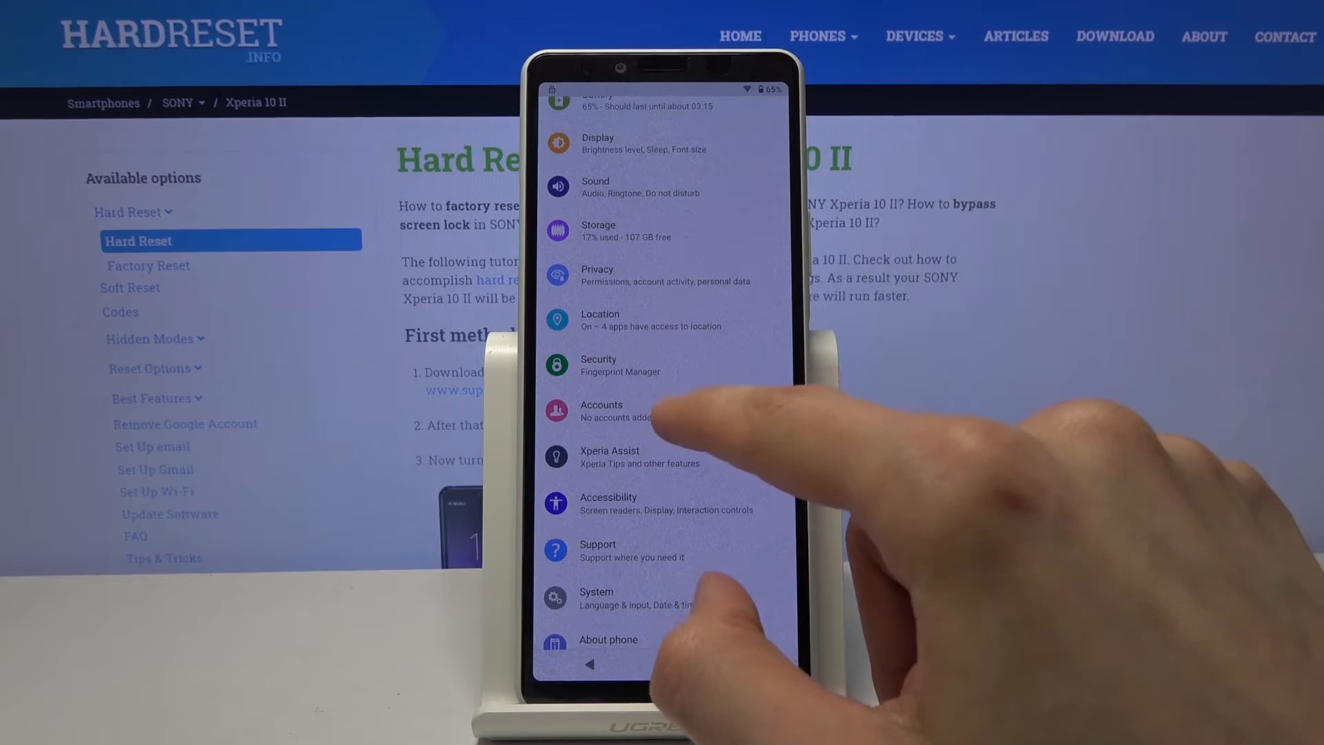
click(601, 411)
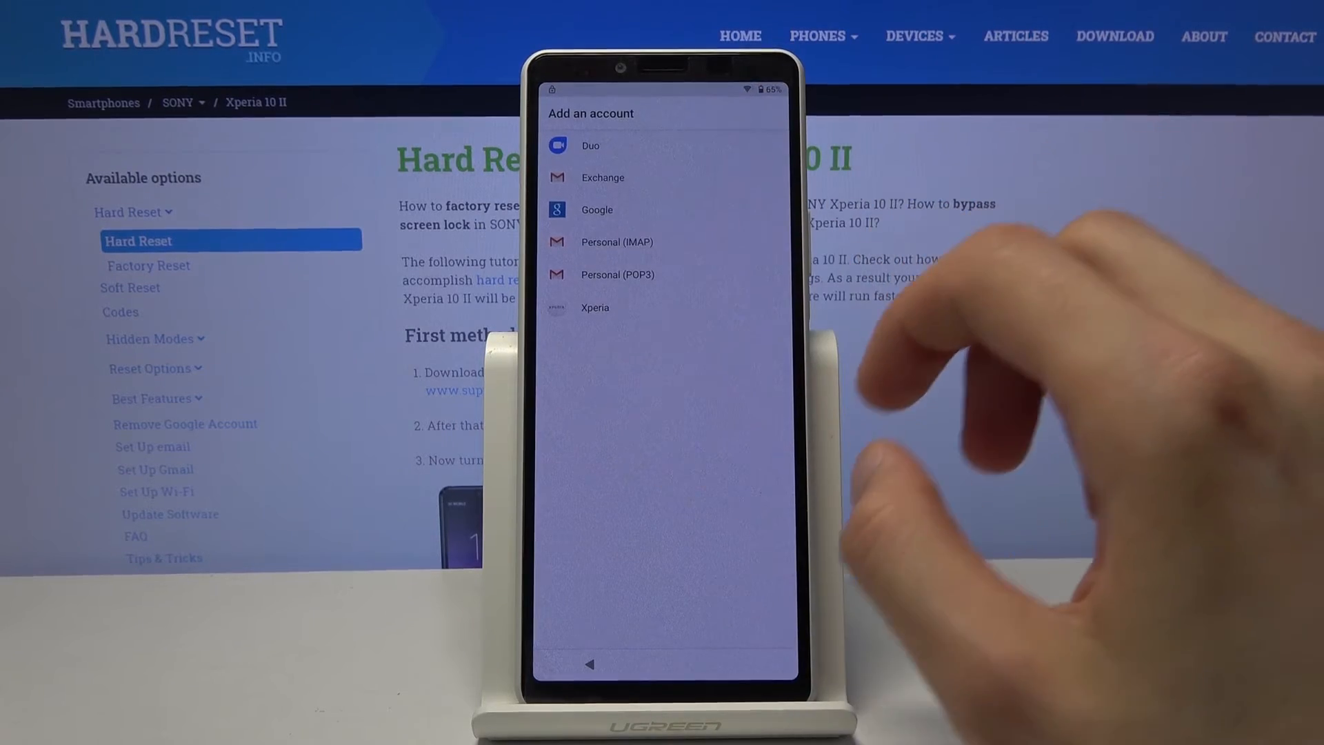
click(589, 663)
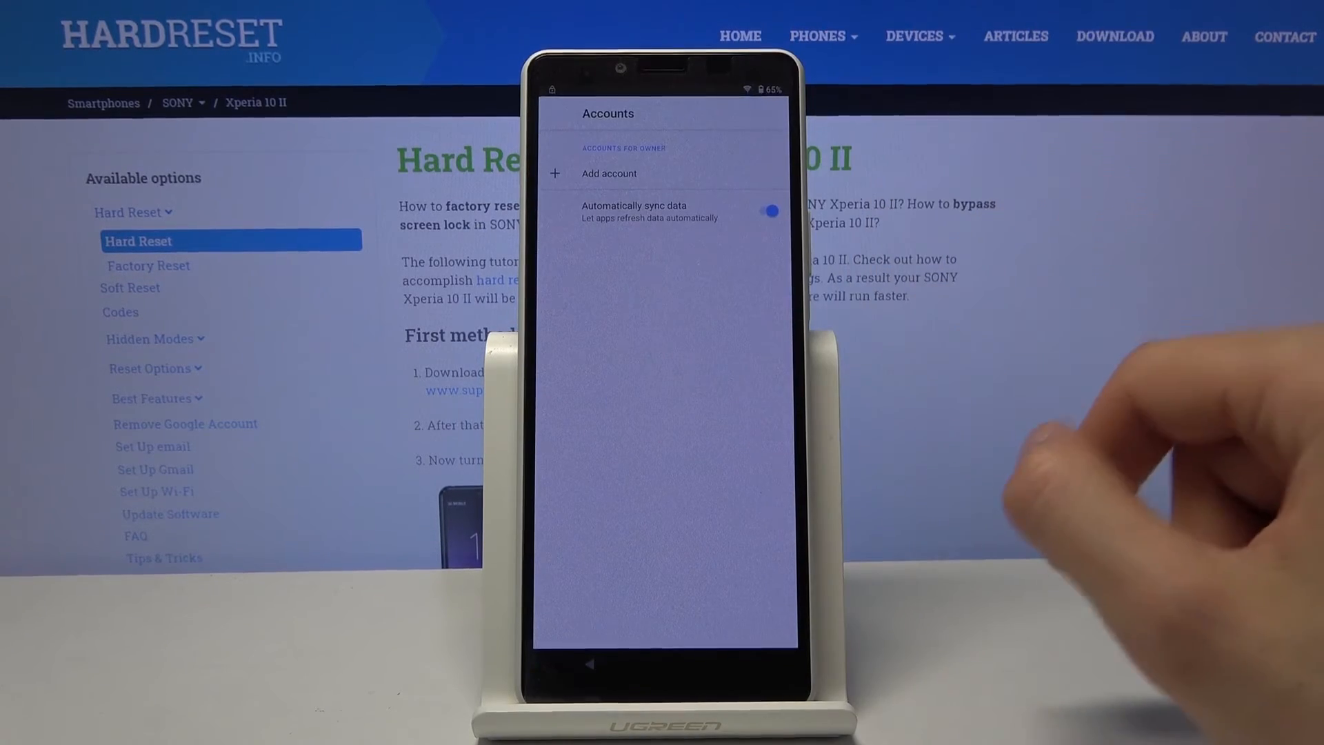
click(608, 174)
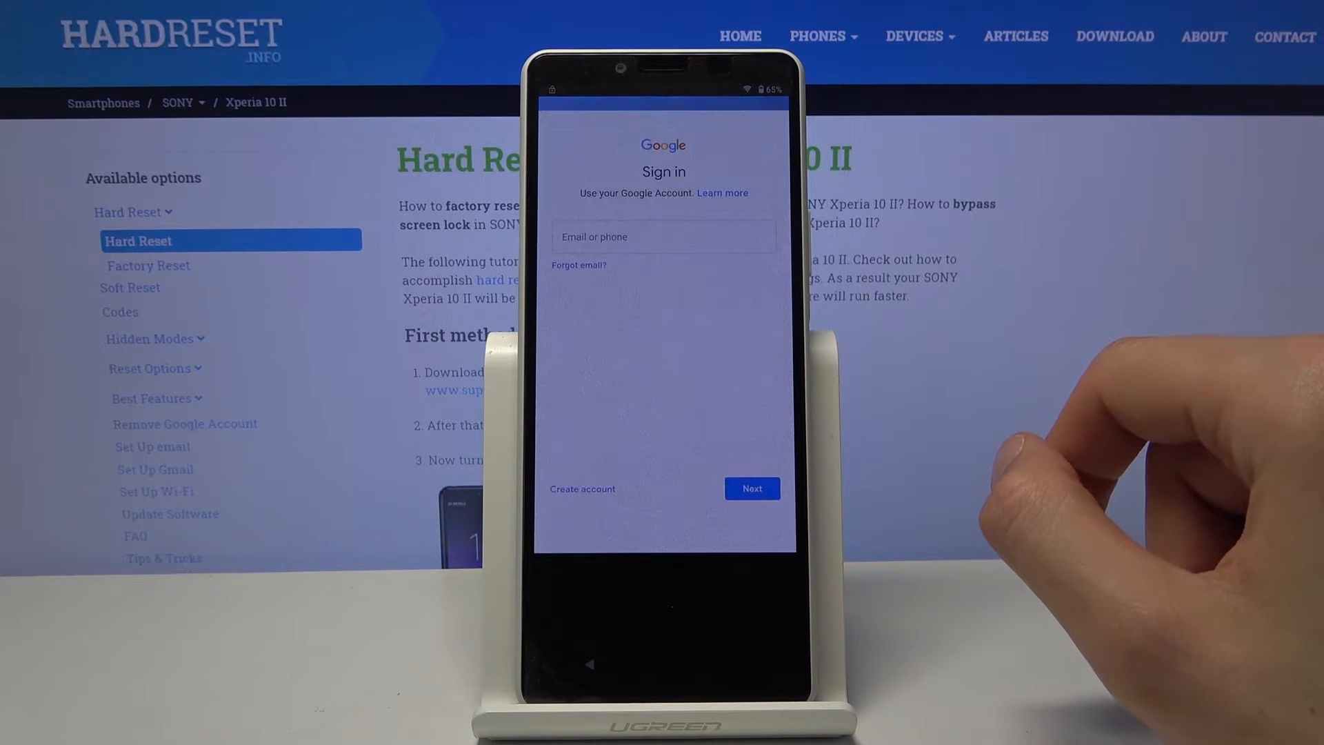
mouse_move(1098, 422)
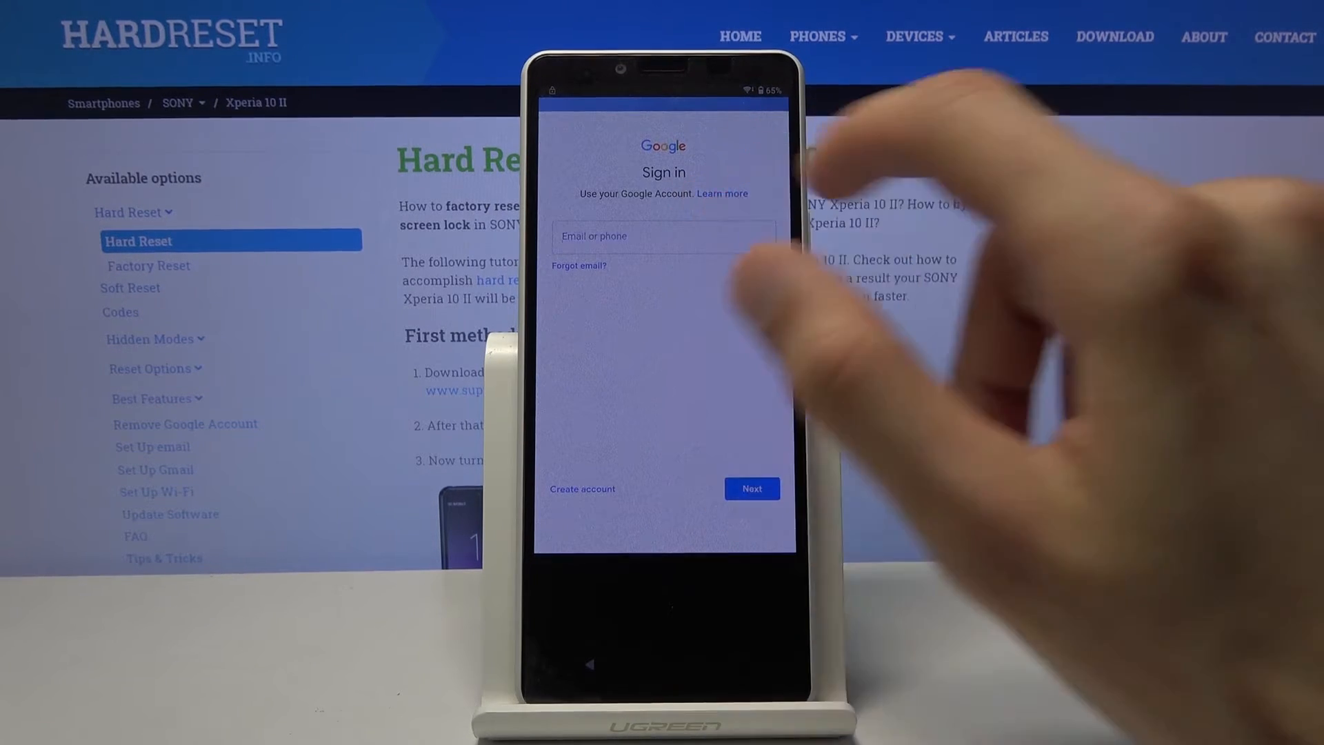
Sign in with the email 'hardresetinfo1', continue and agree to Google's terms of service.
click(663, 236)
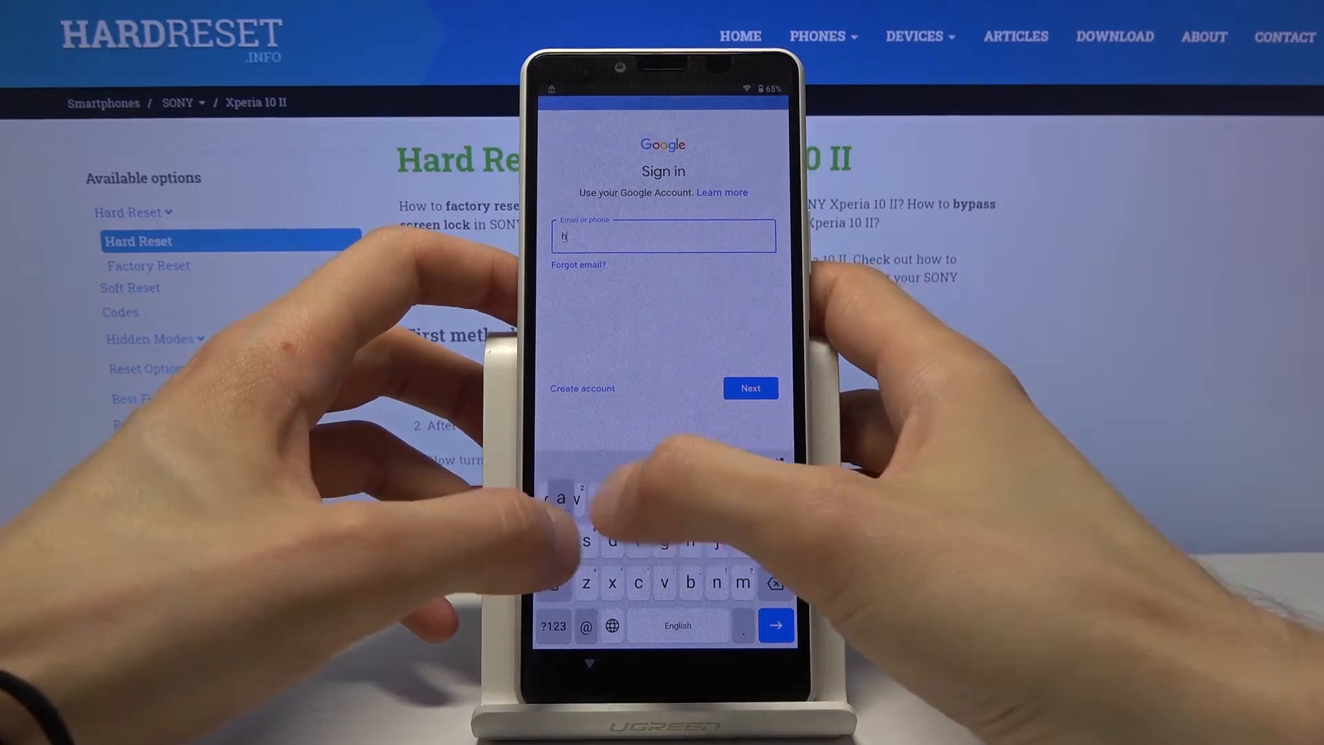
text(hardresetinfo1)
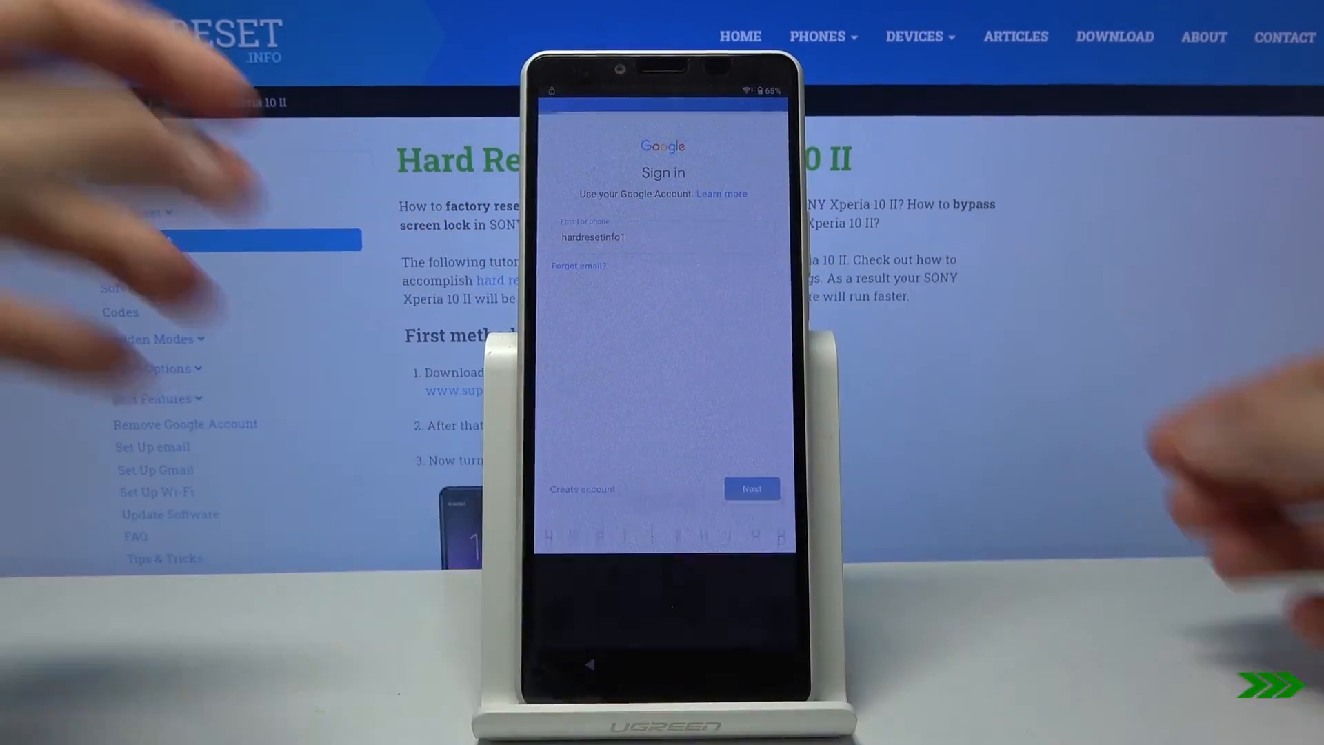
click(750, 488)
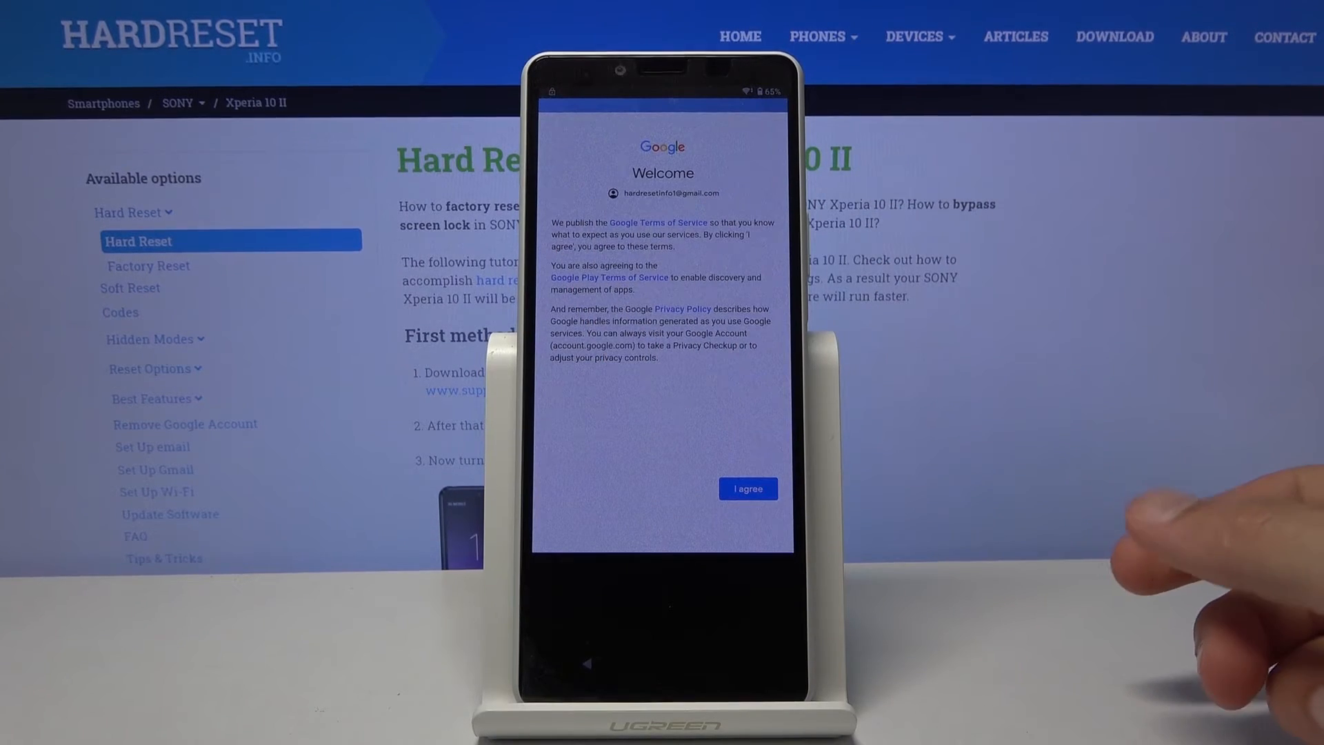
click(748, 488)
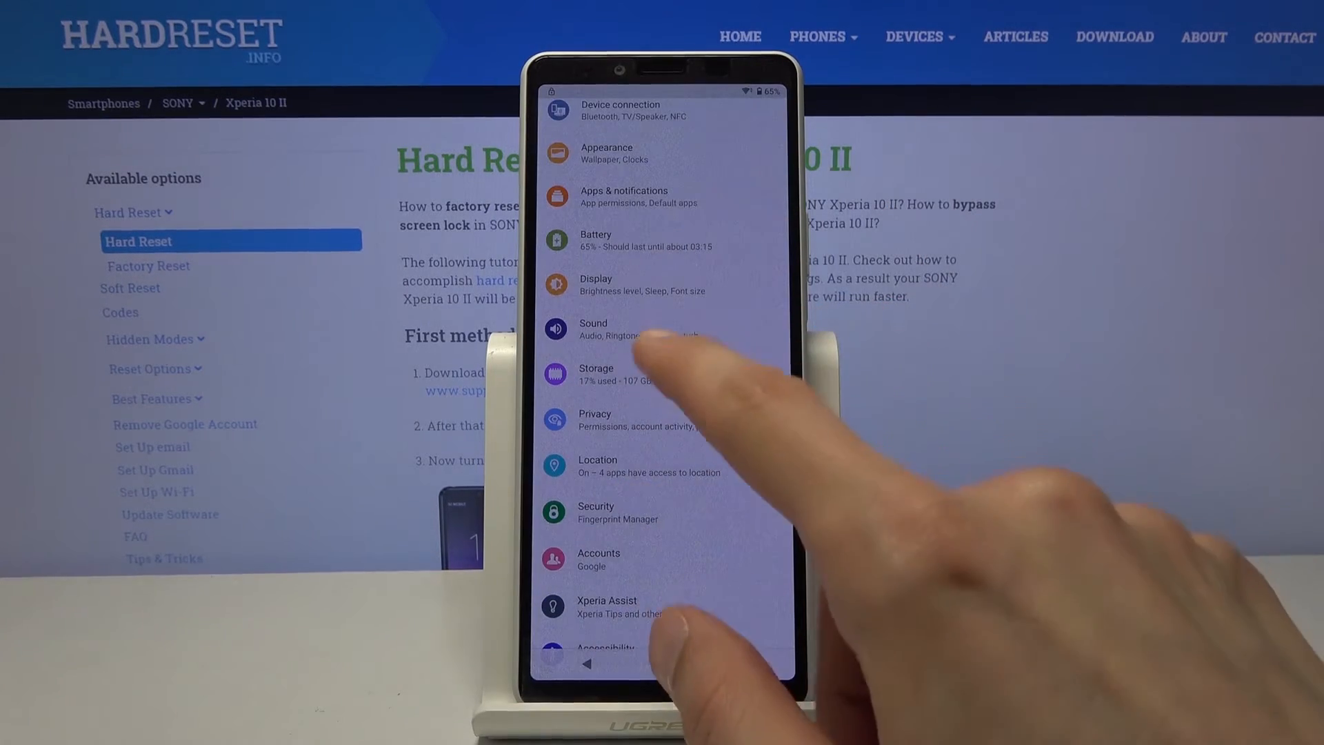
Show the full app list under Apps & notifications with system apps included.
scroll(down, 3)
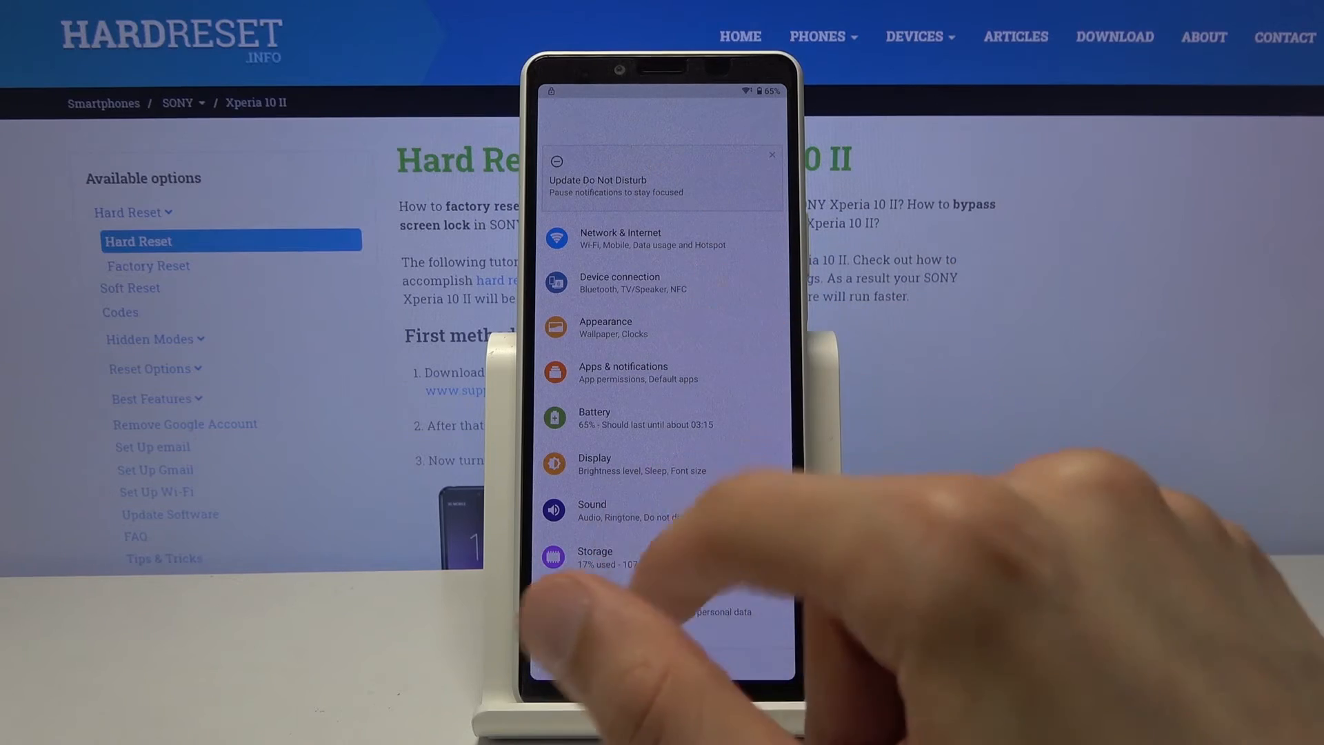
scroll(down, 3)
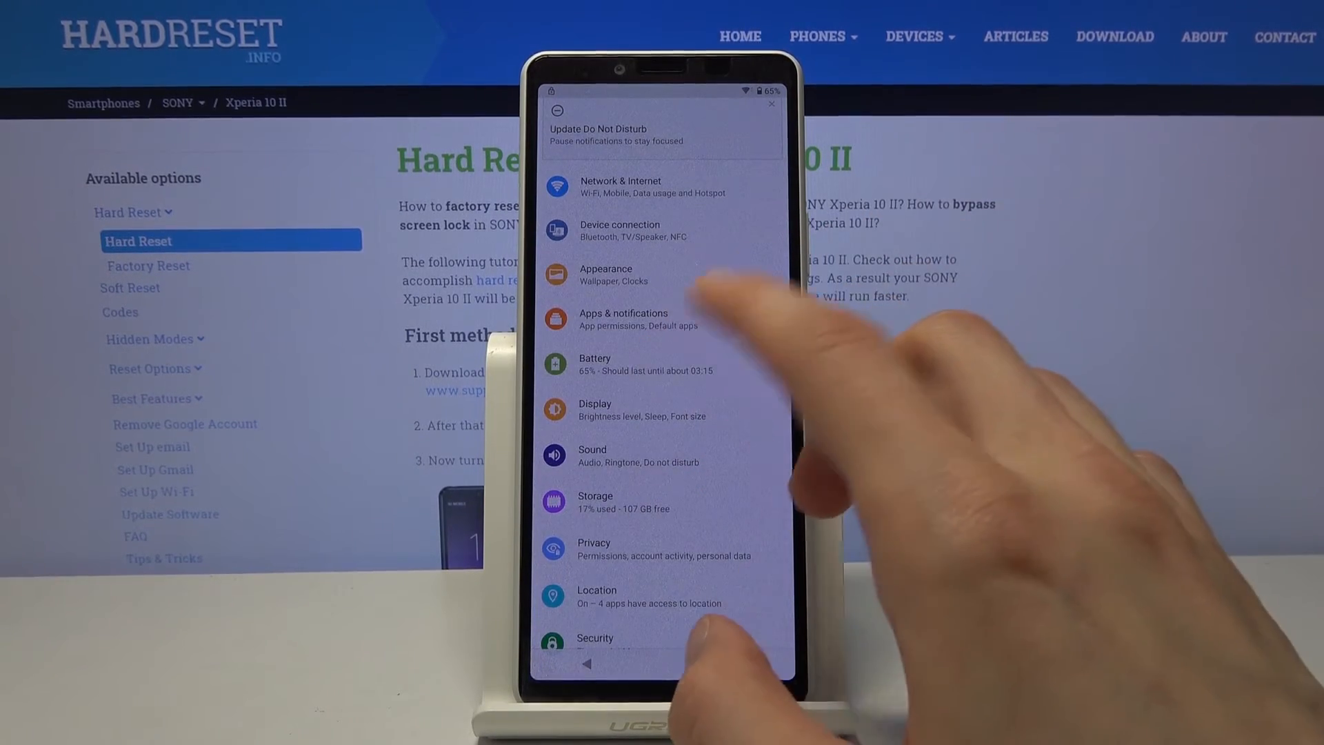
click(623, 319)
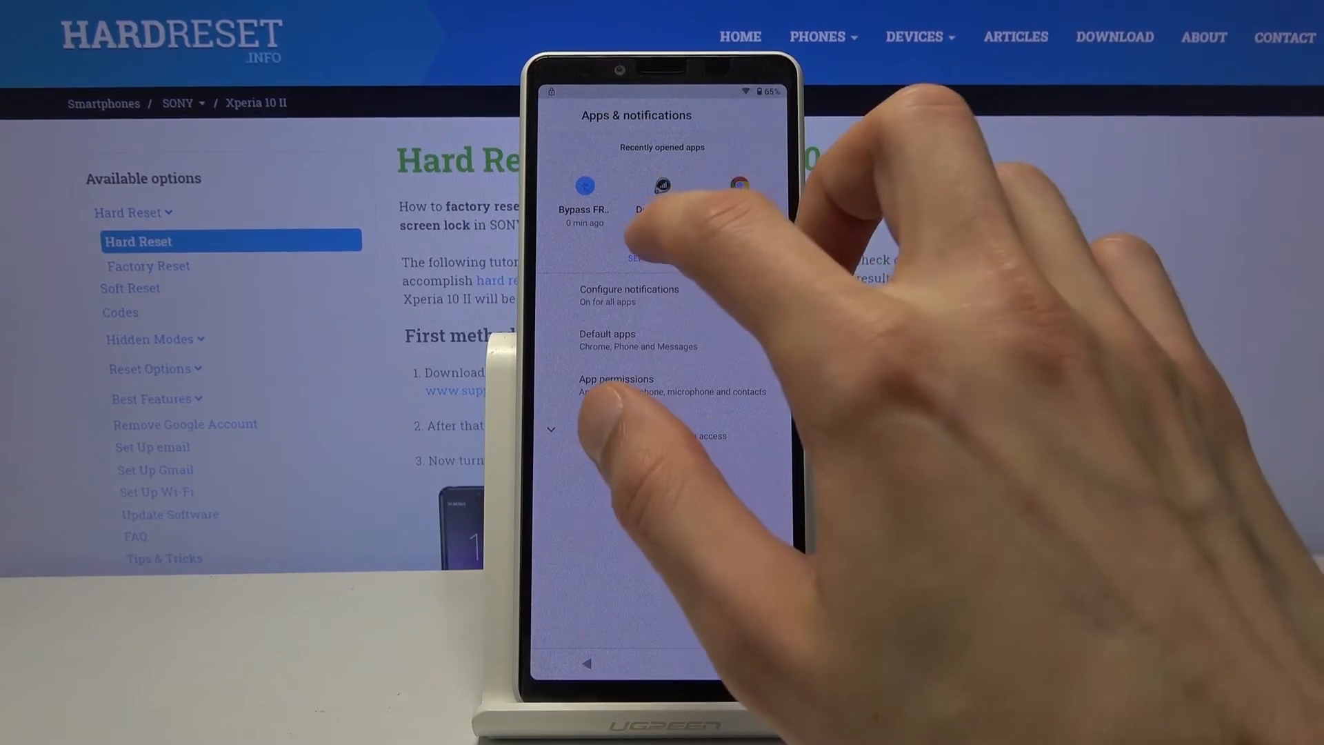
click(628, 288)
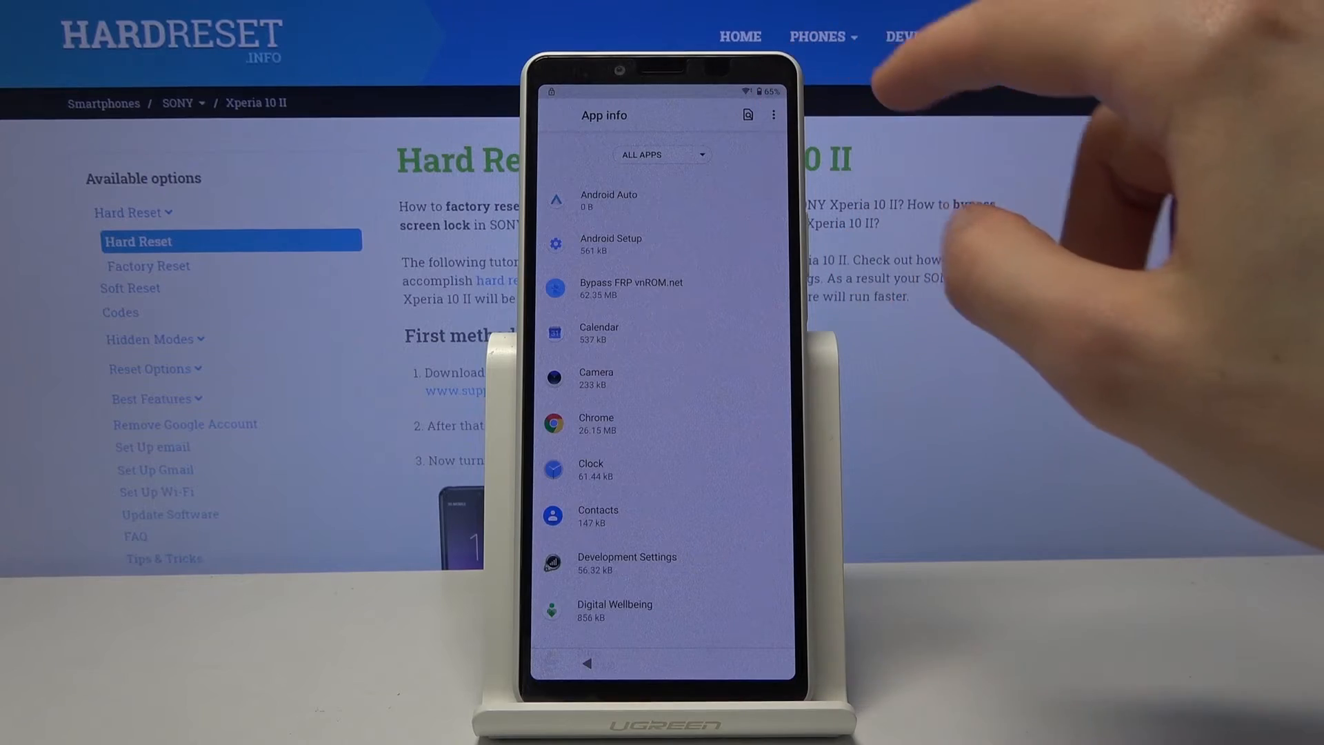
click(773, 115)
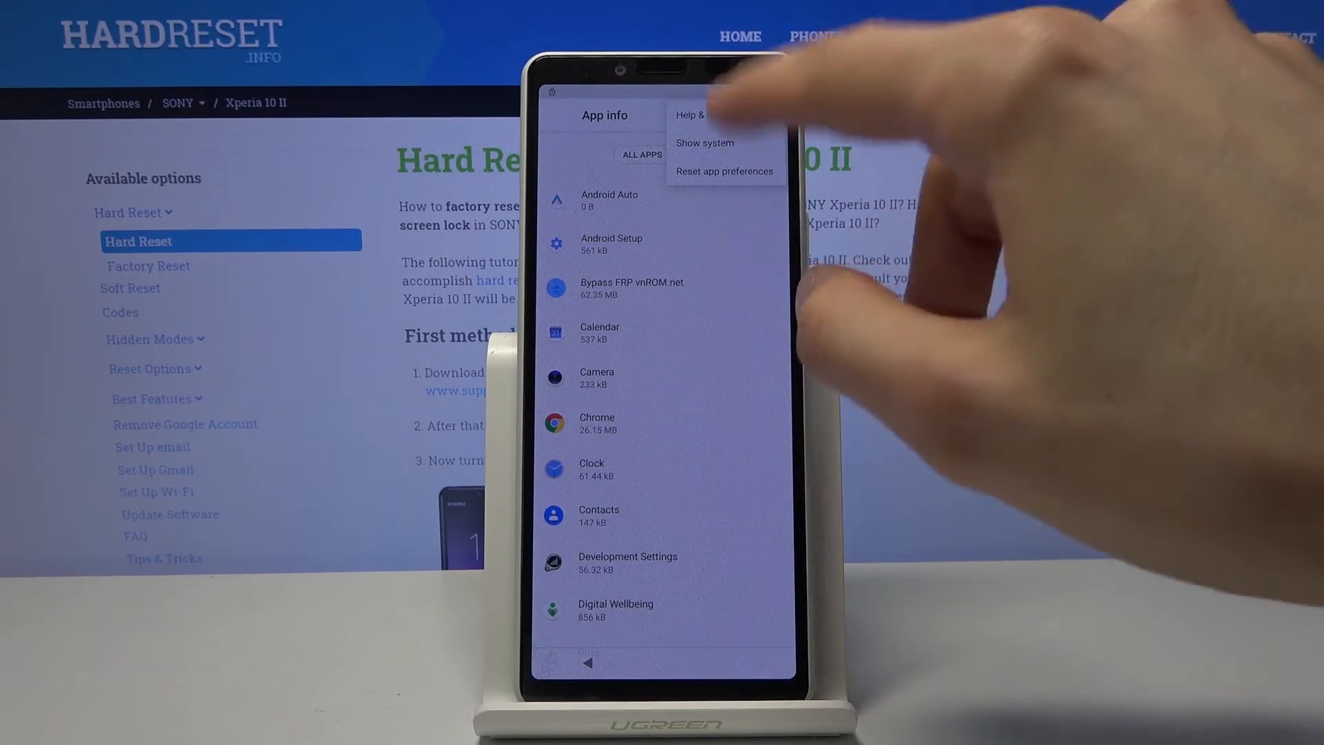
click(724, 171)
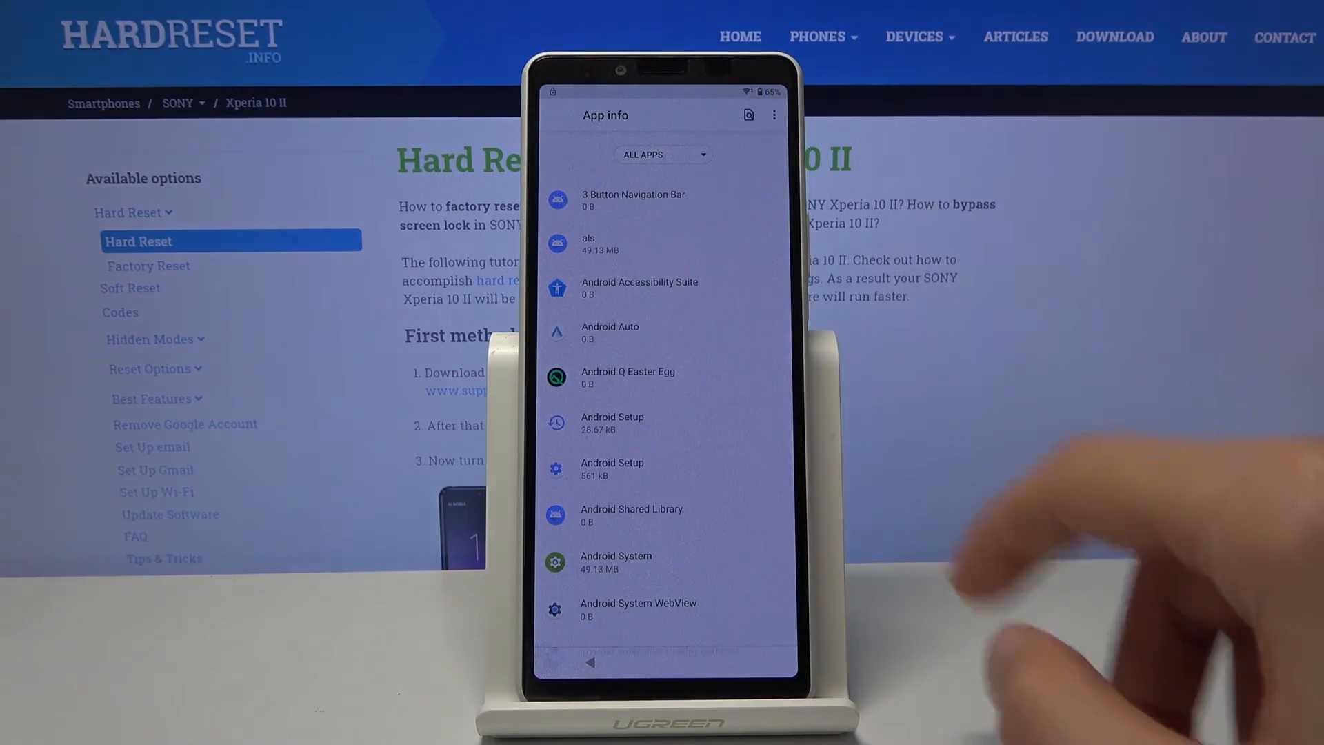
Scroll to Google Play Store, open its app info and return to the setup Welcome screen.
scroll(down, 3)
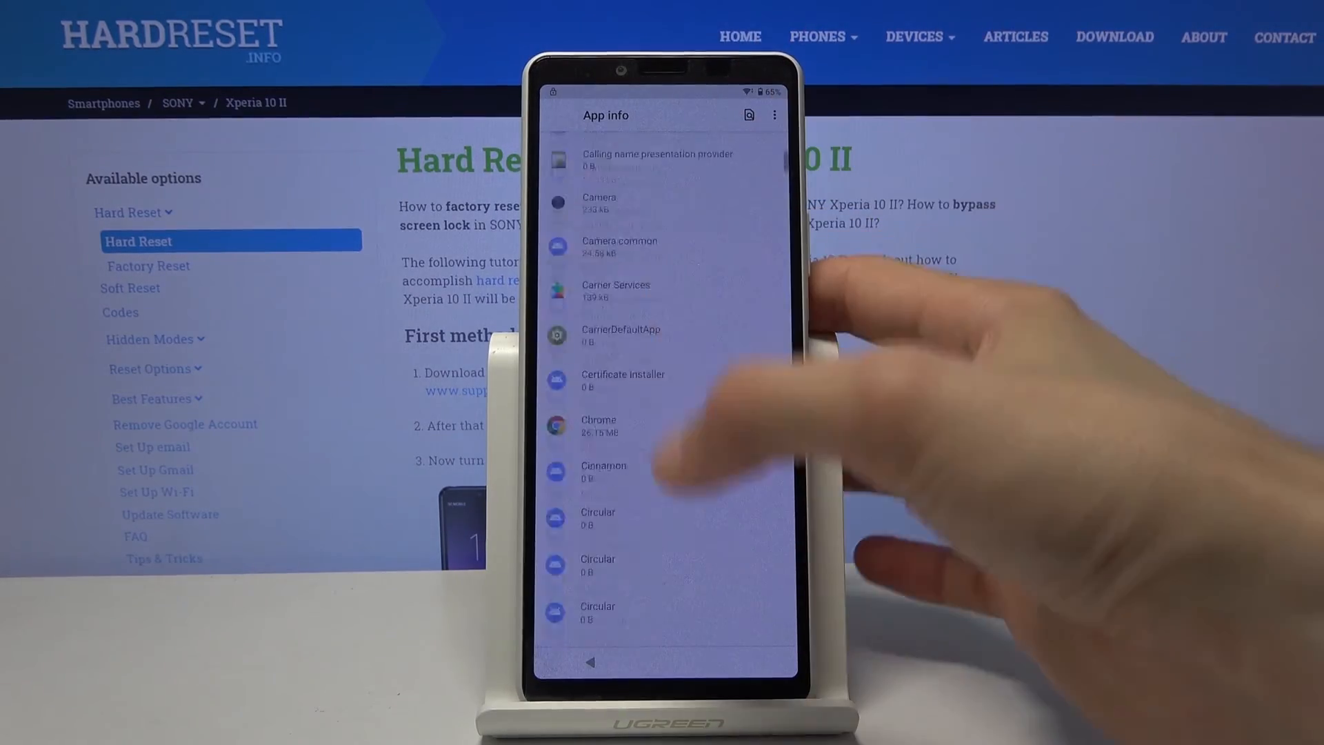
scroll(down, 3)
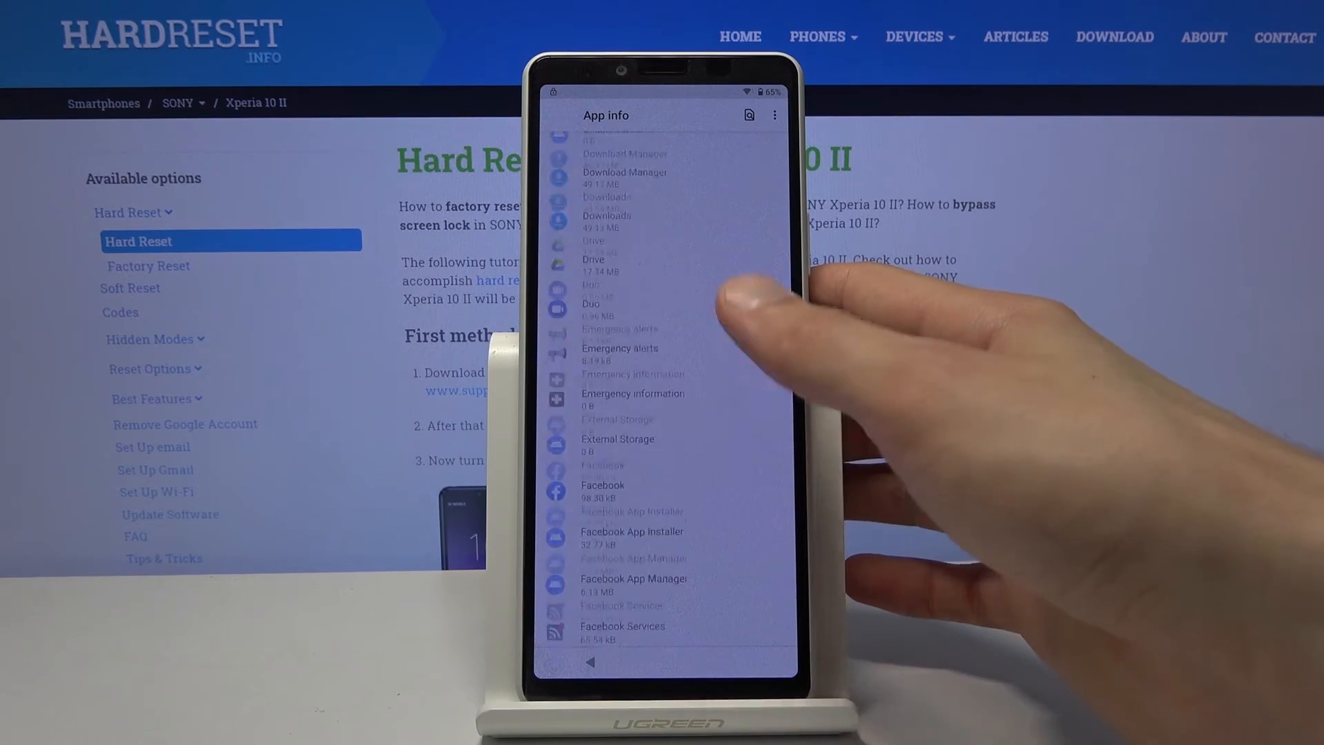
scroll(down, 3)
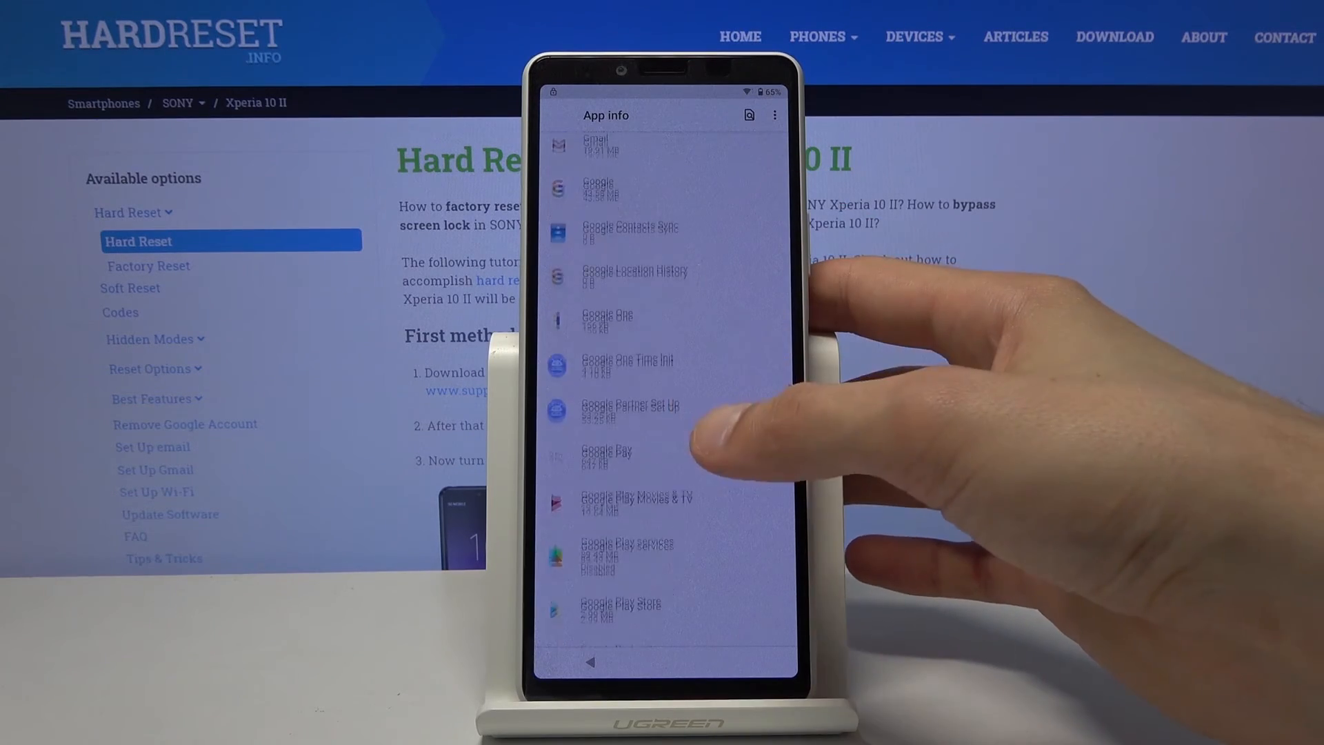
scroll(down, 3)
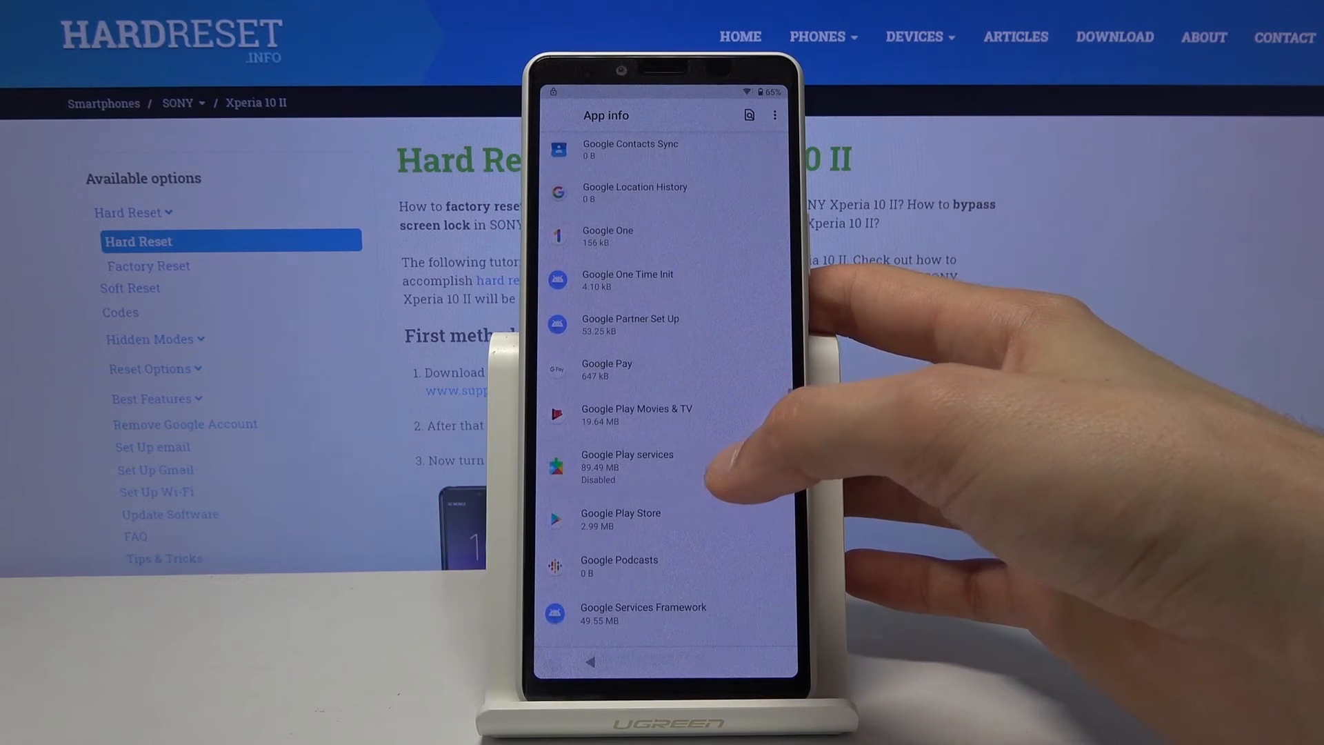
click(626, 461)
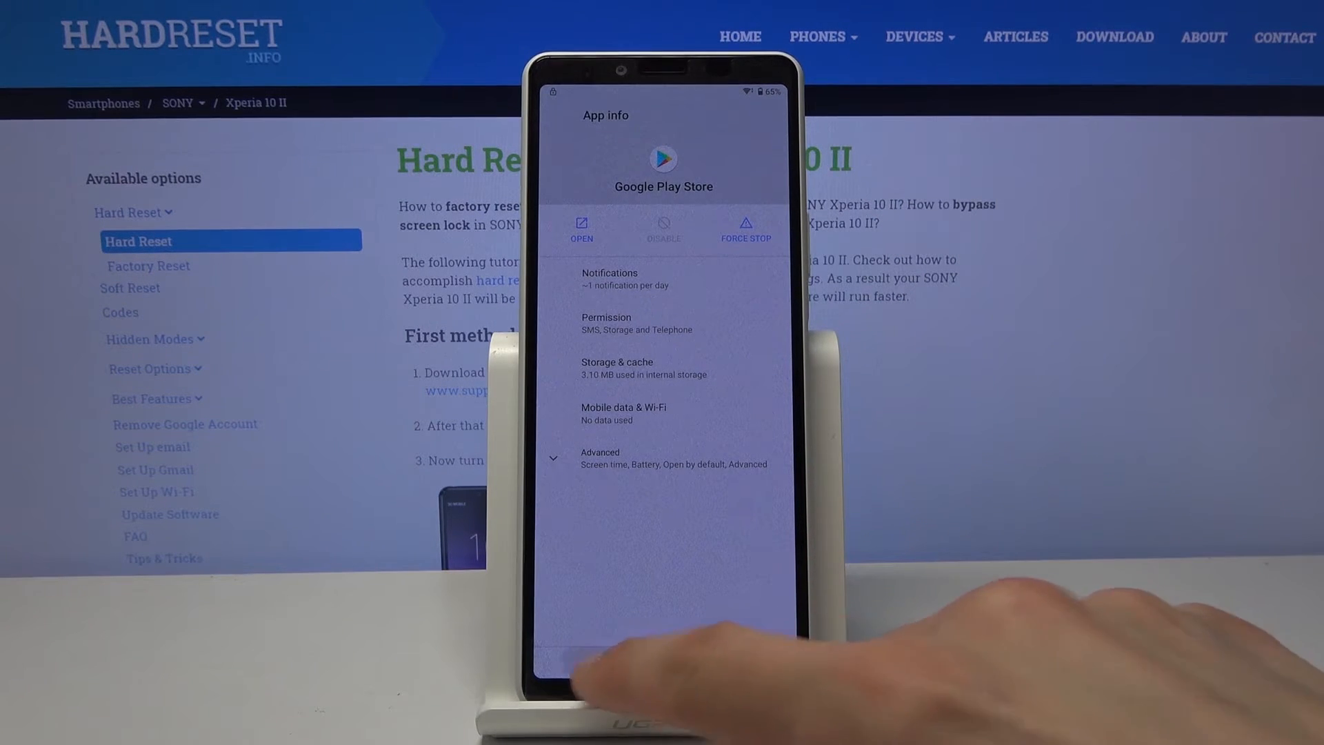
click(589, 660)
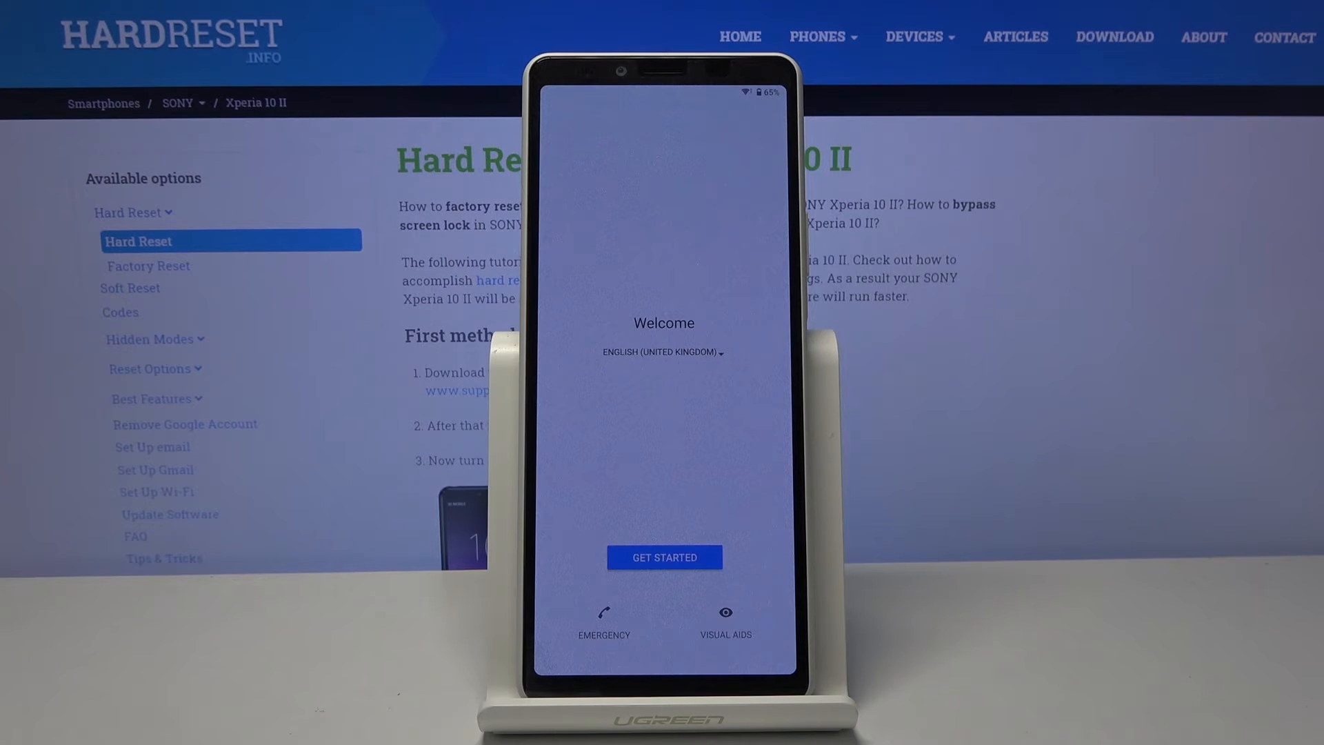
Get started with setup, accept the important information and choose an internet connection option.
click(663, 555)
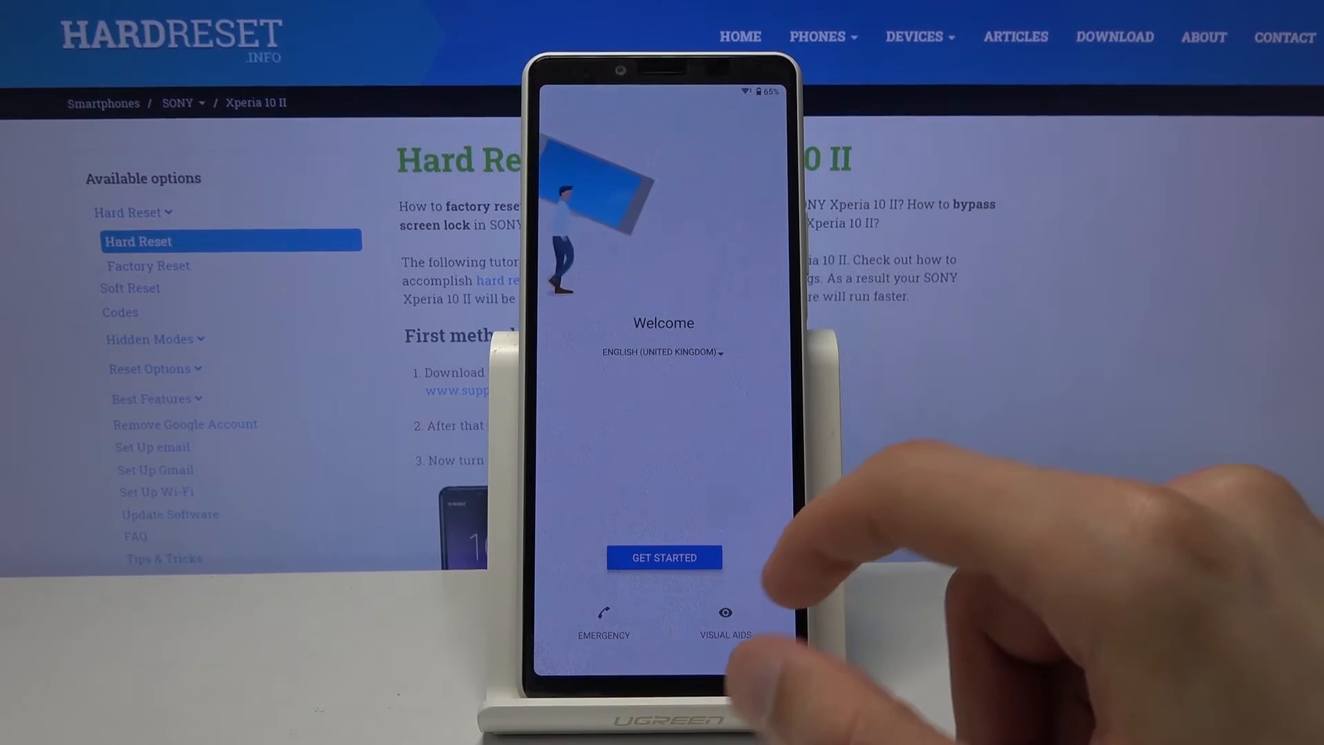
click(663, 557)
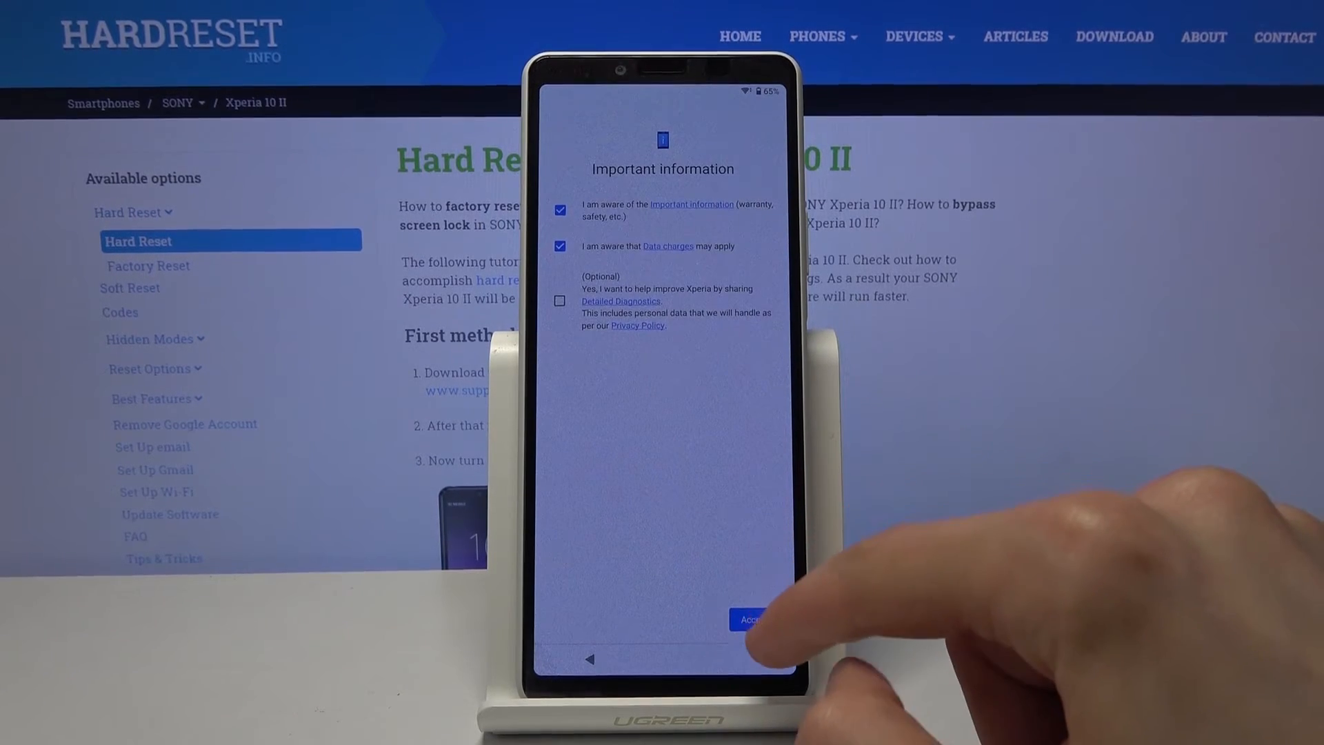
click(749, 620)
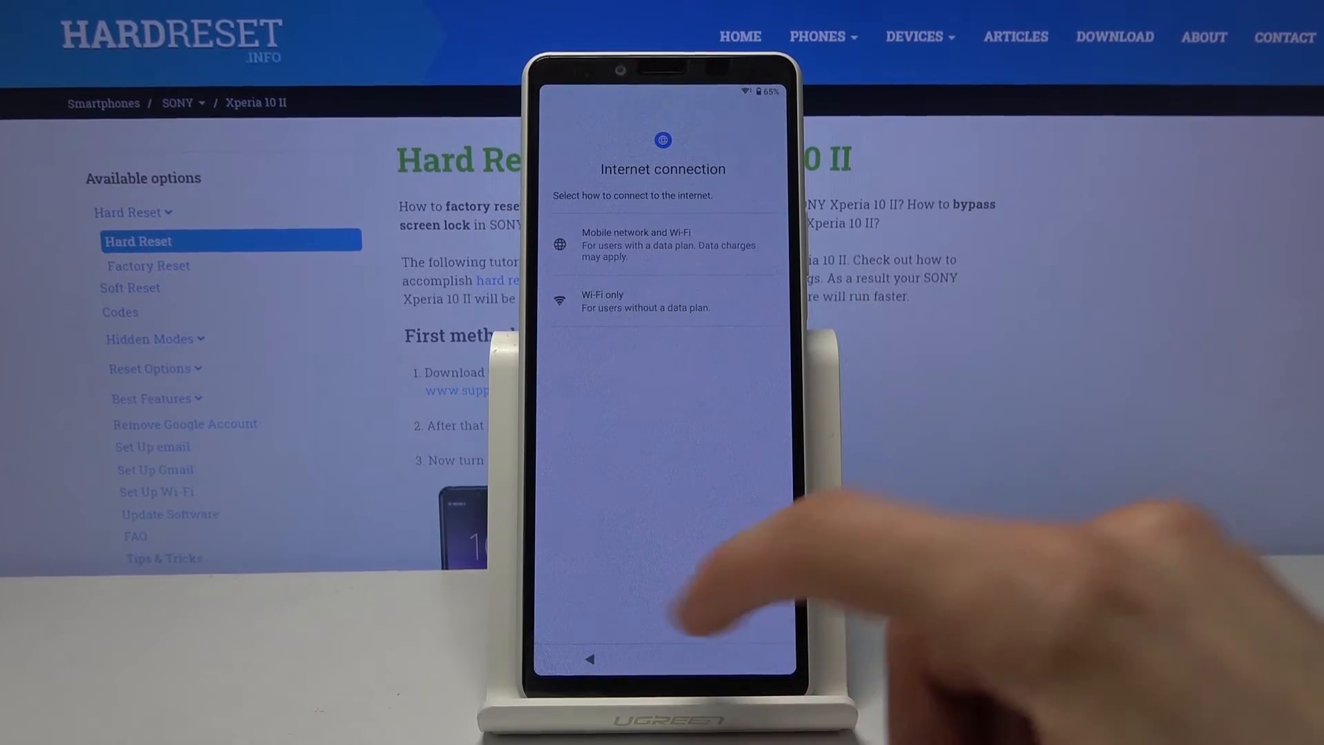
click(662, 246)
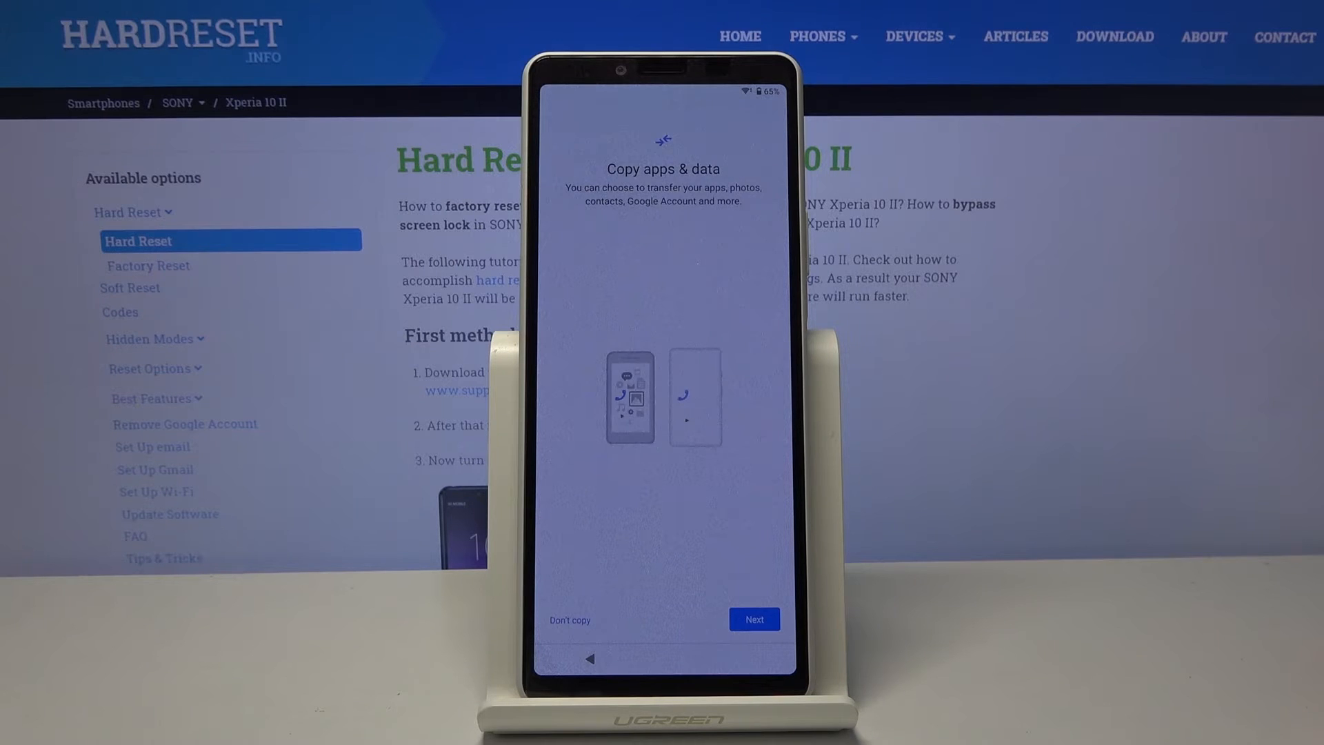
Skip copying apps and data and continue once the Google account is confirmed added.
click(753, 619)
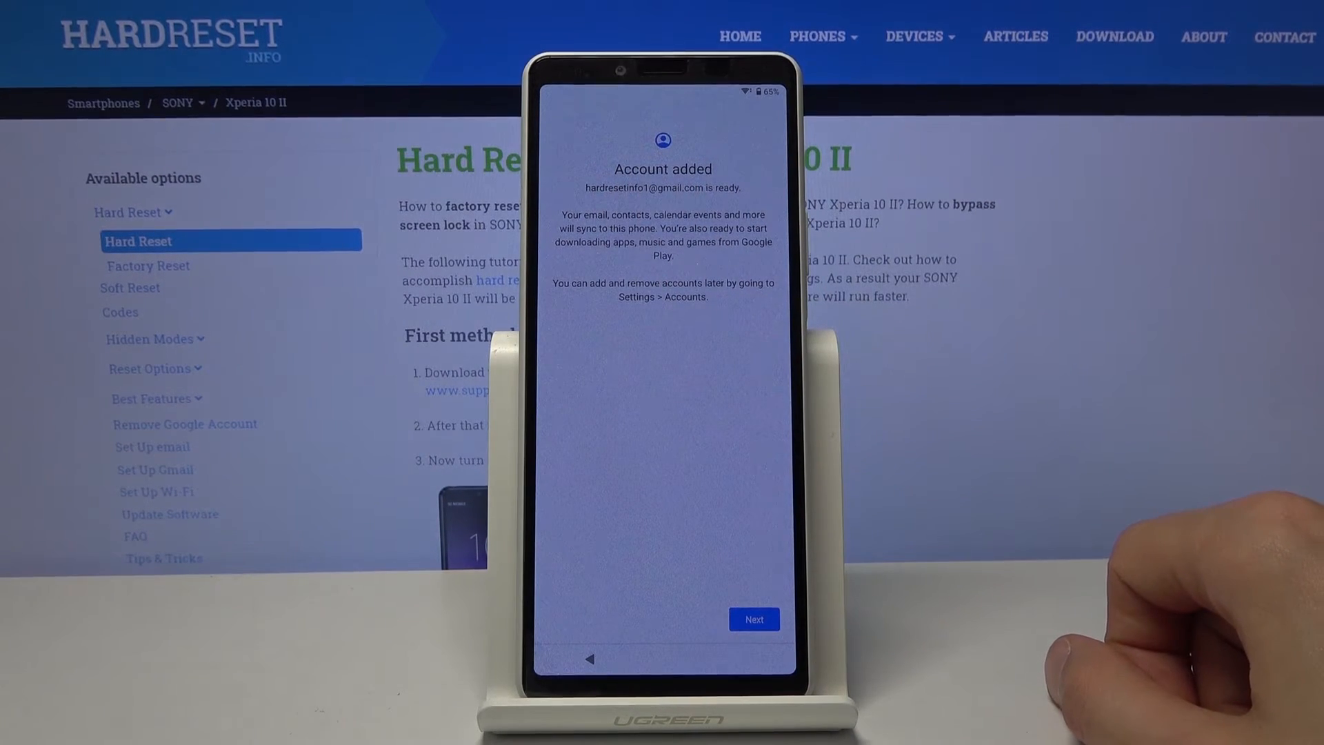
click(753, 619)
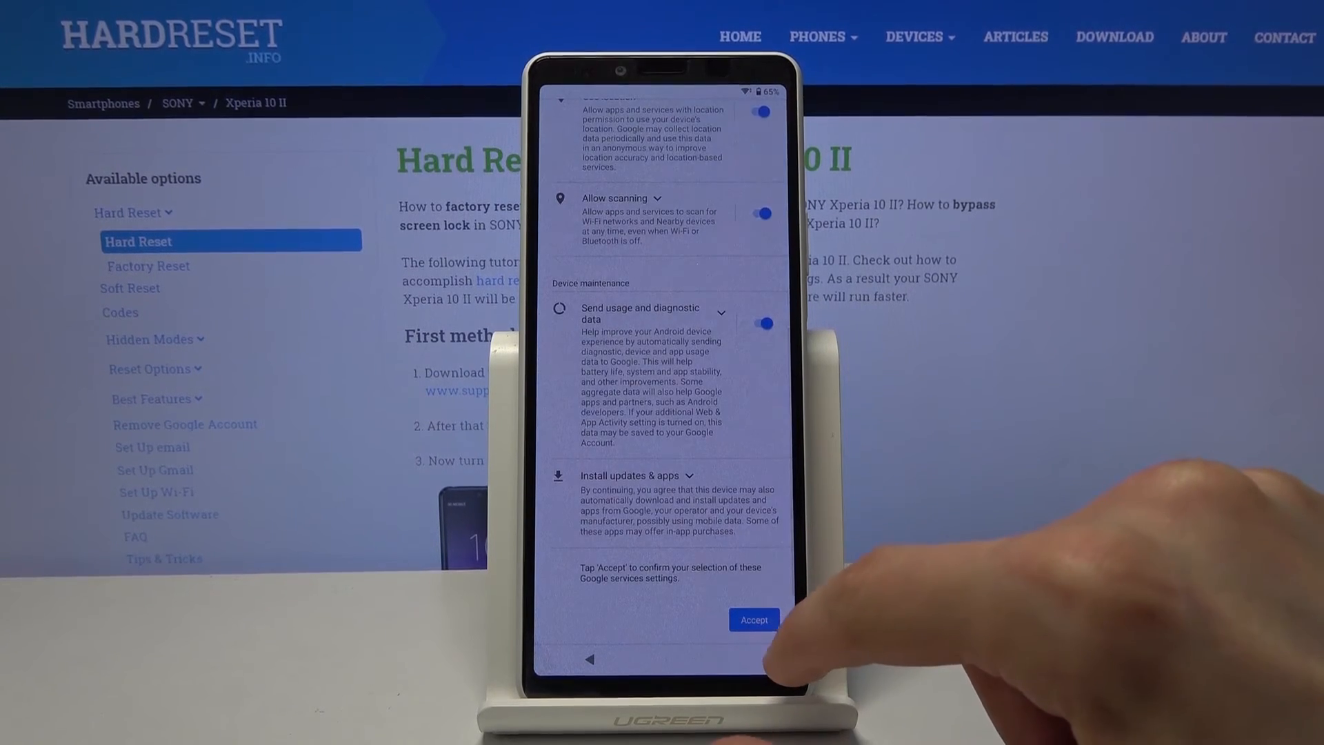
Accept Google services, keep the default search provider and finish setup to the home screen.
click(753, 620)
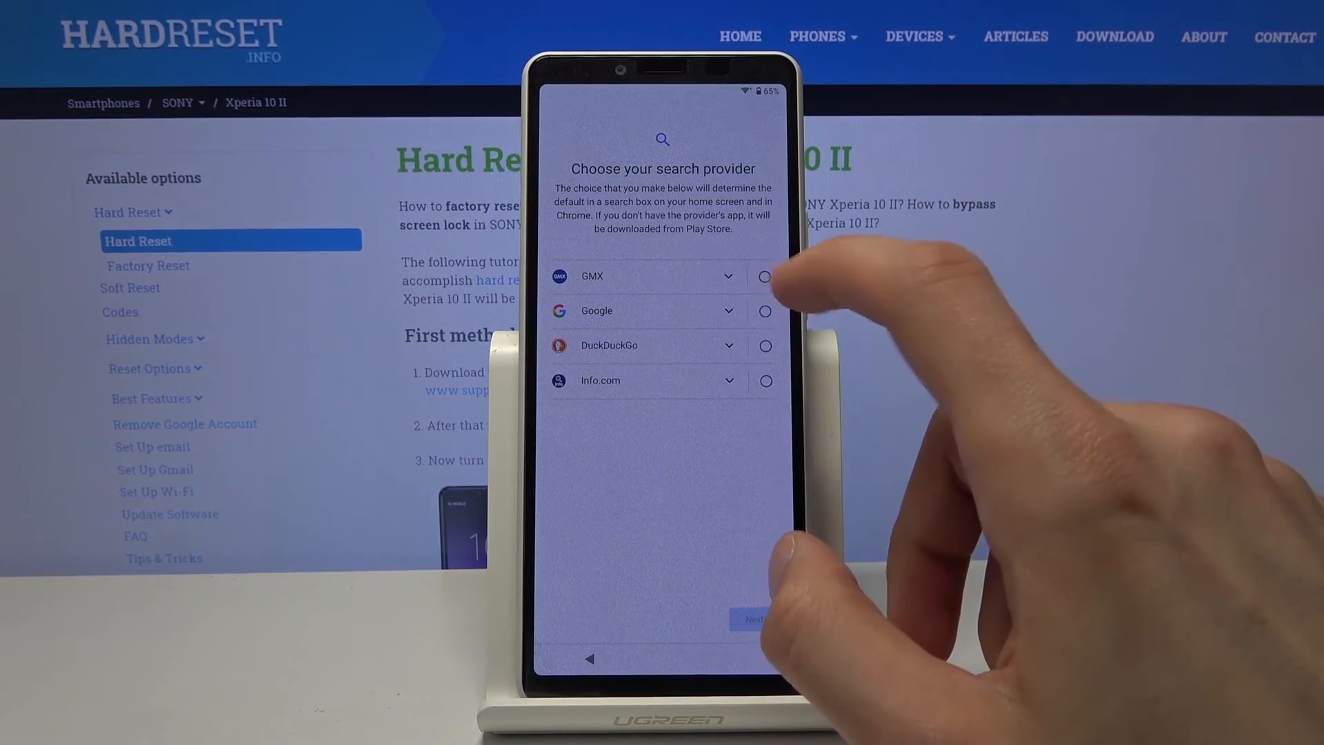
click(750, 617)
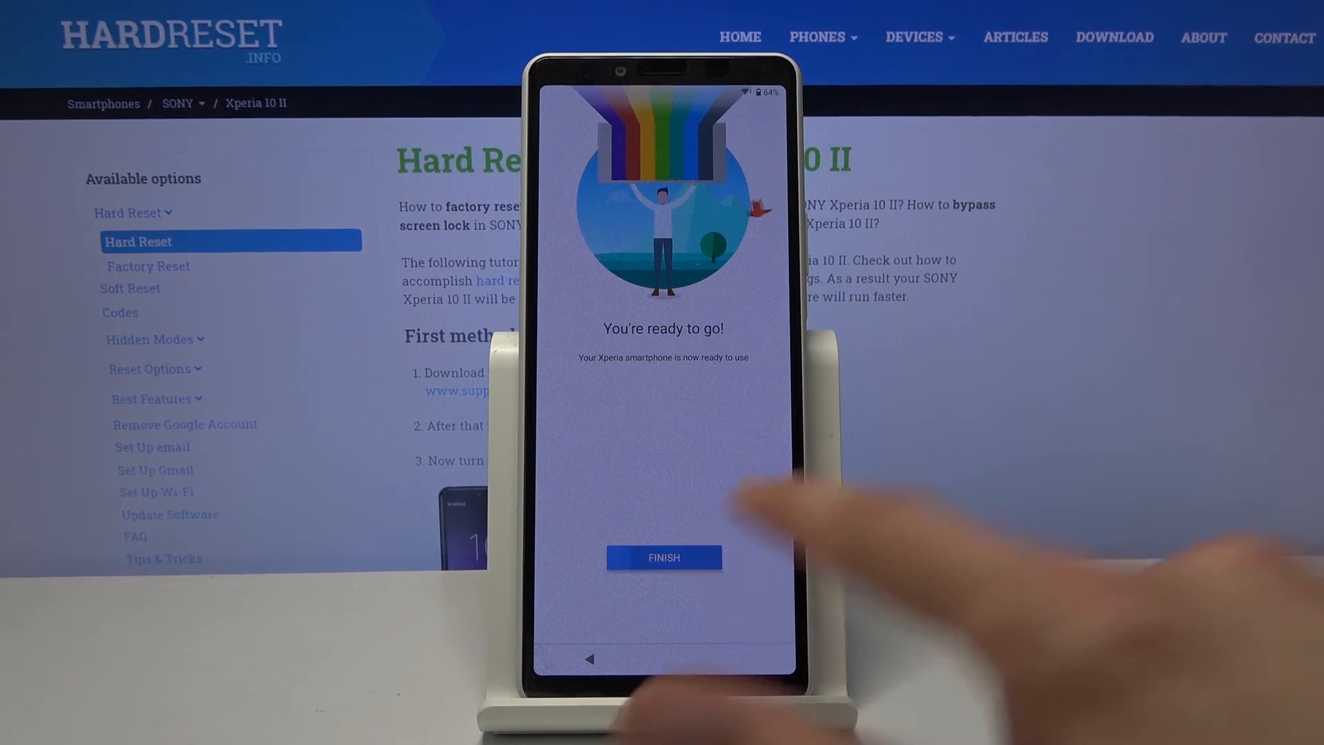
click(663, 556)
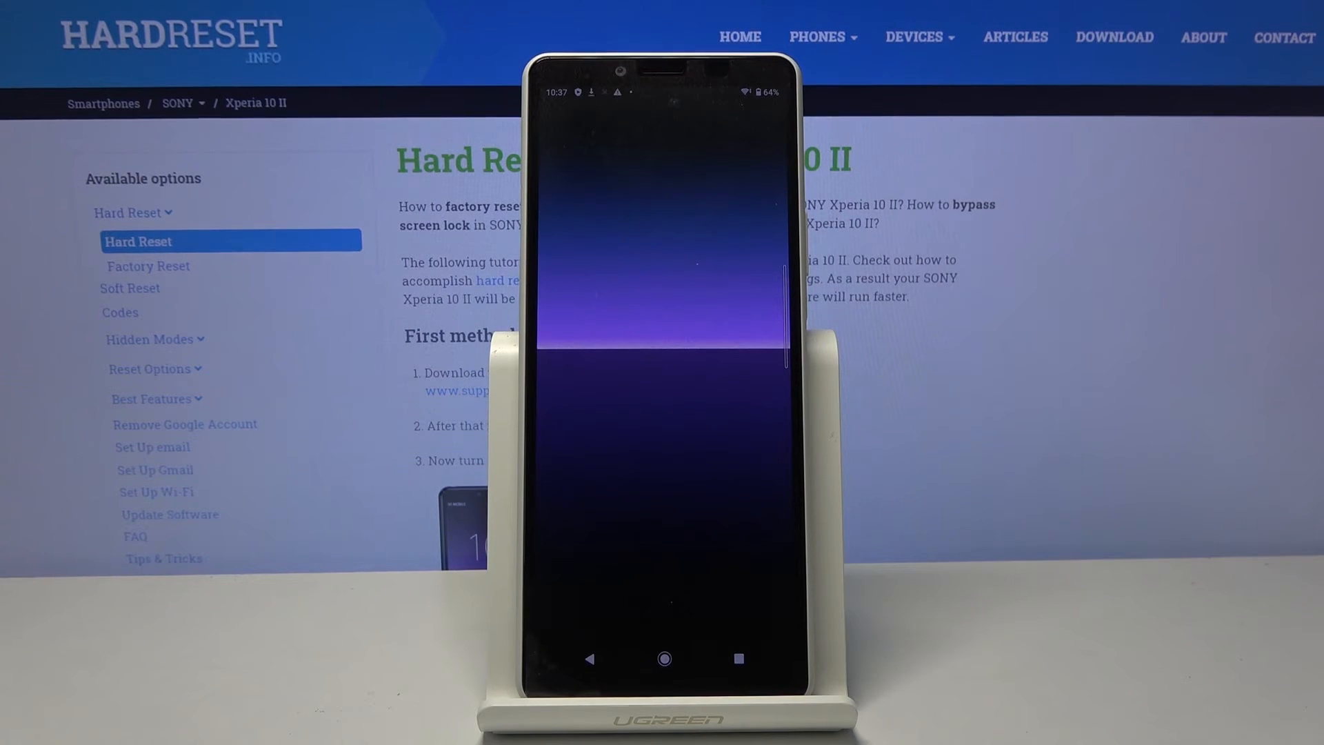
Erase all data (factory reset) via Settings > System > Advanced > Reset options and confirm.
click(663, 659)
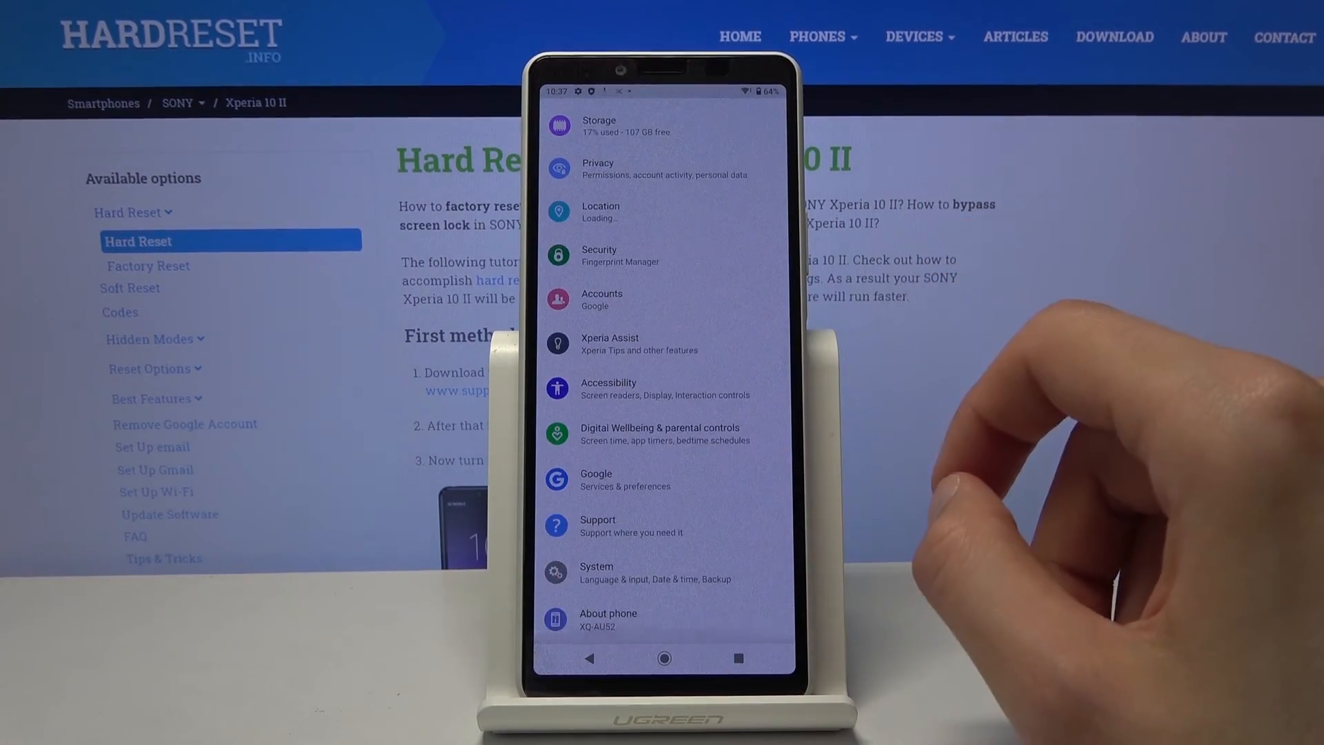
click(596, 572)
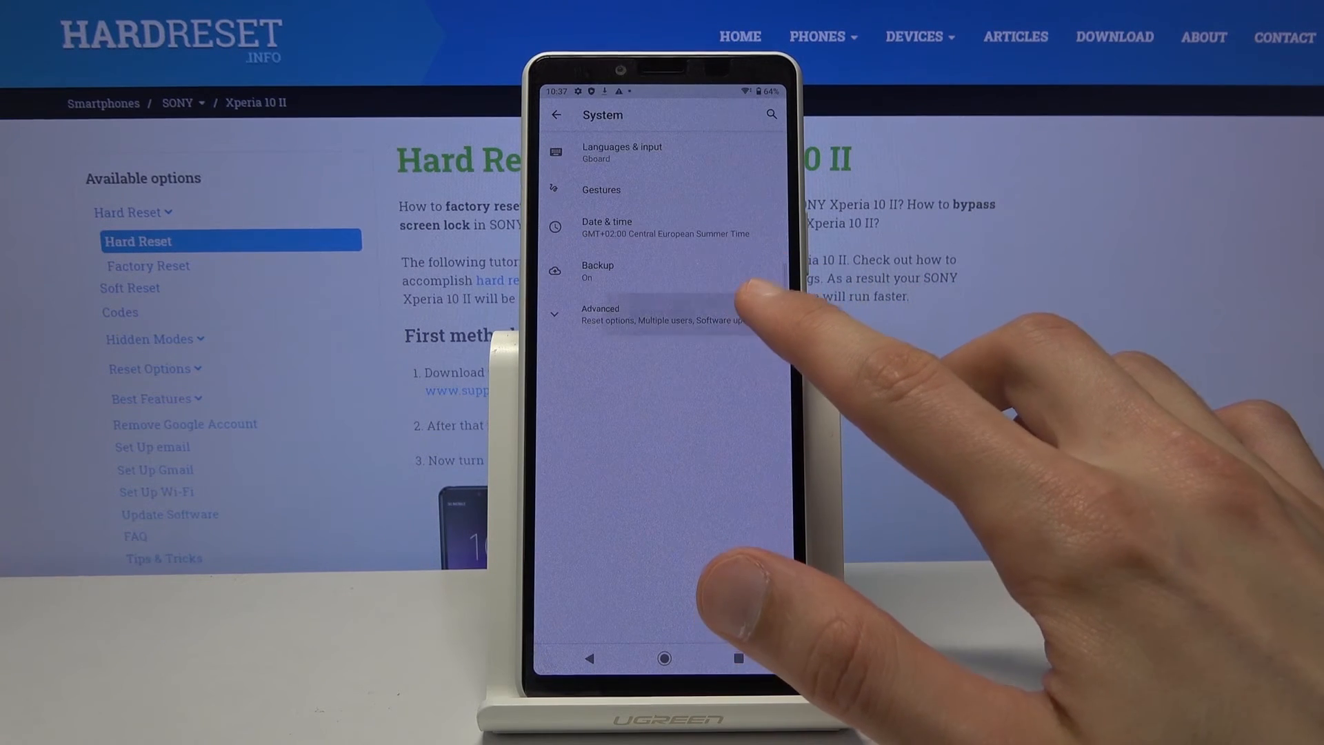
click(664, 313)
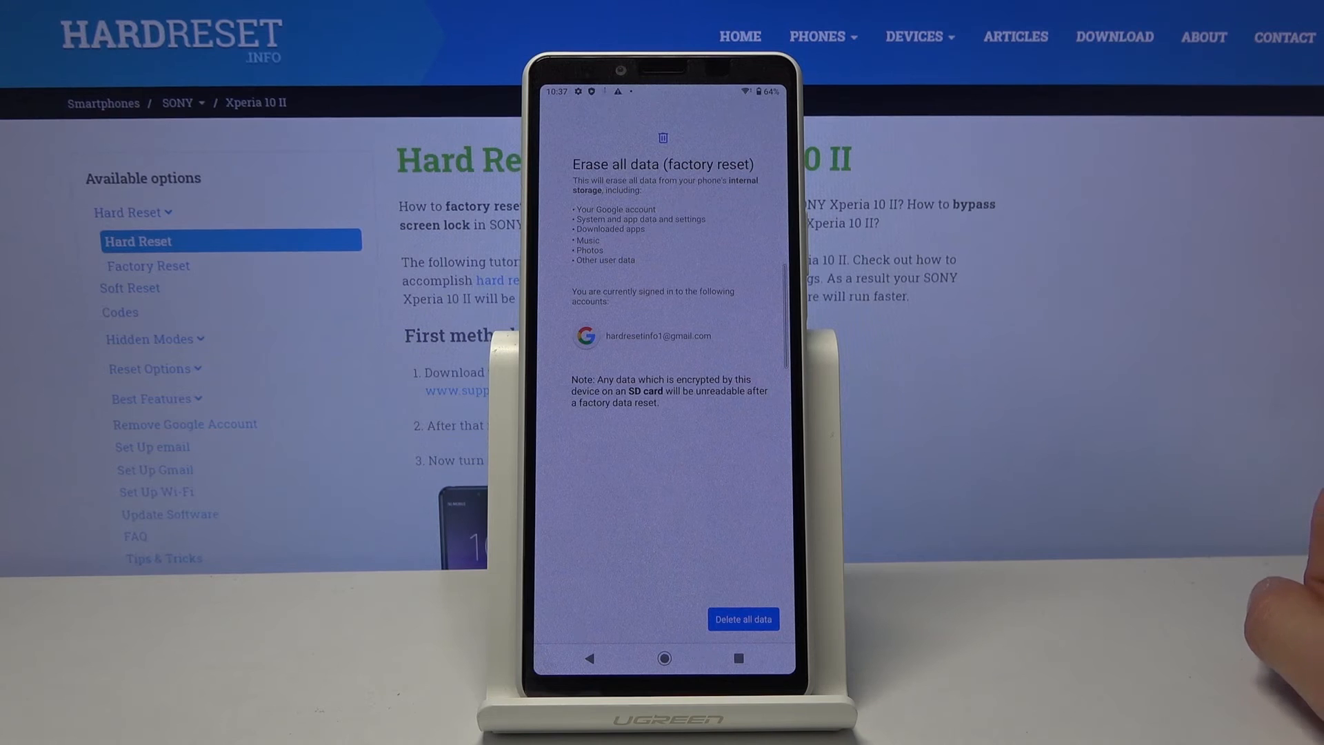
click(742, 619)
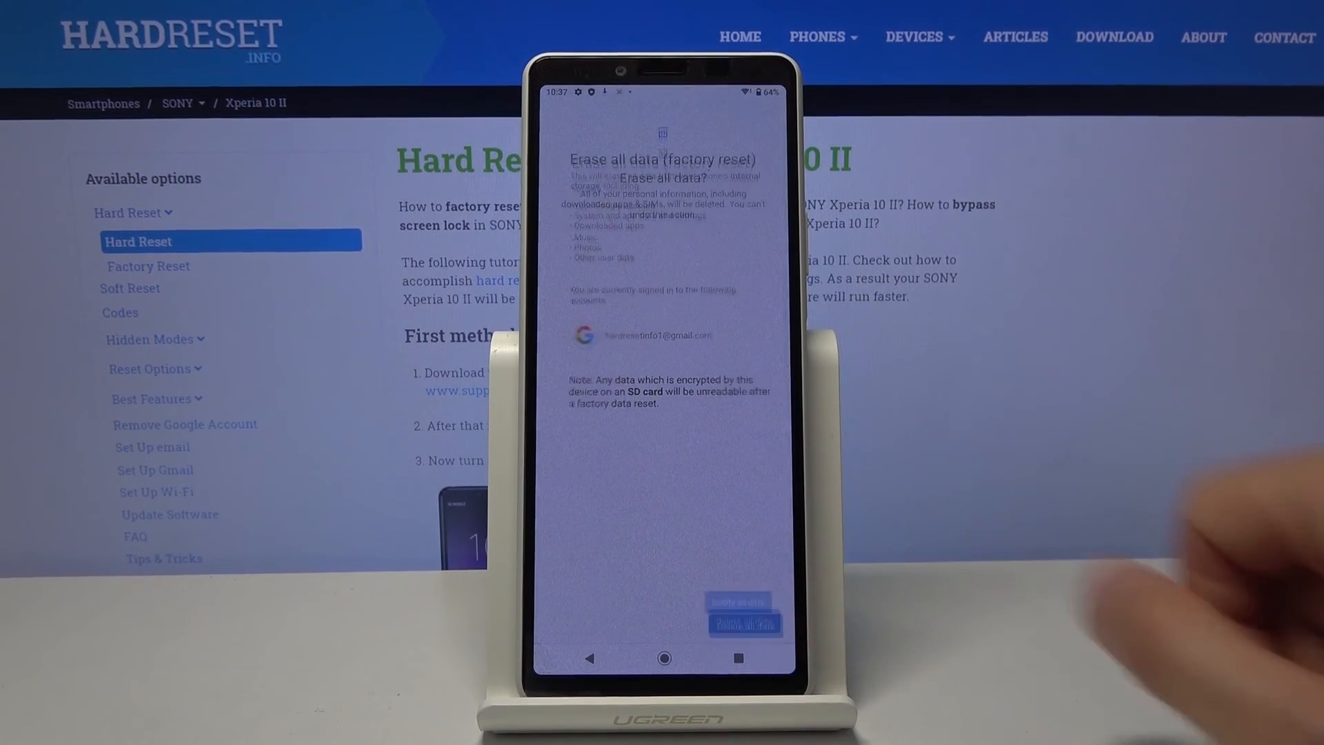
click(745, 621)
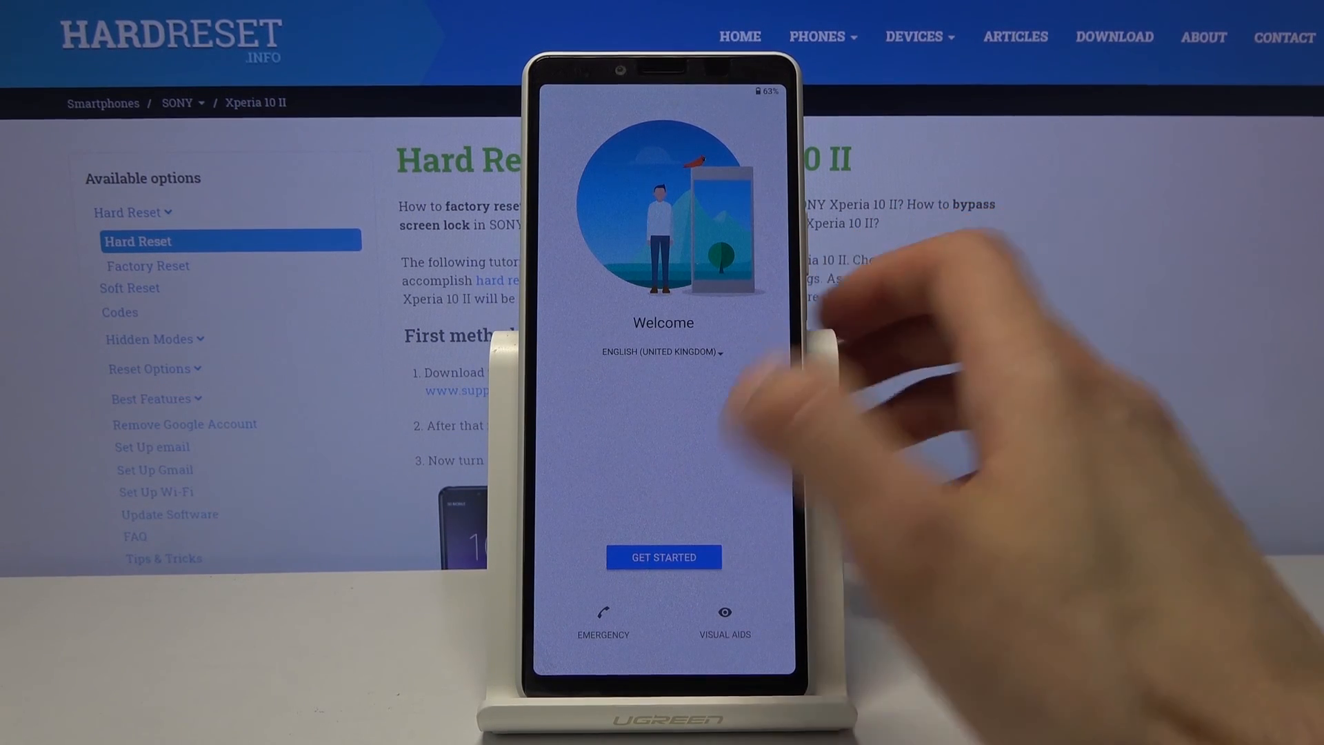
Start setup, skip the mobile network and choose offline setup without Wi-Fi.
click(664, 556)
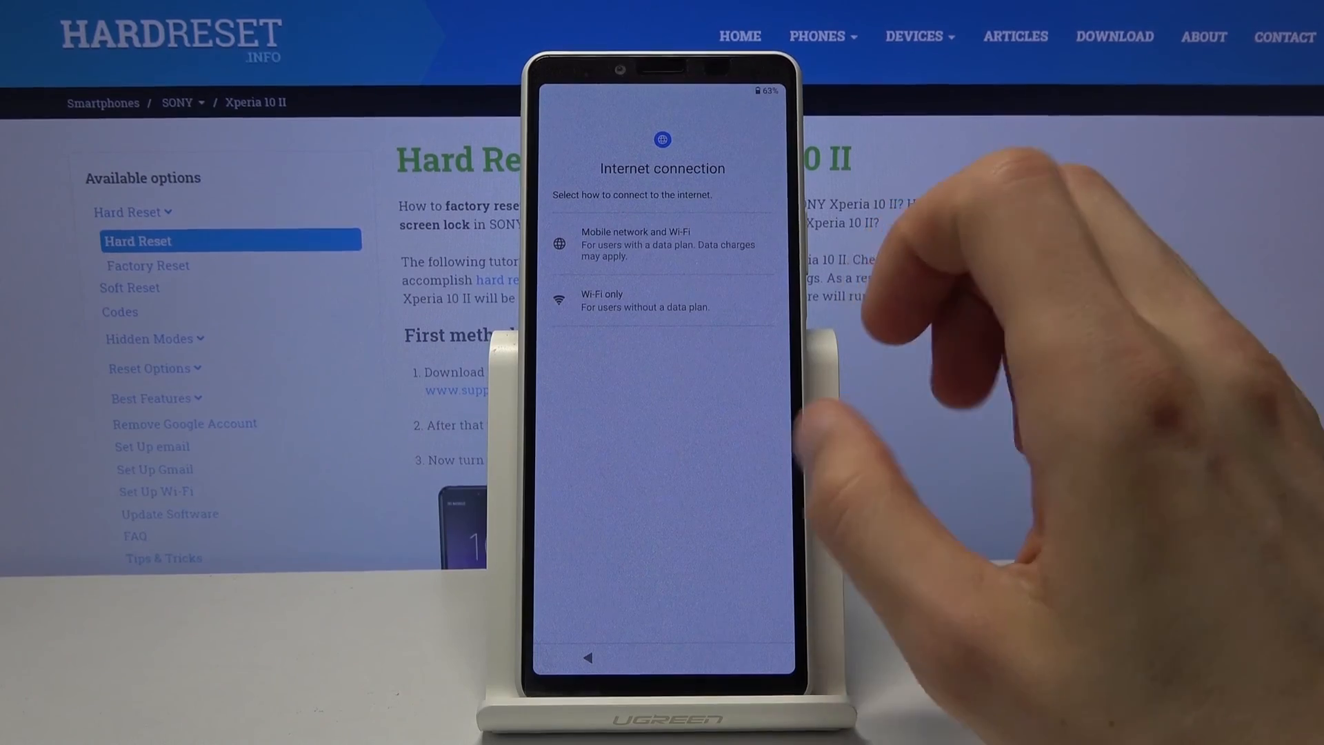
click(661, 243)
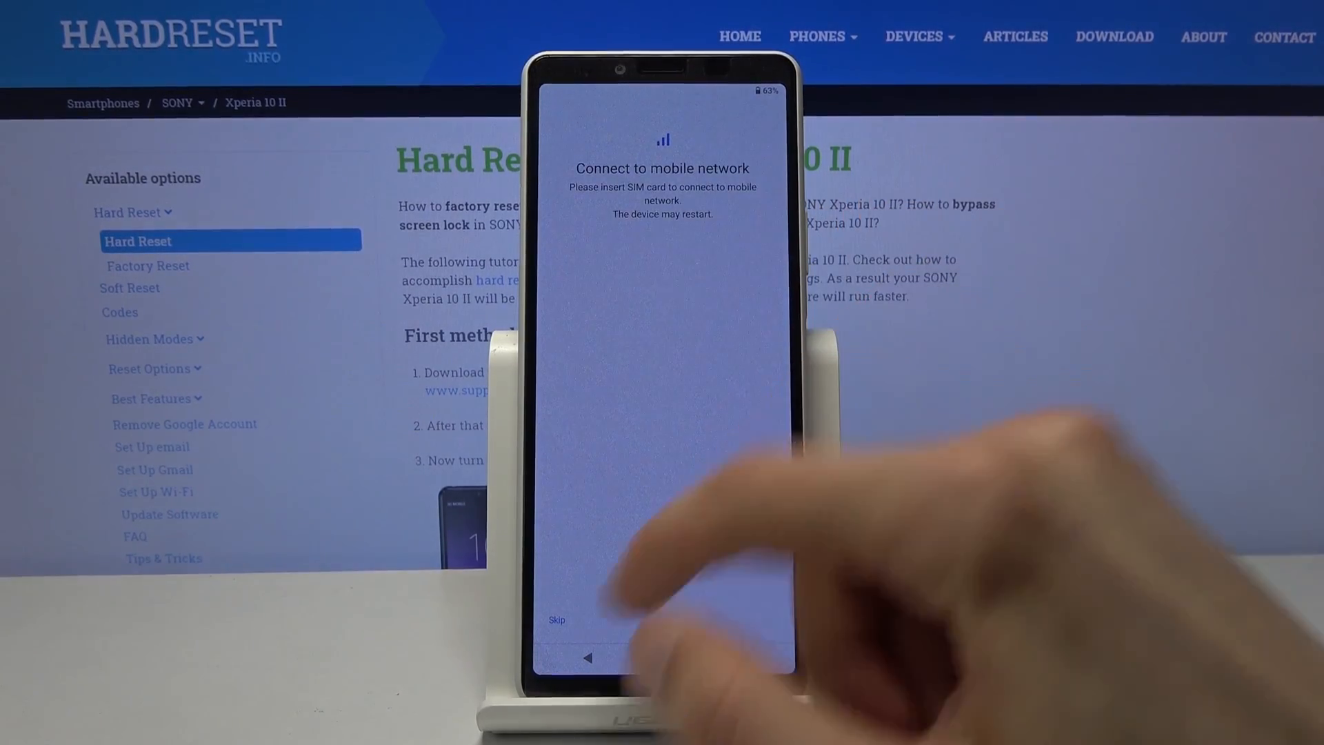
click(556, 619)
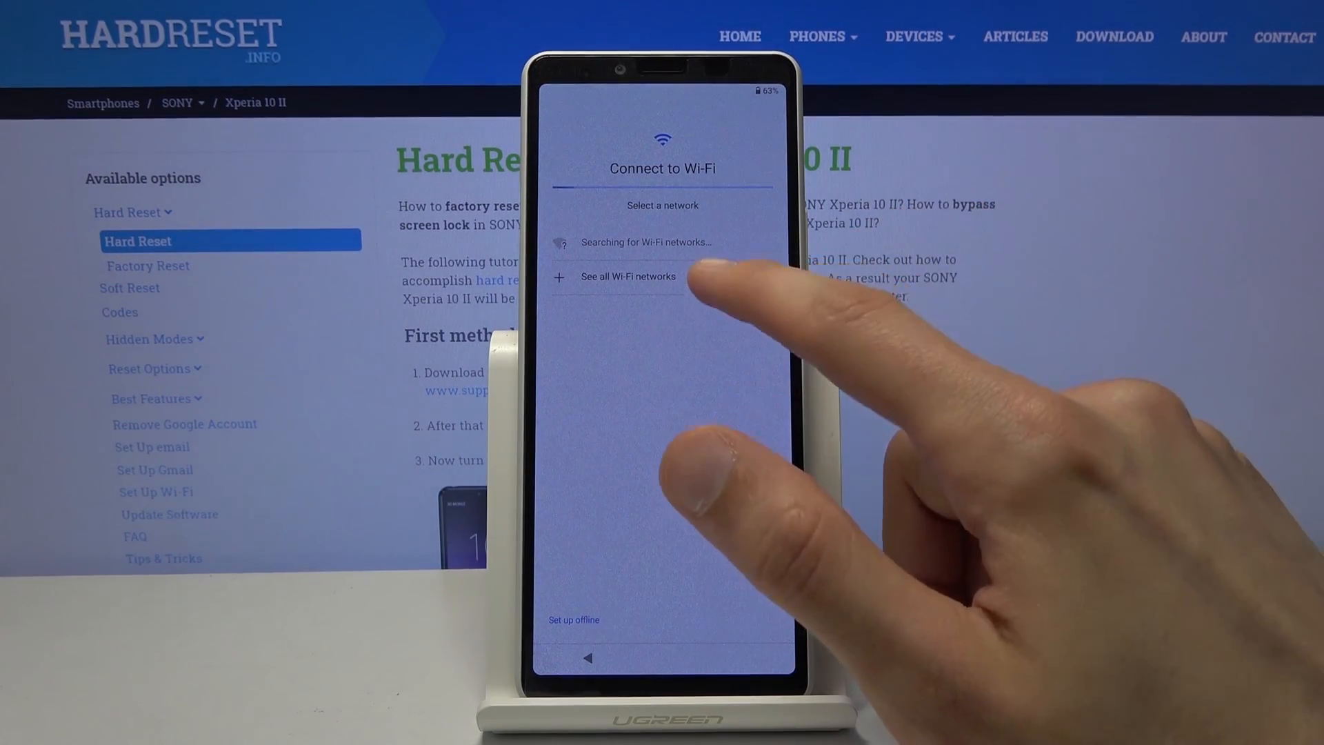
click(629, 275)
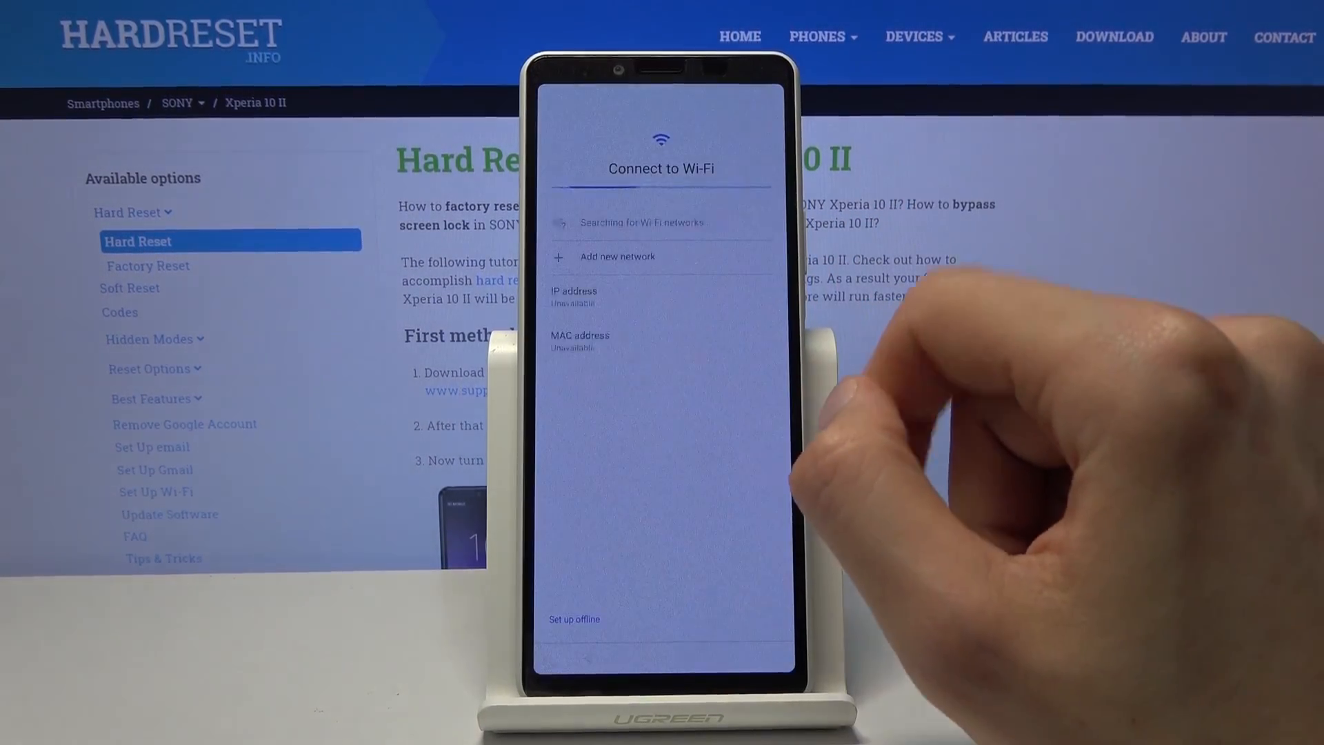
click(573, 619)
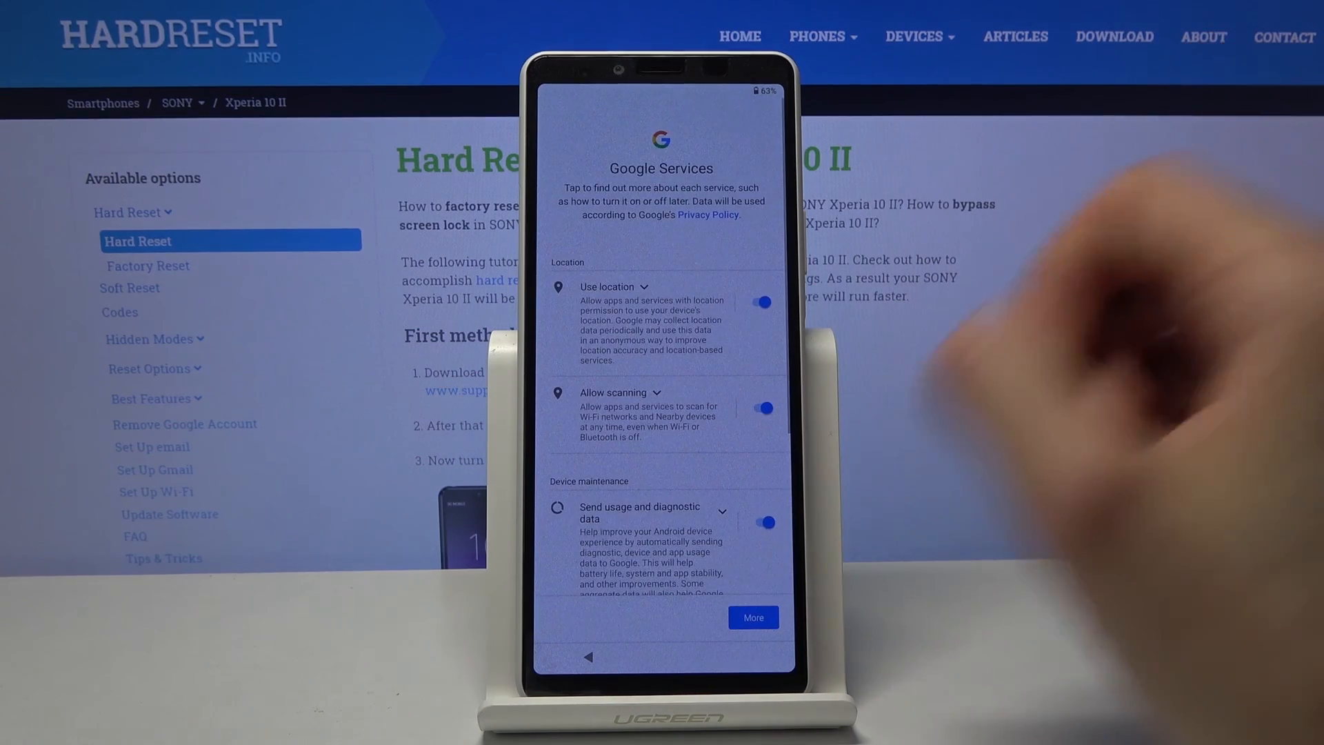
Accept the Google services terms, skip the screen lock and finish onto the home screen.
scroll(down, 3)
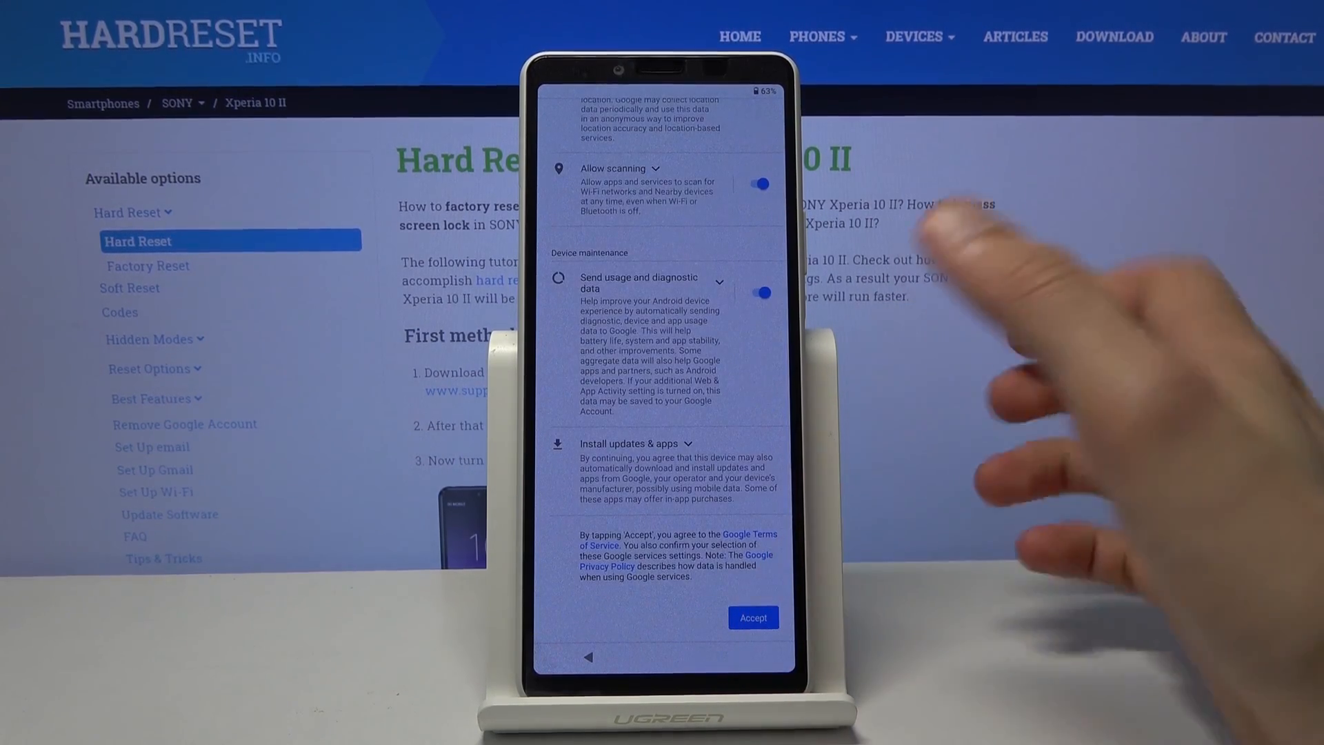
click(752, 617)
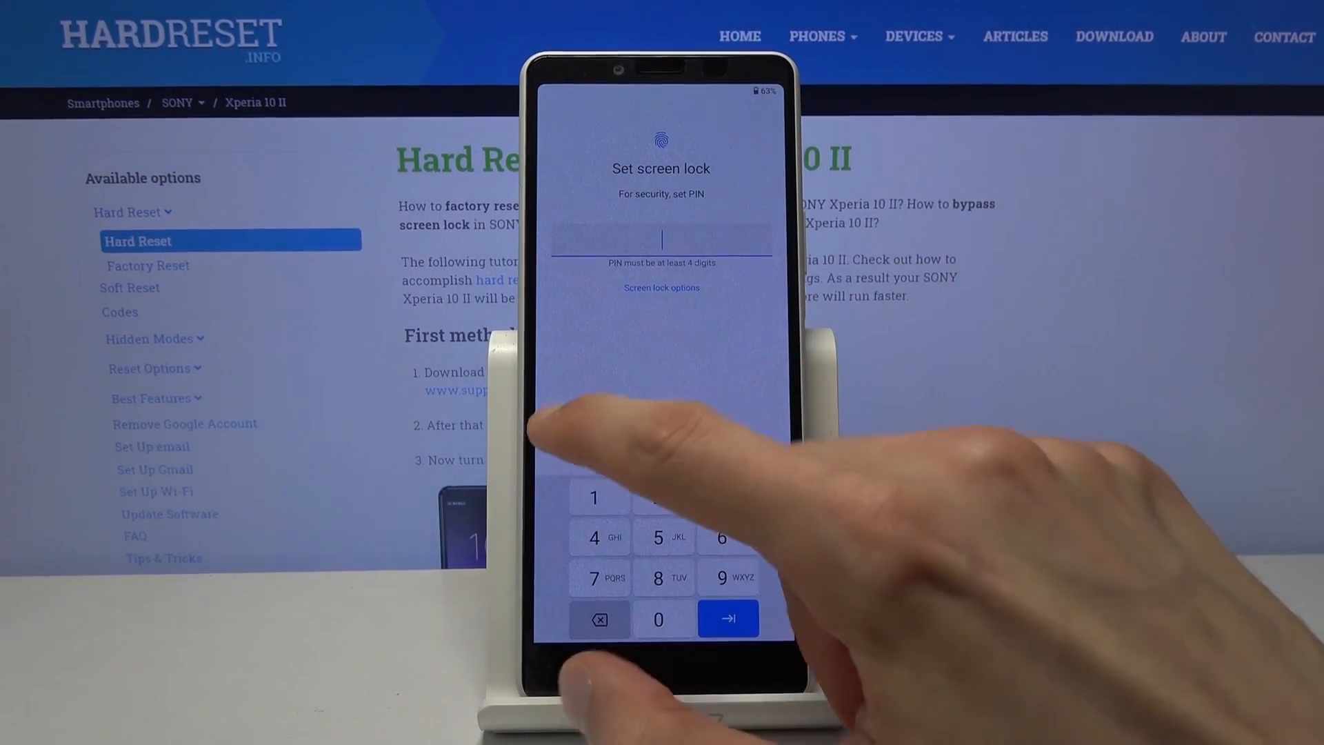
click(728, 620)
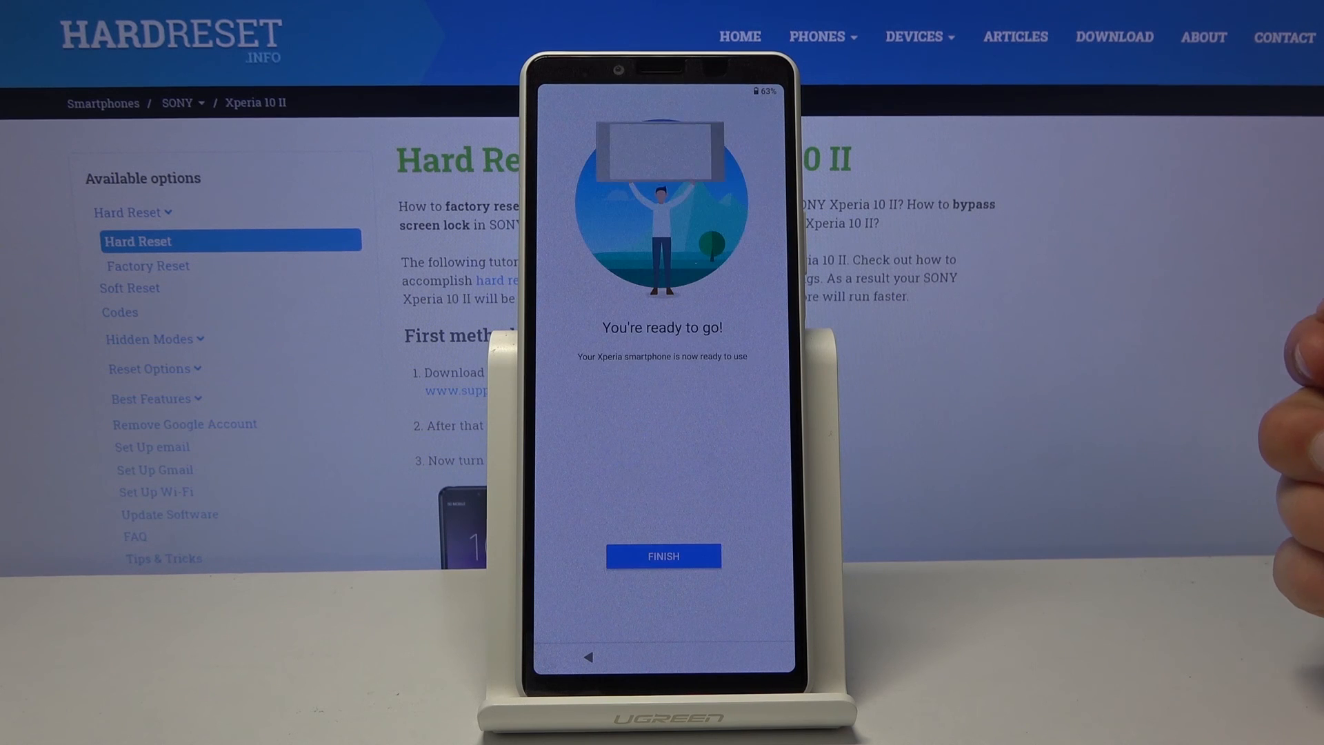
click(663, 556)
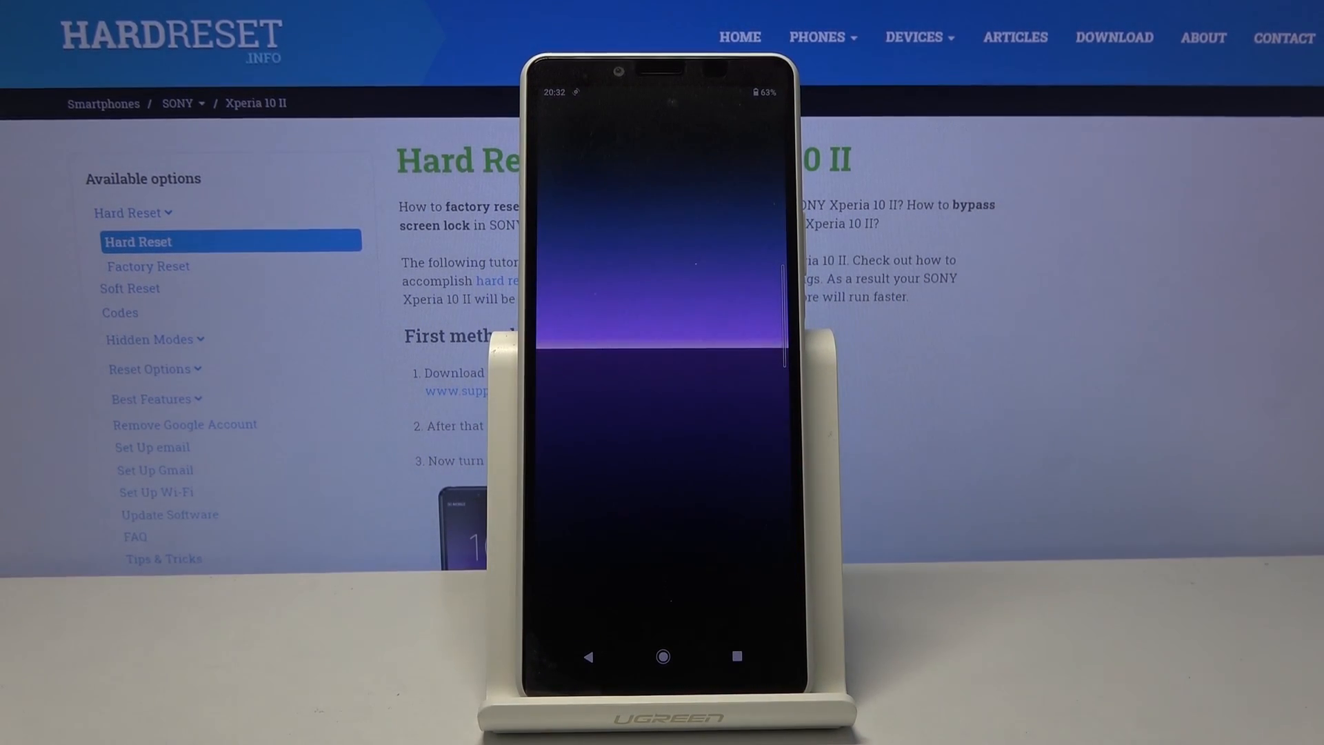